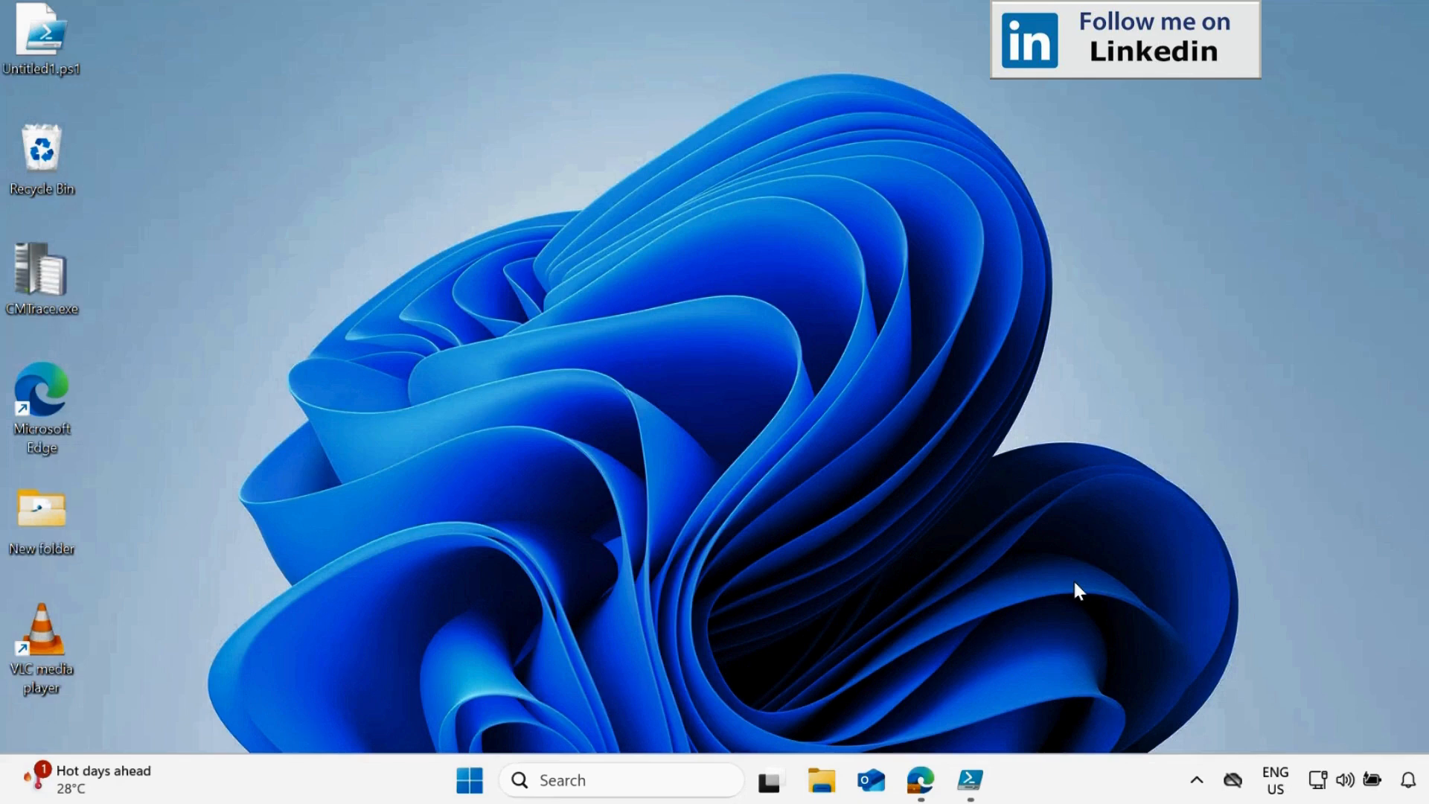
mouse_move(1062, 630)
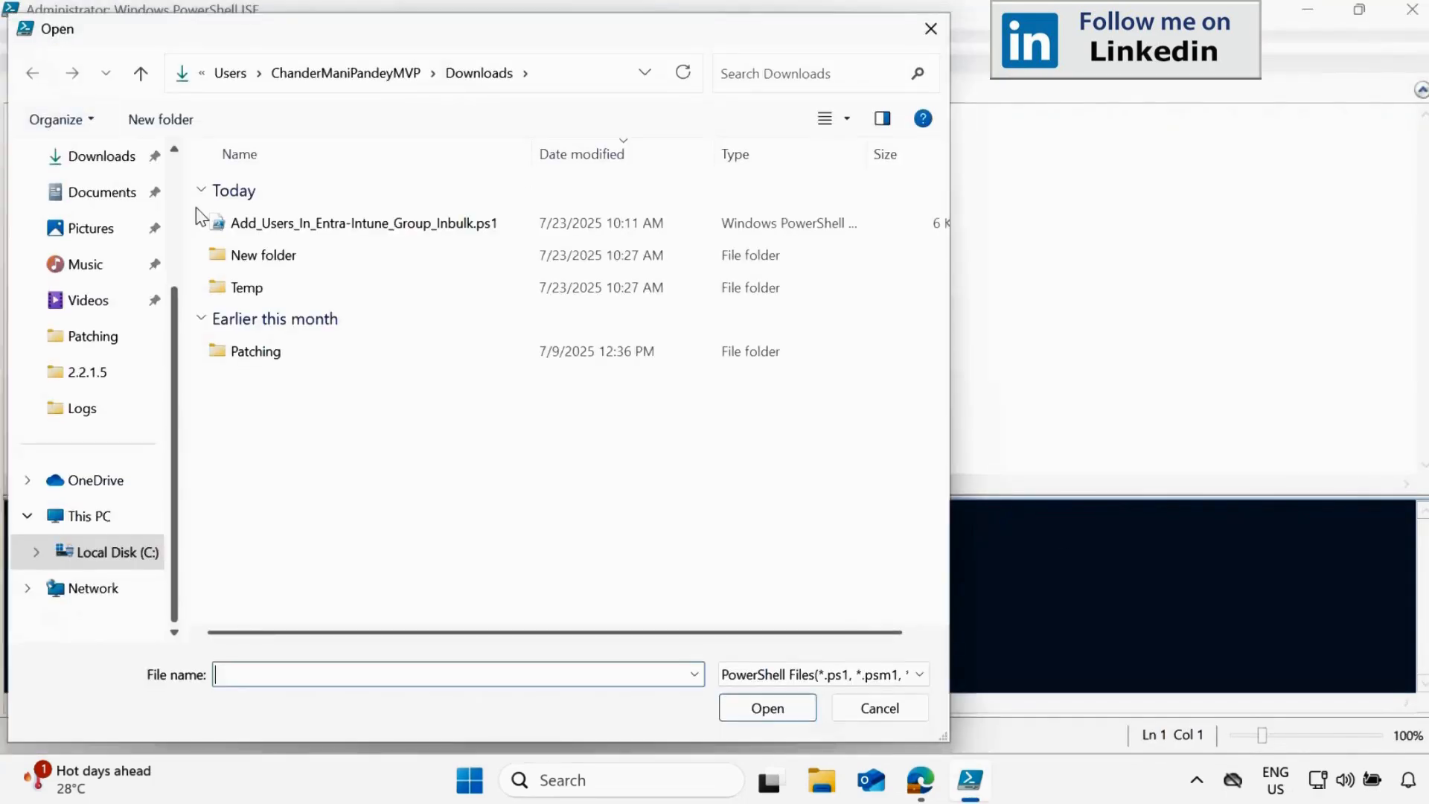
Load Add_Users_In_Entra-Intune_Group_Inbulk.ps1 and review its $targetGroupName and $userListPath input variables.
left_click(878, 708)
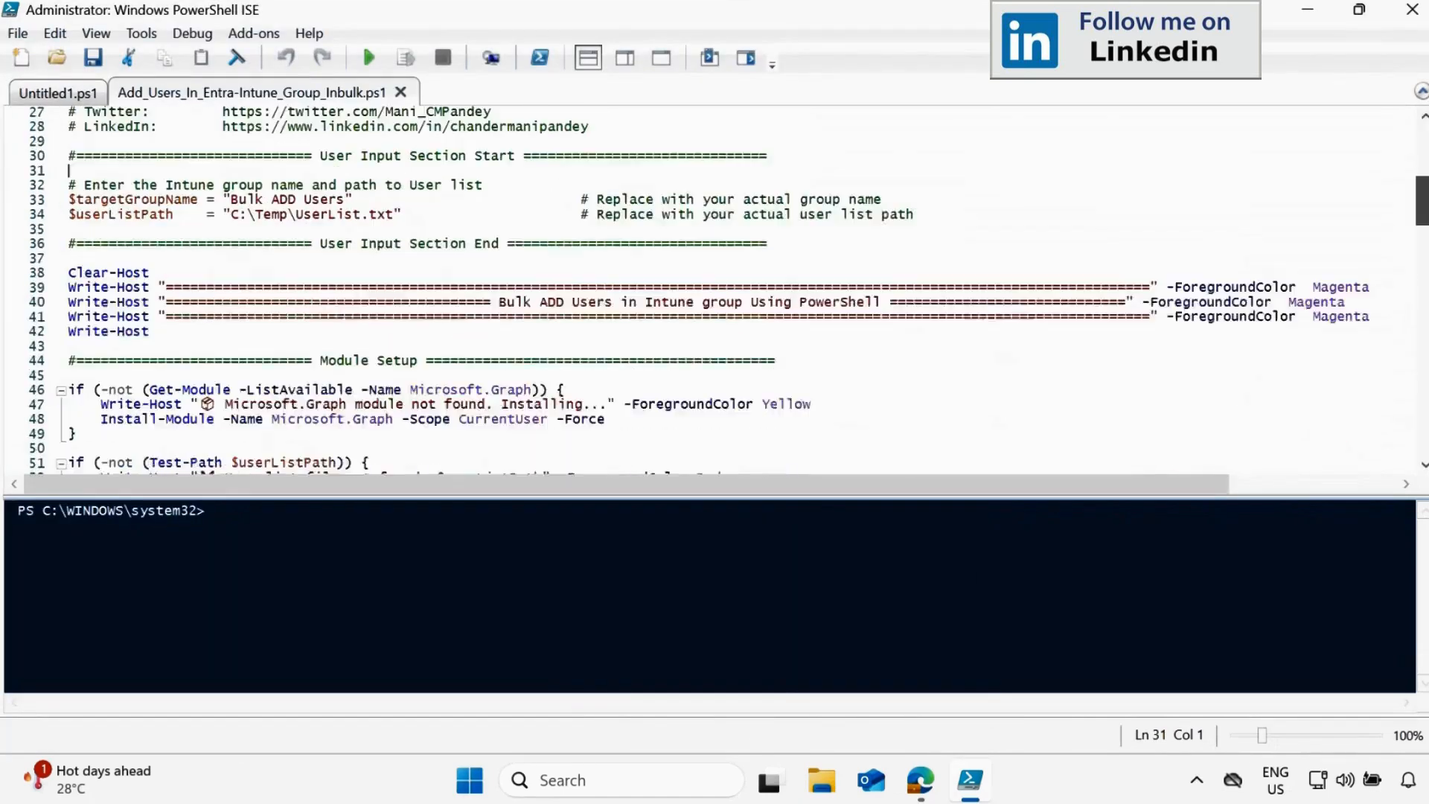
double_click(359, 140)
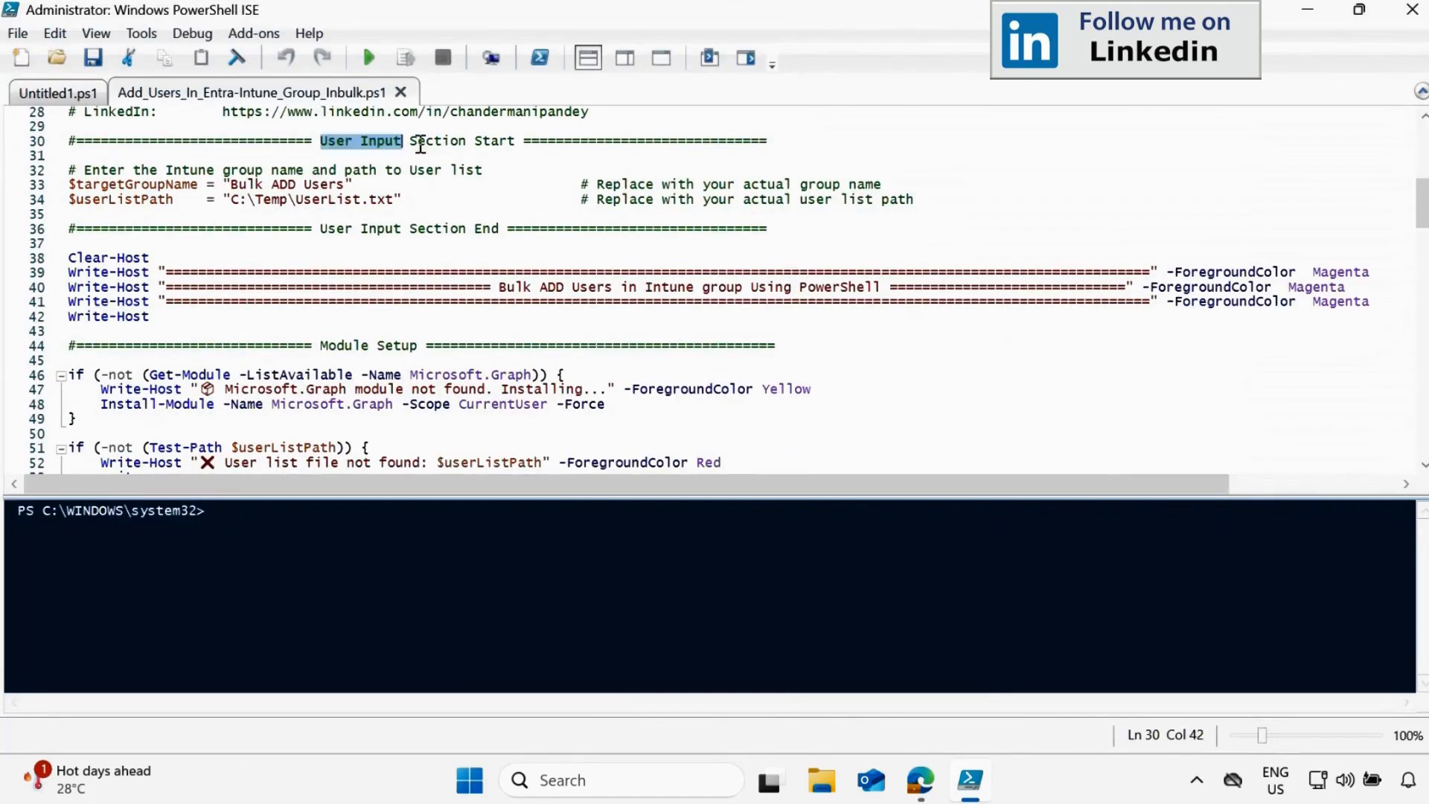
left_click(207, 183)
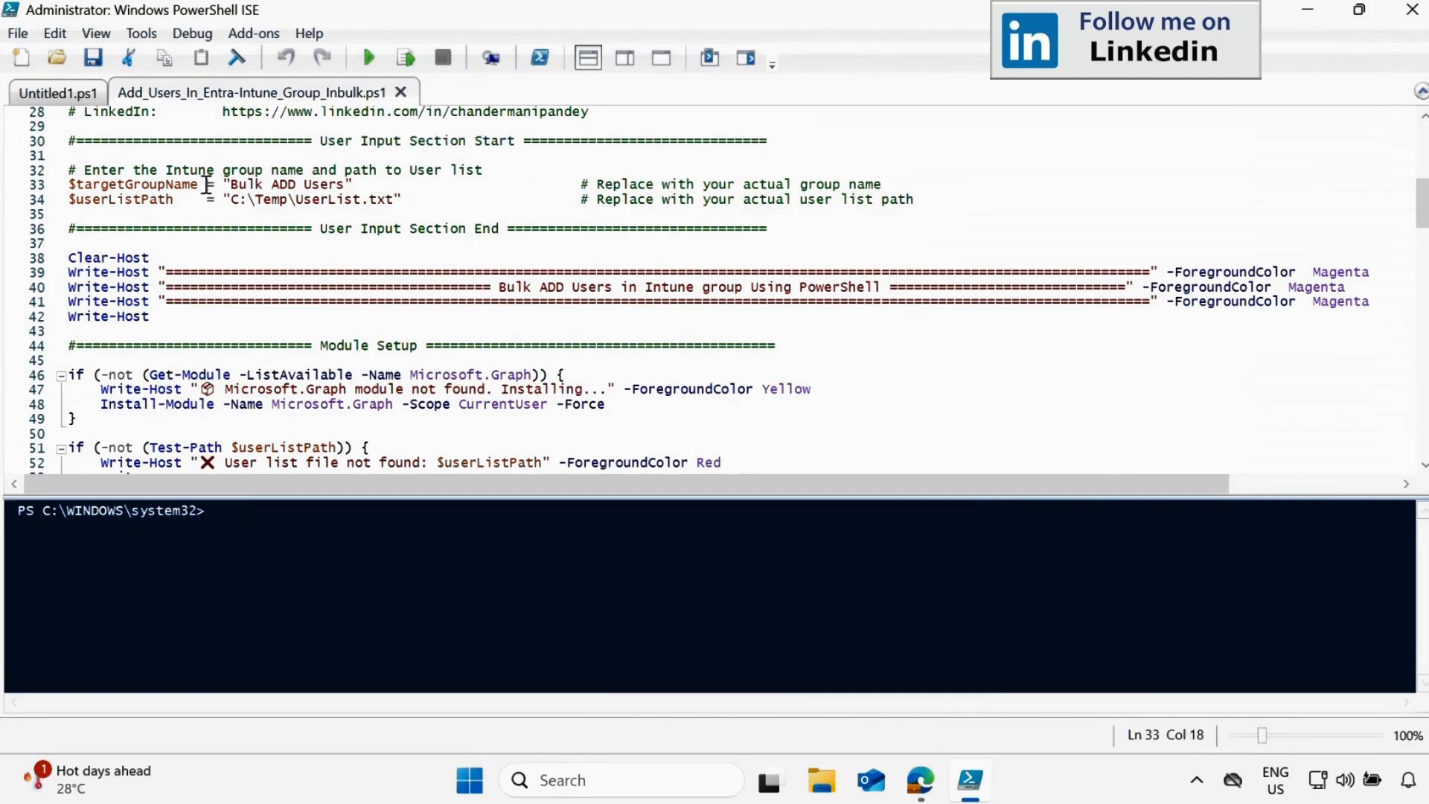
double_click(136, 183)
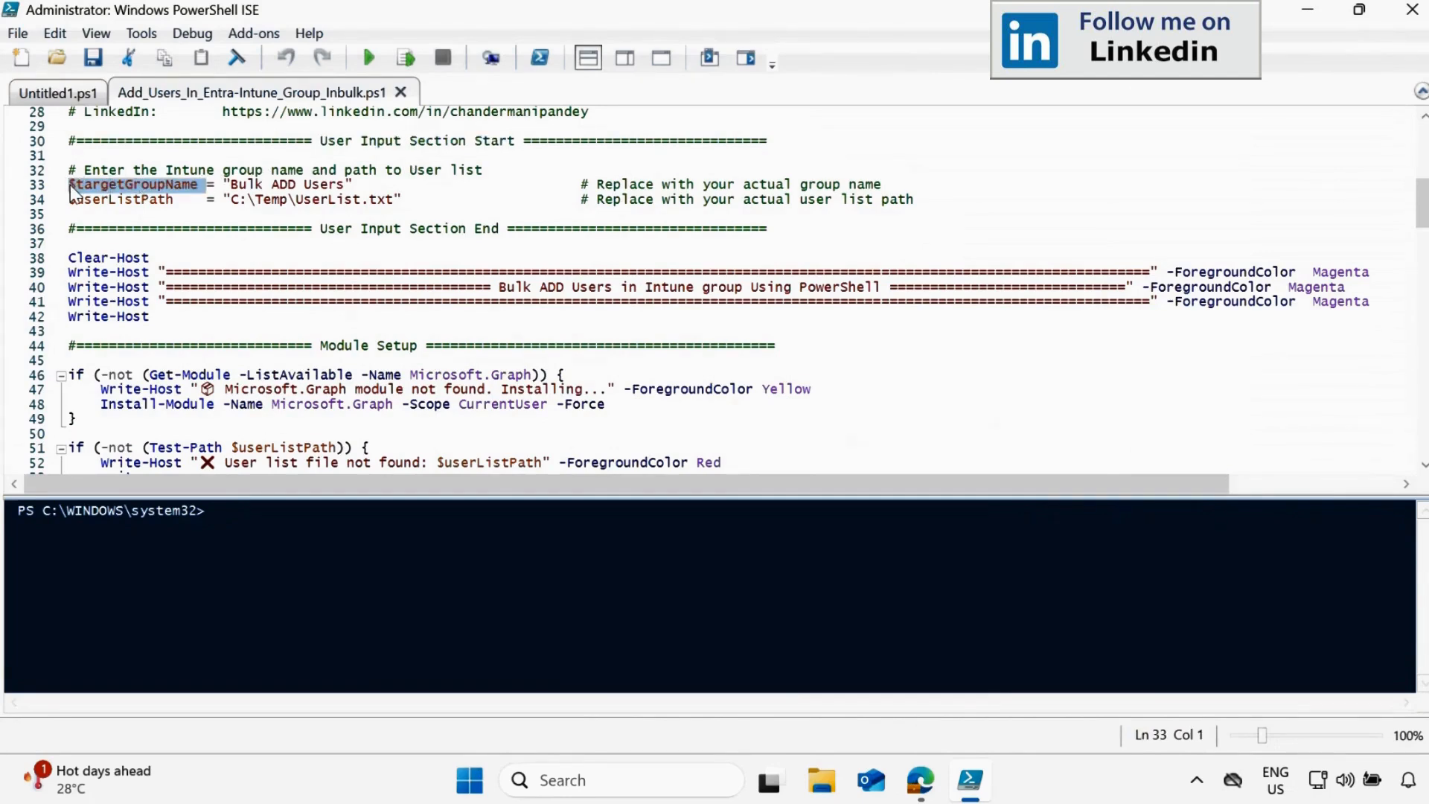
double_click(123, 199)
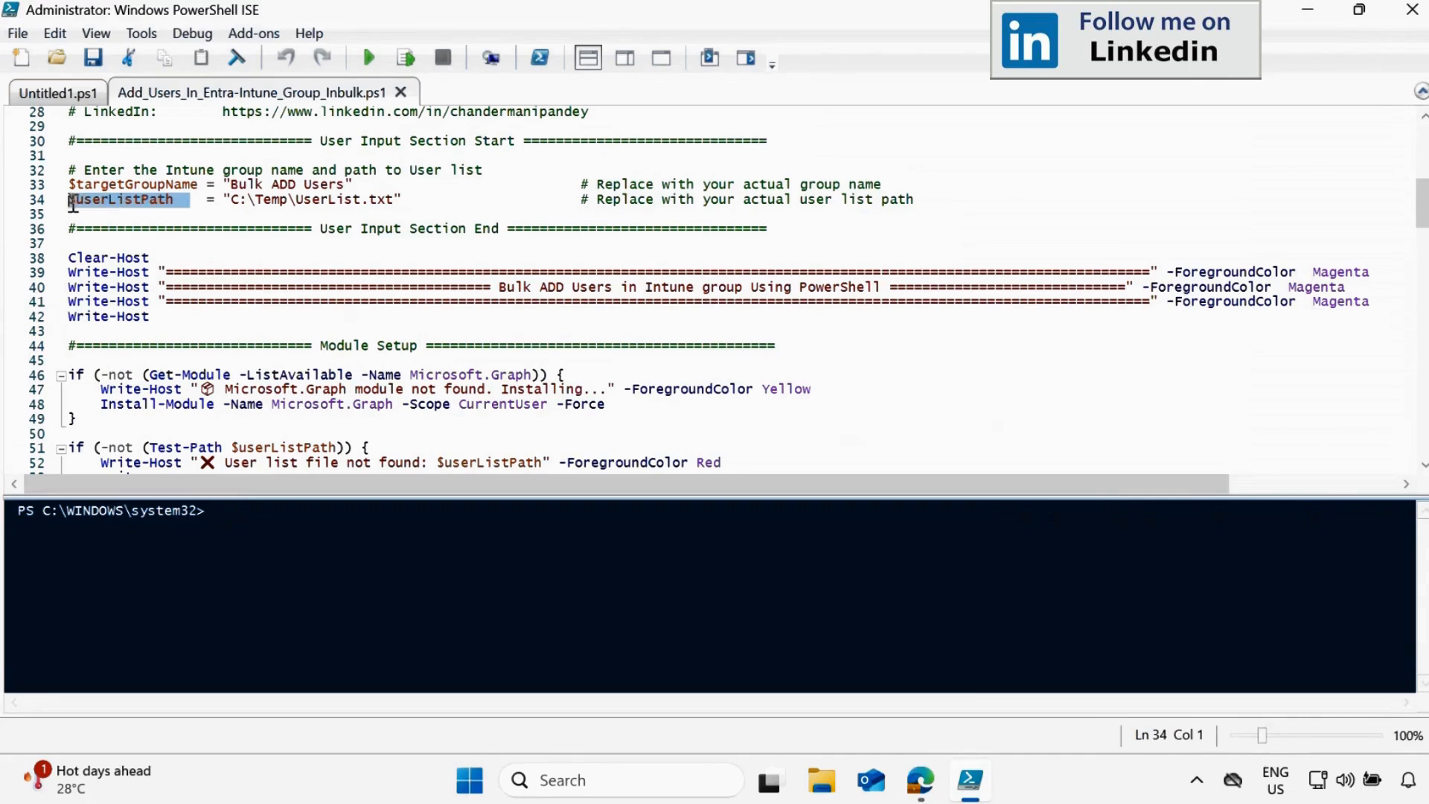
left_click(172, 198)
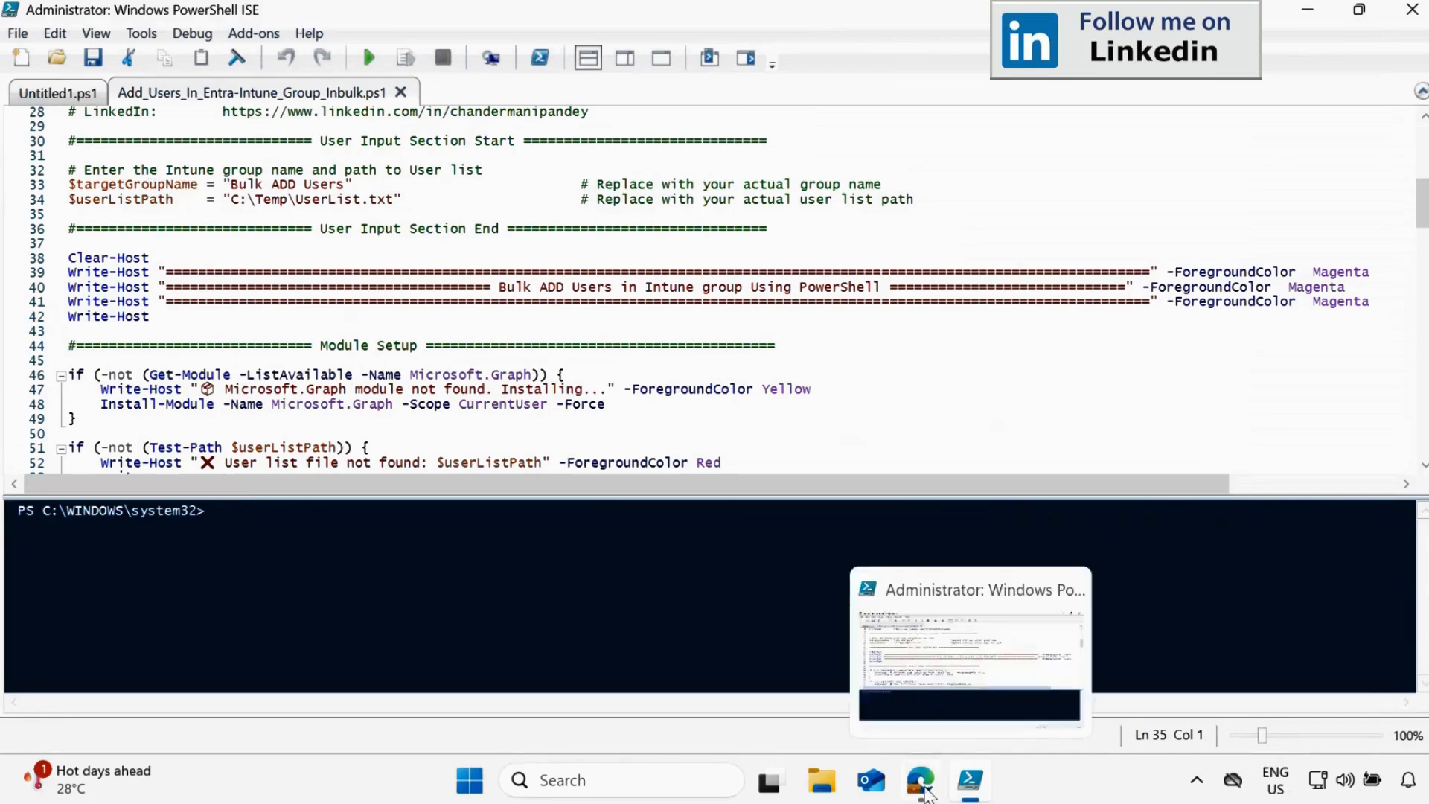
Create a new Security group named Demo_Bulk_Add_Users in Intune, copying the name before creating.
left_click(918, 780)
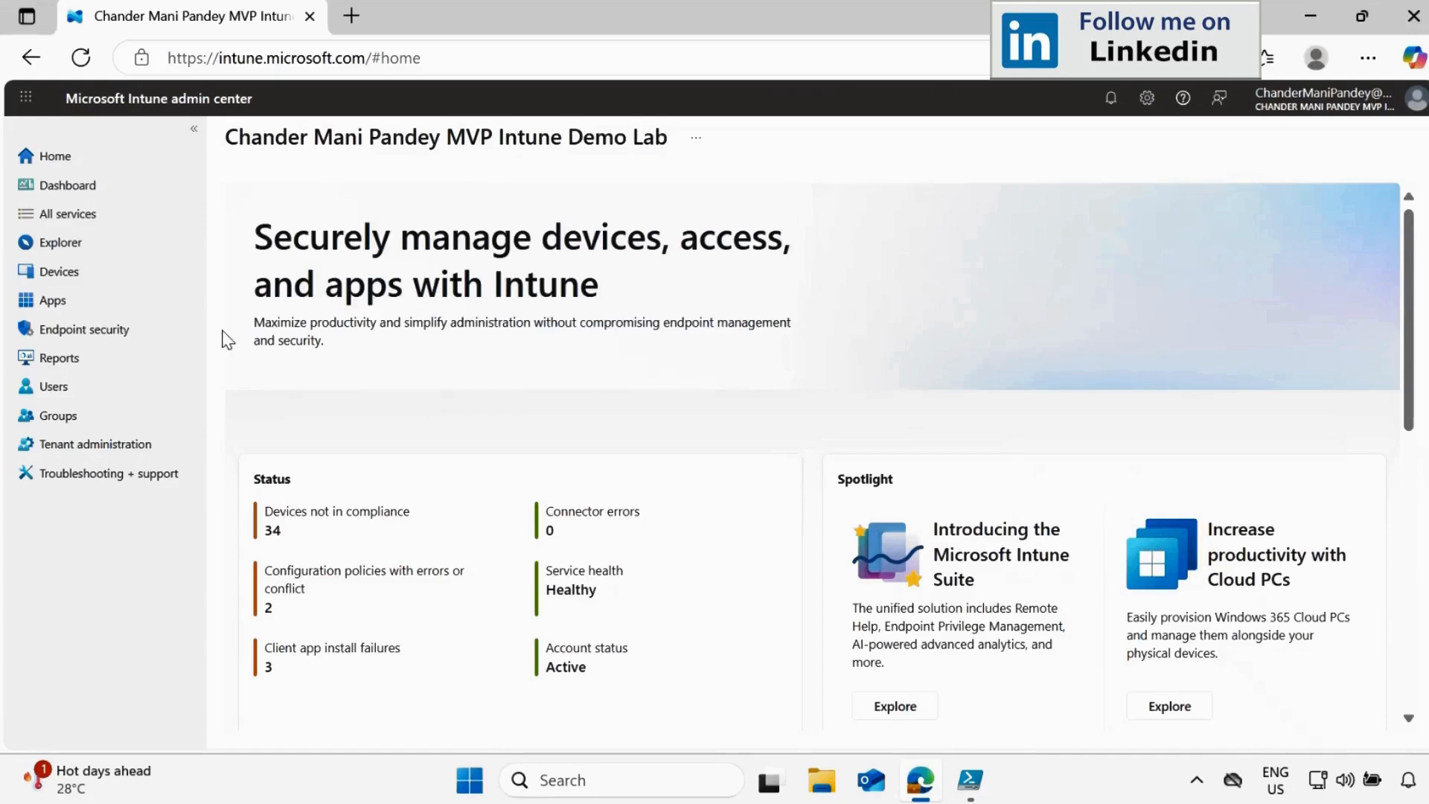
left_click(58, 415)
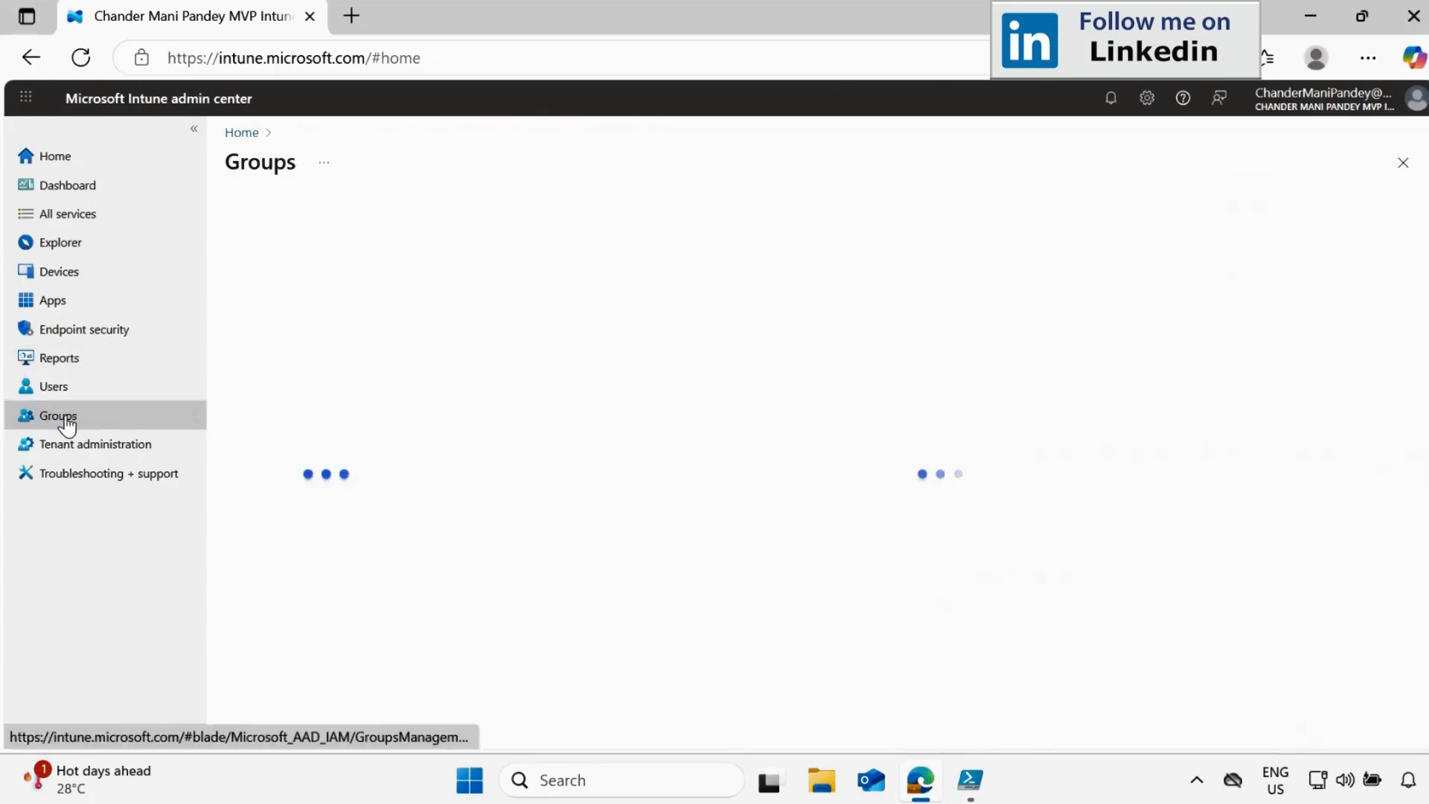
left_click(58, 415)
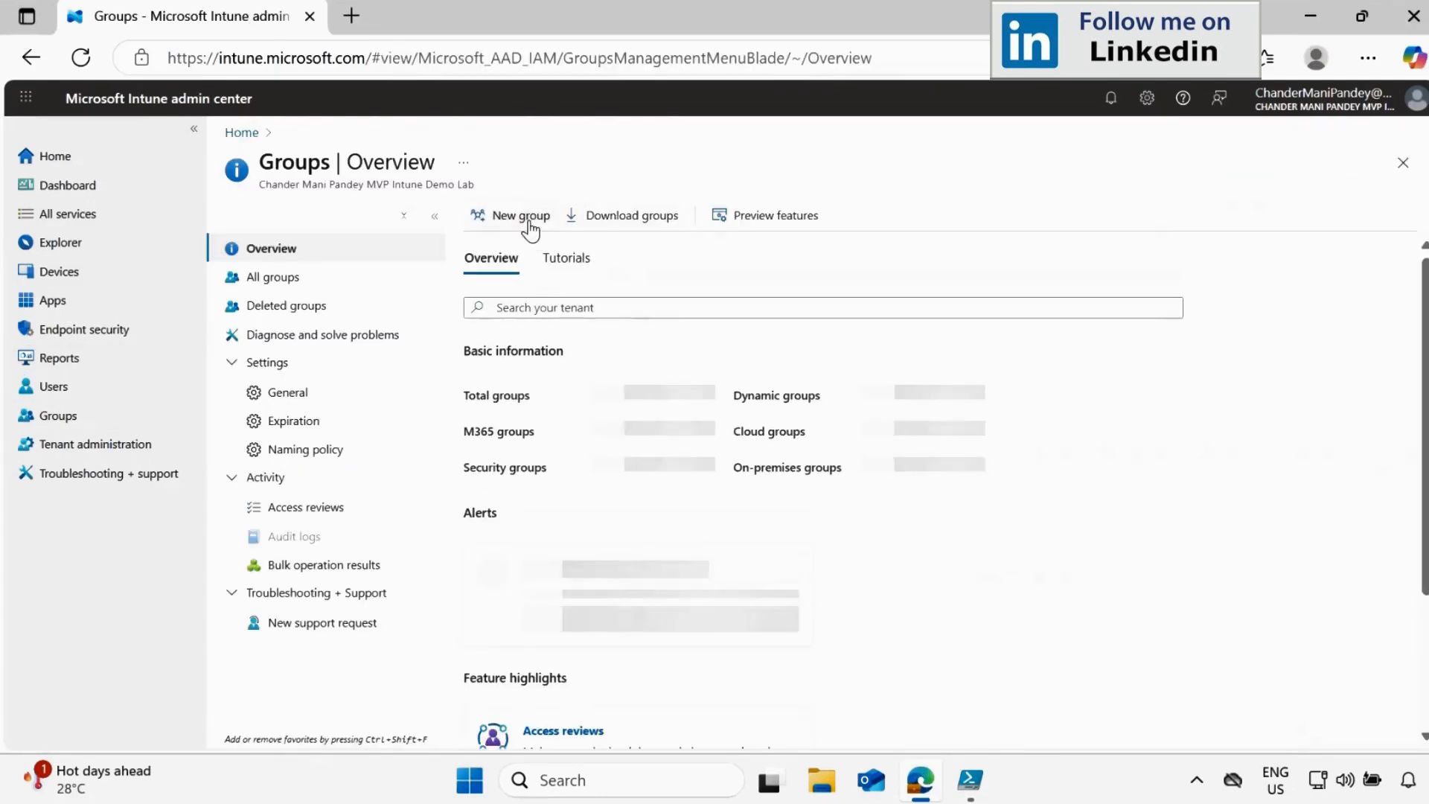
left_click(519, 214)
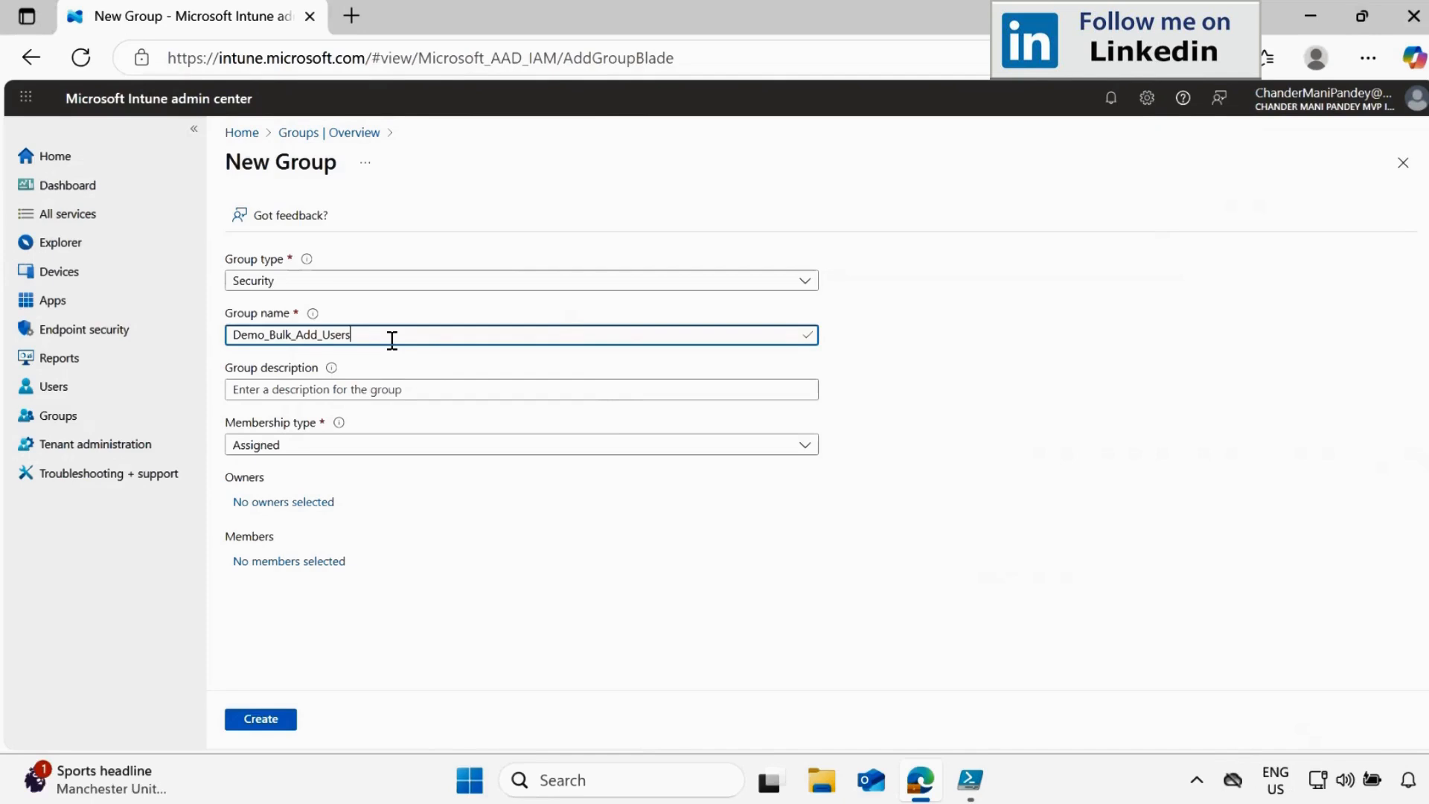
triple_click(290, 335)
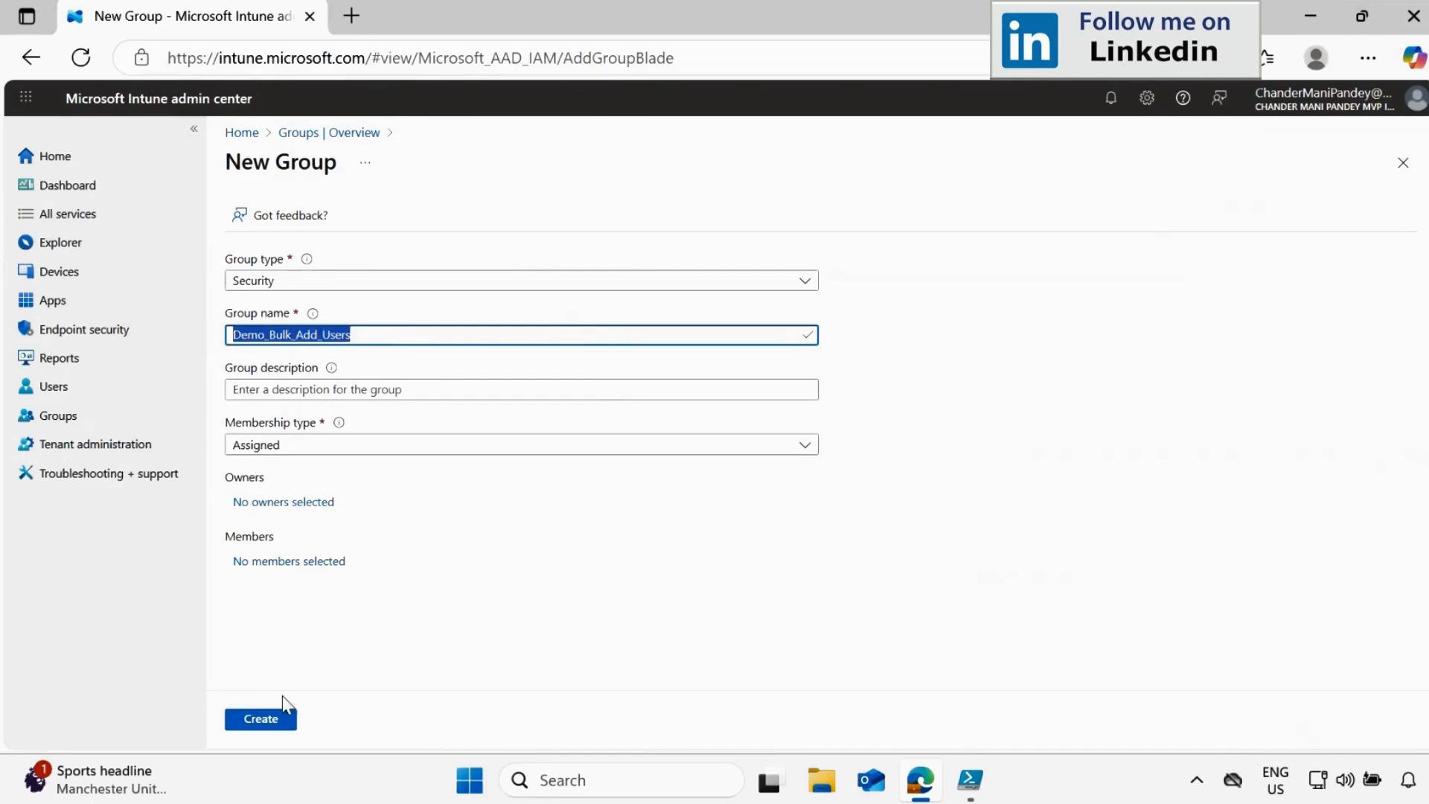
left_click(259, 718)
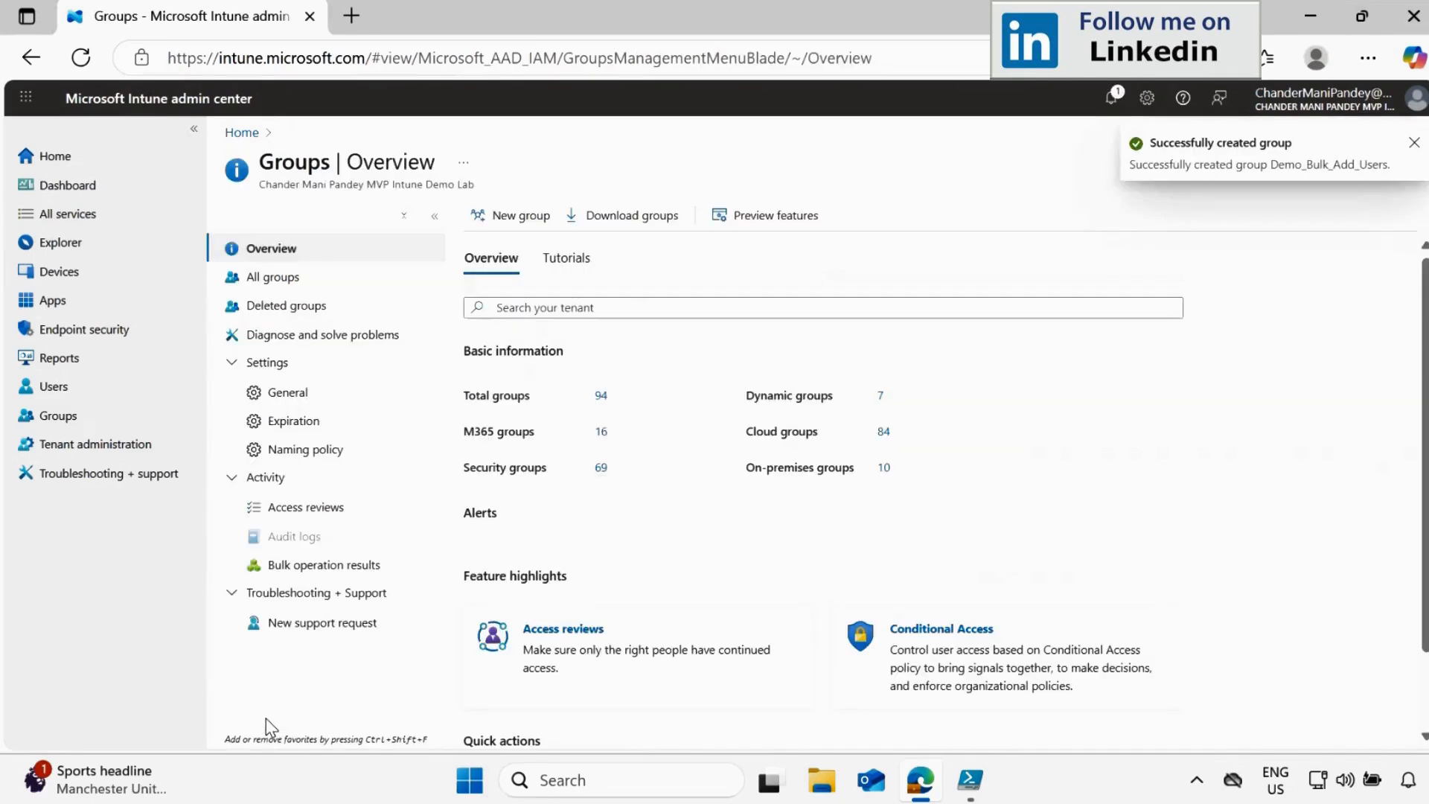
Replace the placeholder in $targetGroupName with Demo_Bulk_Add_Users, then go to File Explorer.
left_click(969, 780)
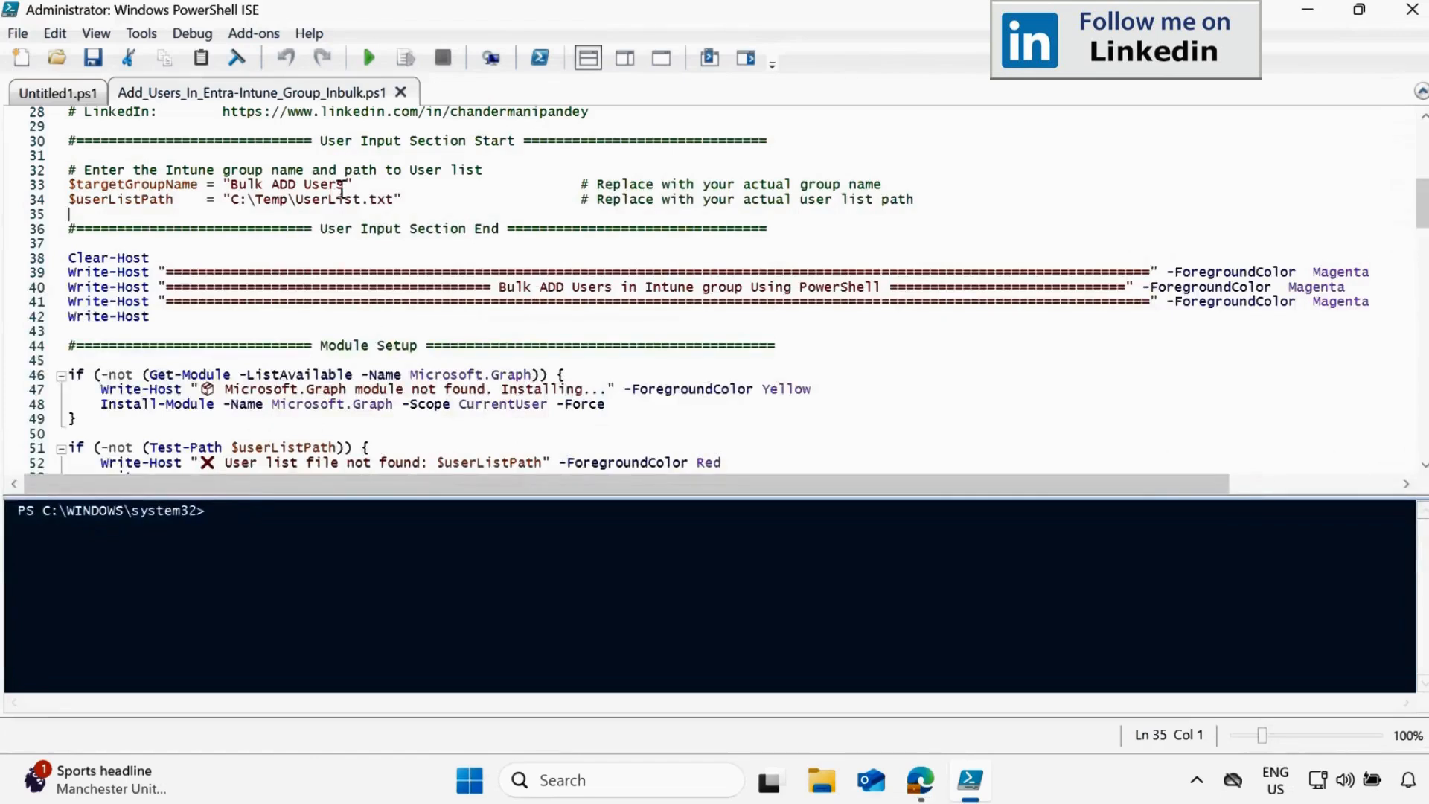
double_click(288, 183)
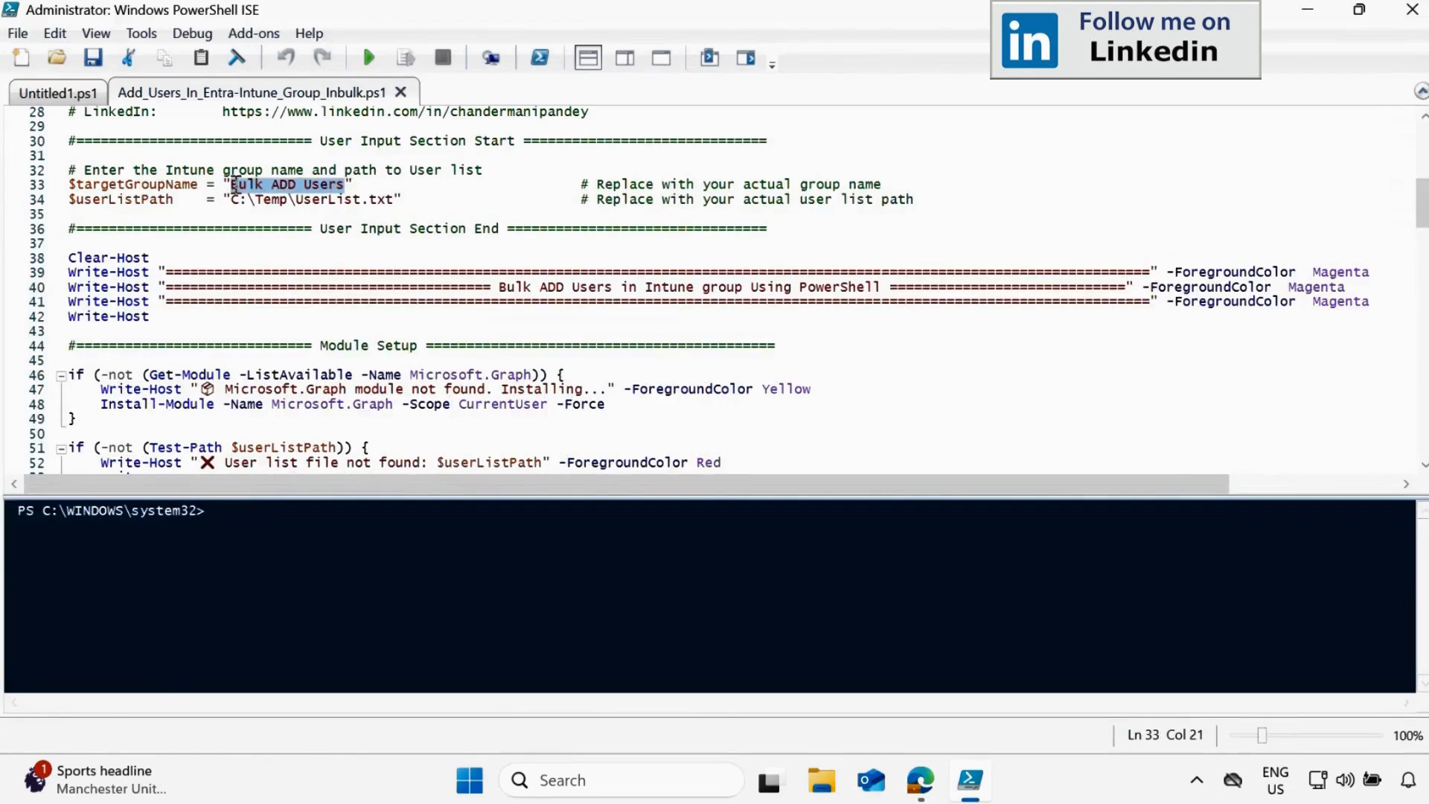
type("Demo_Bulk_Add_Users")
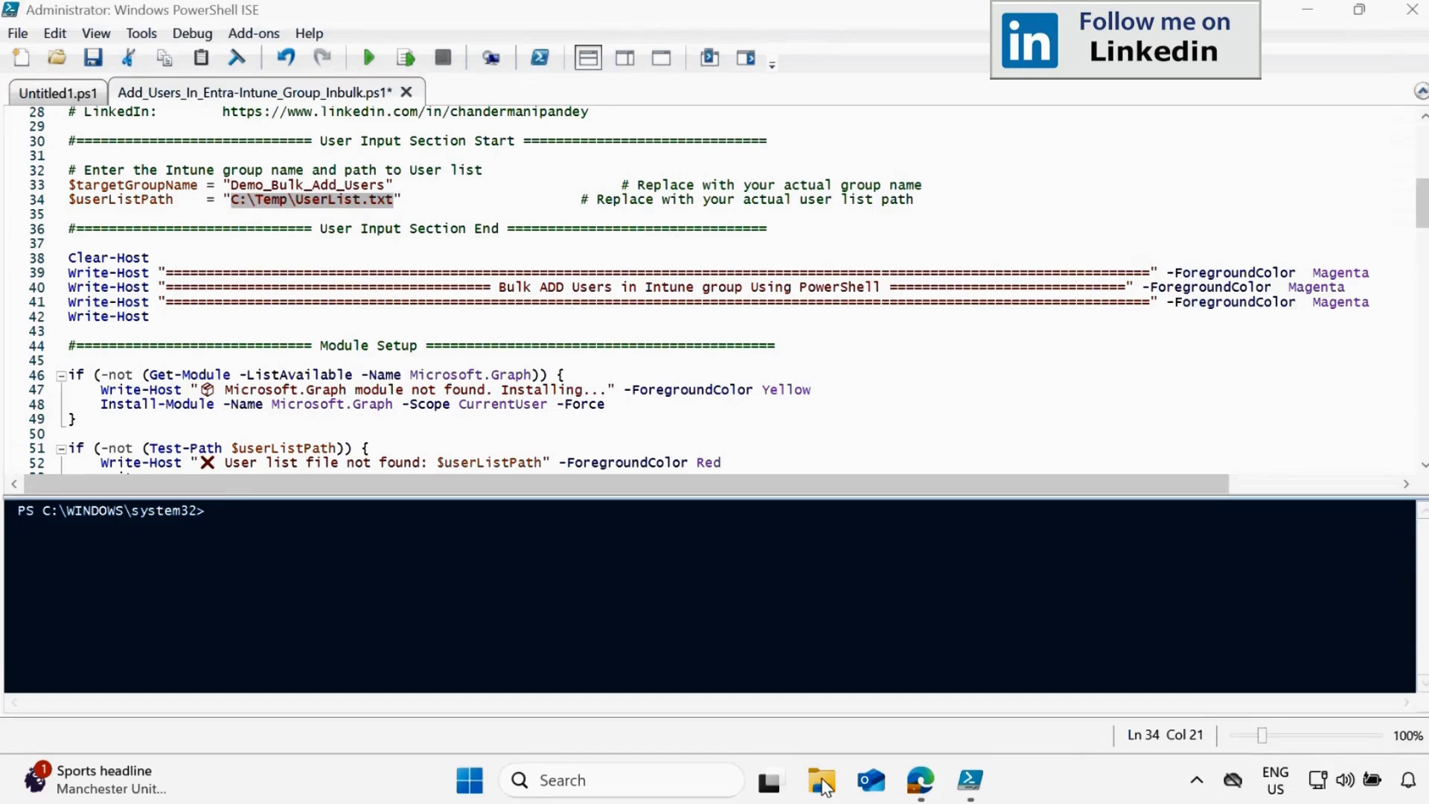
left_click(819, 780)
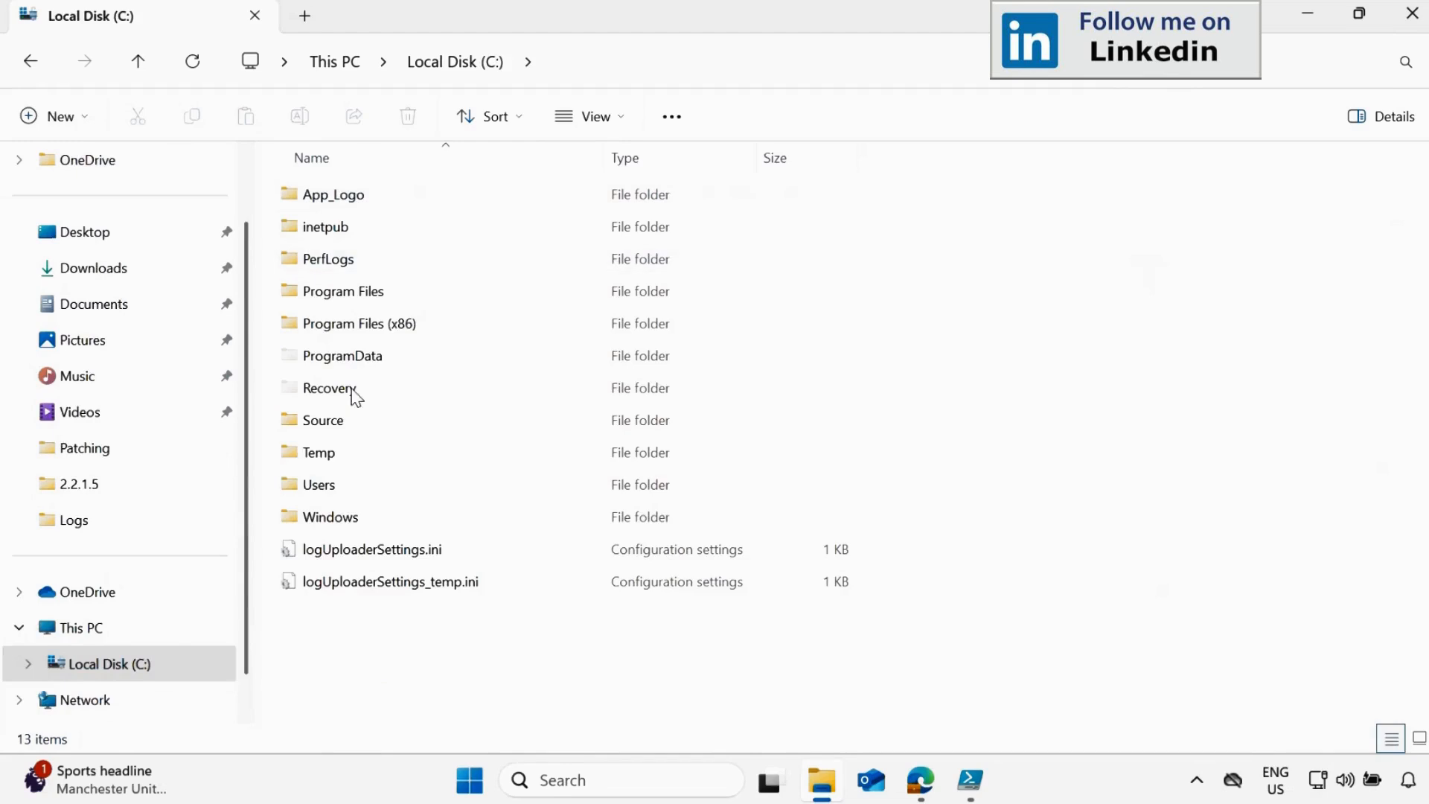
Inspect Demo_Bulk_Add_Users.txt in C:\Temp, discarding the extra Demo_Bulk_Remove_Users.txt Notepad tab.
double_click(319, 452)
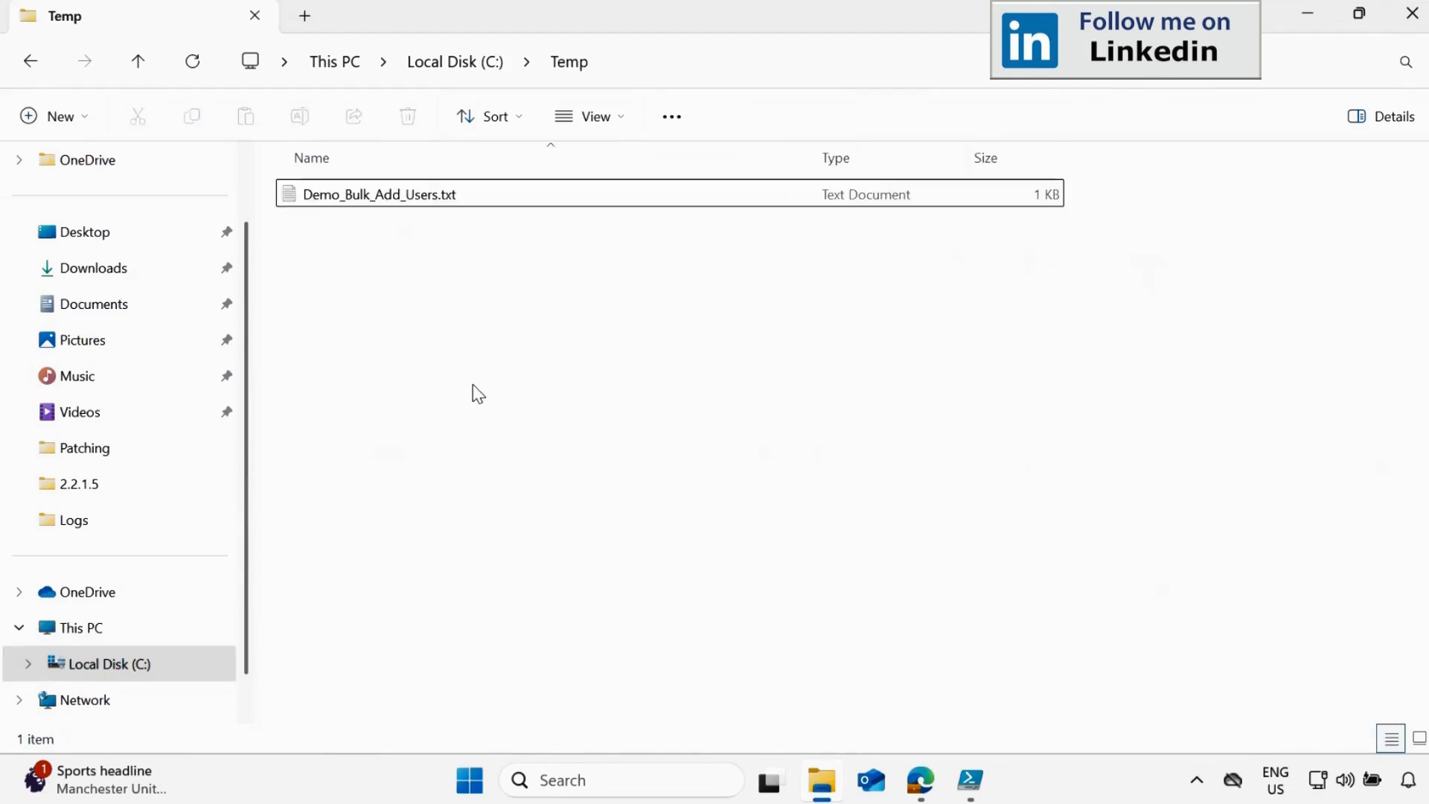
mouse_move(347, 217)
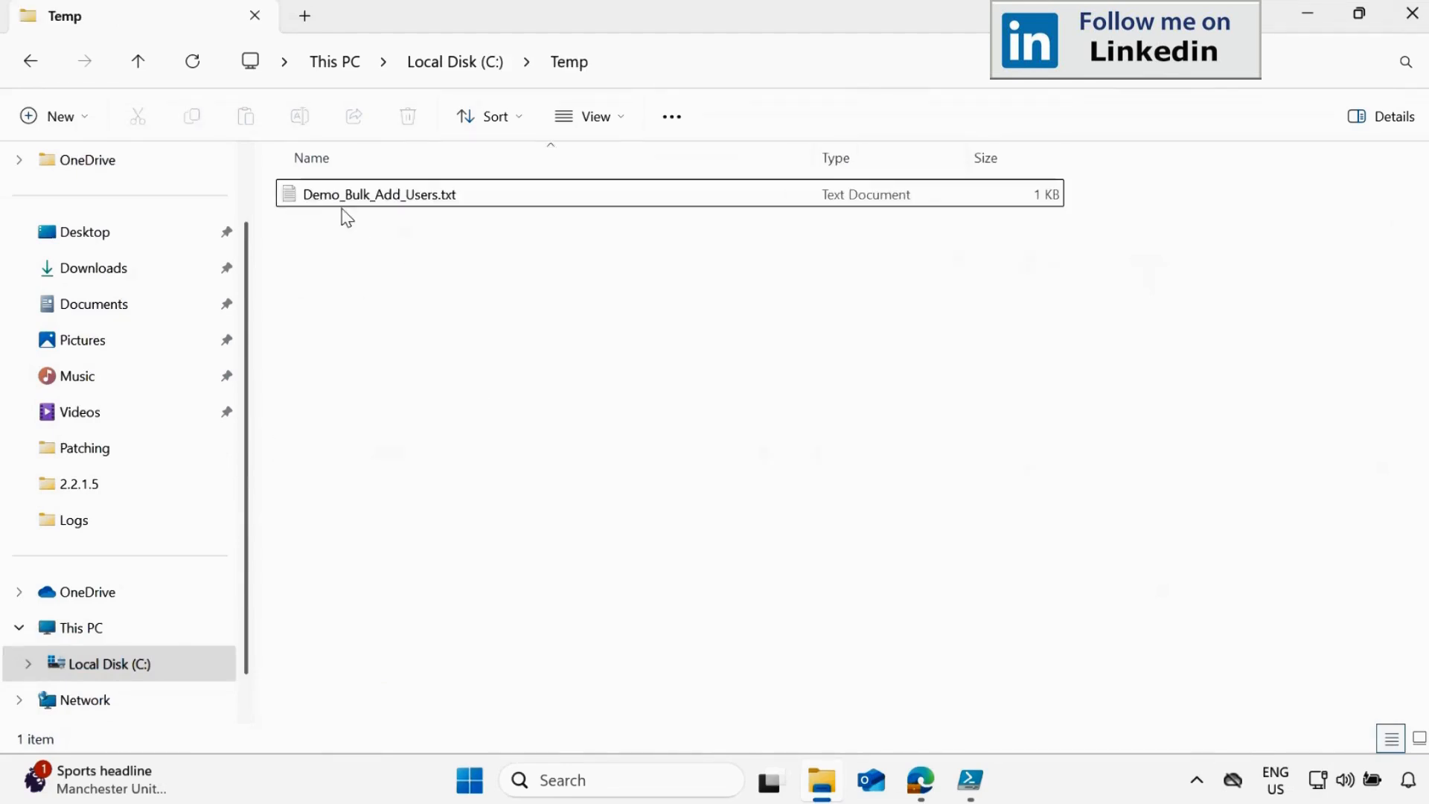
mouse_move(424, 198)
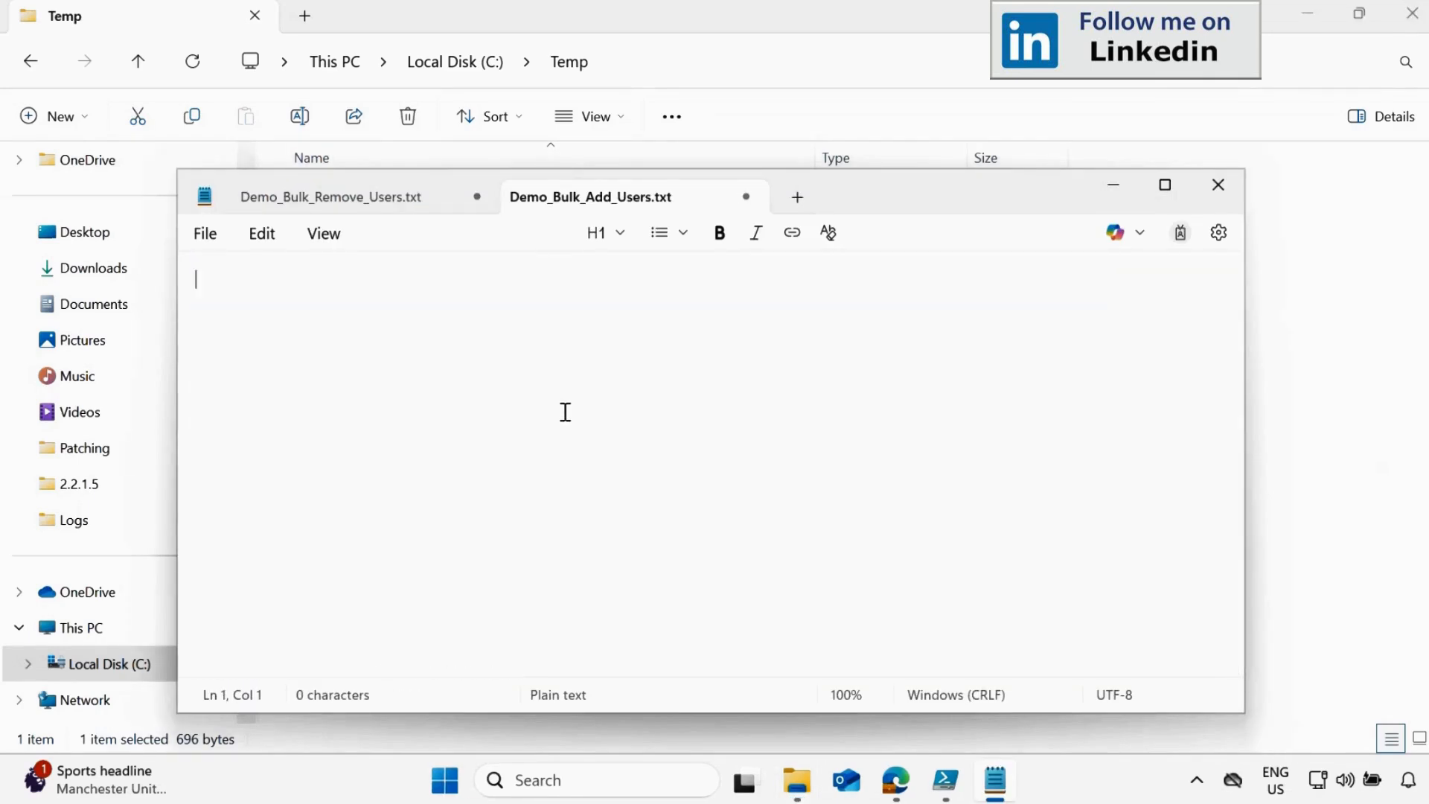
left_click(475, 197)
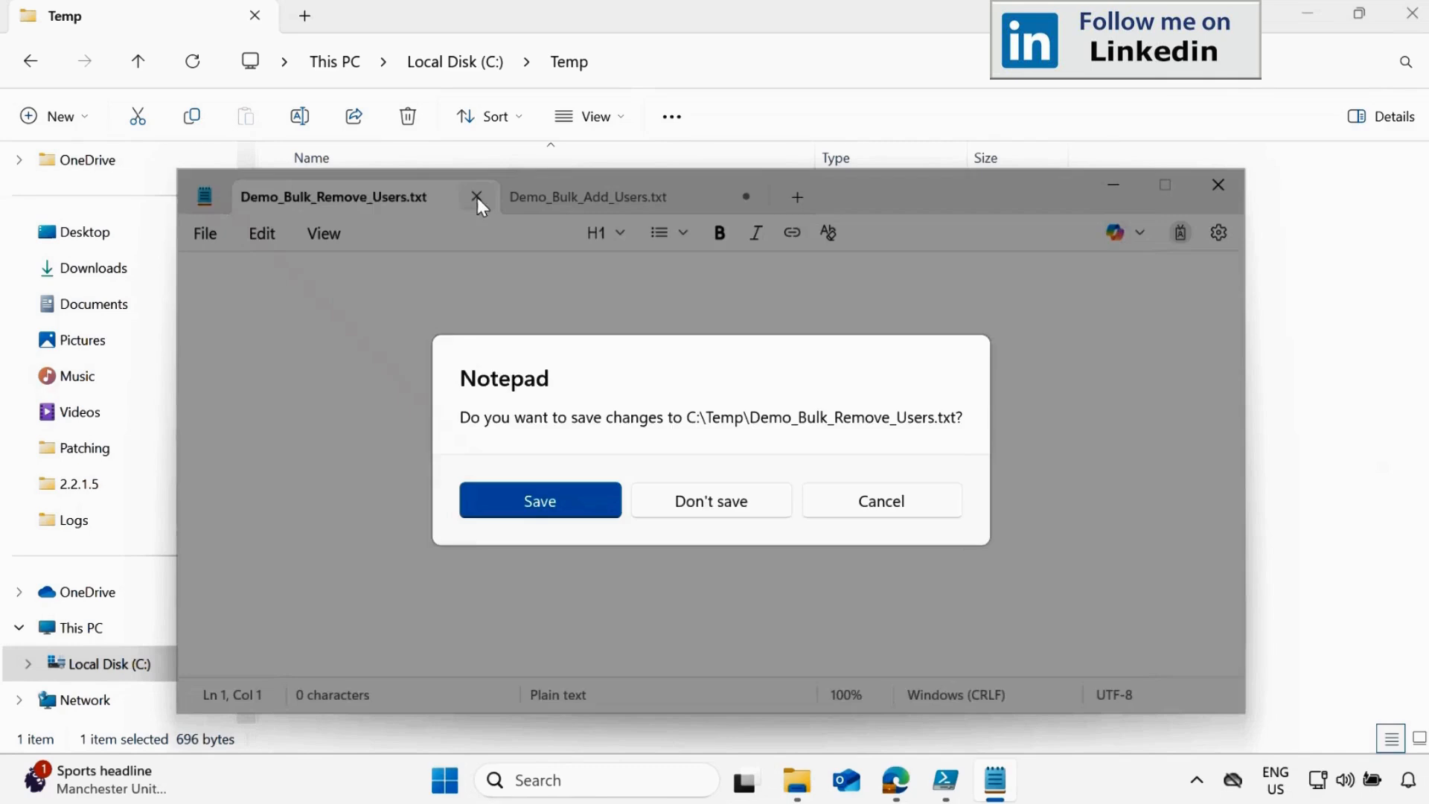
left_click(710, 500)
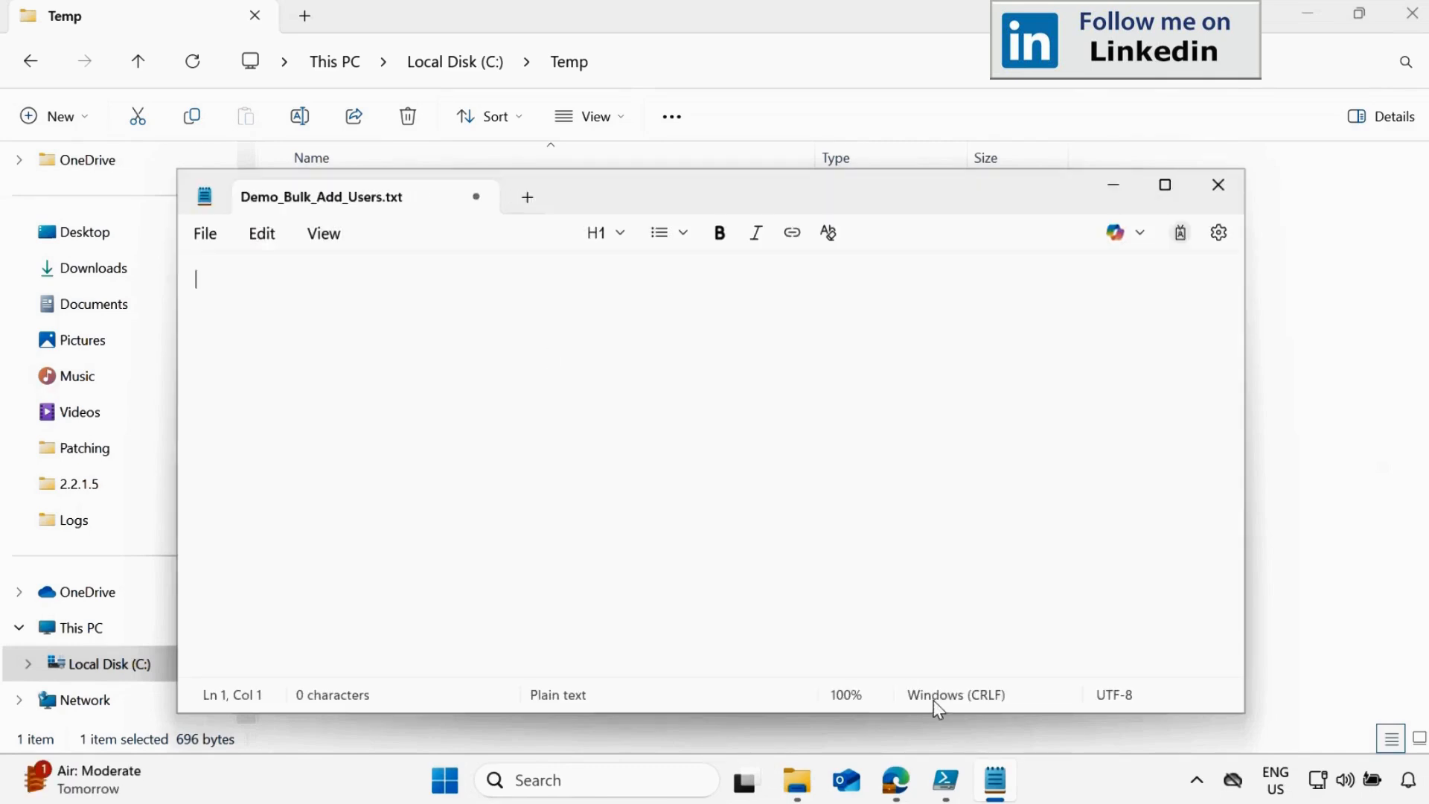
mouse_move(779, 721)
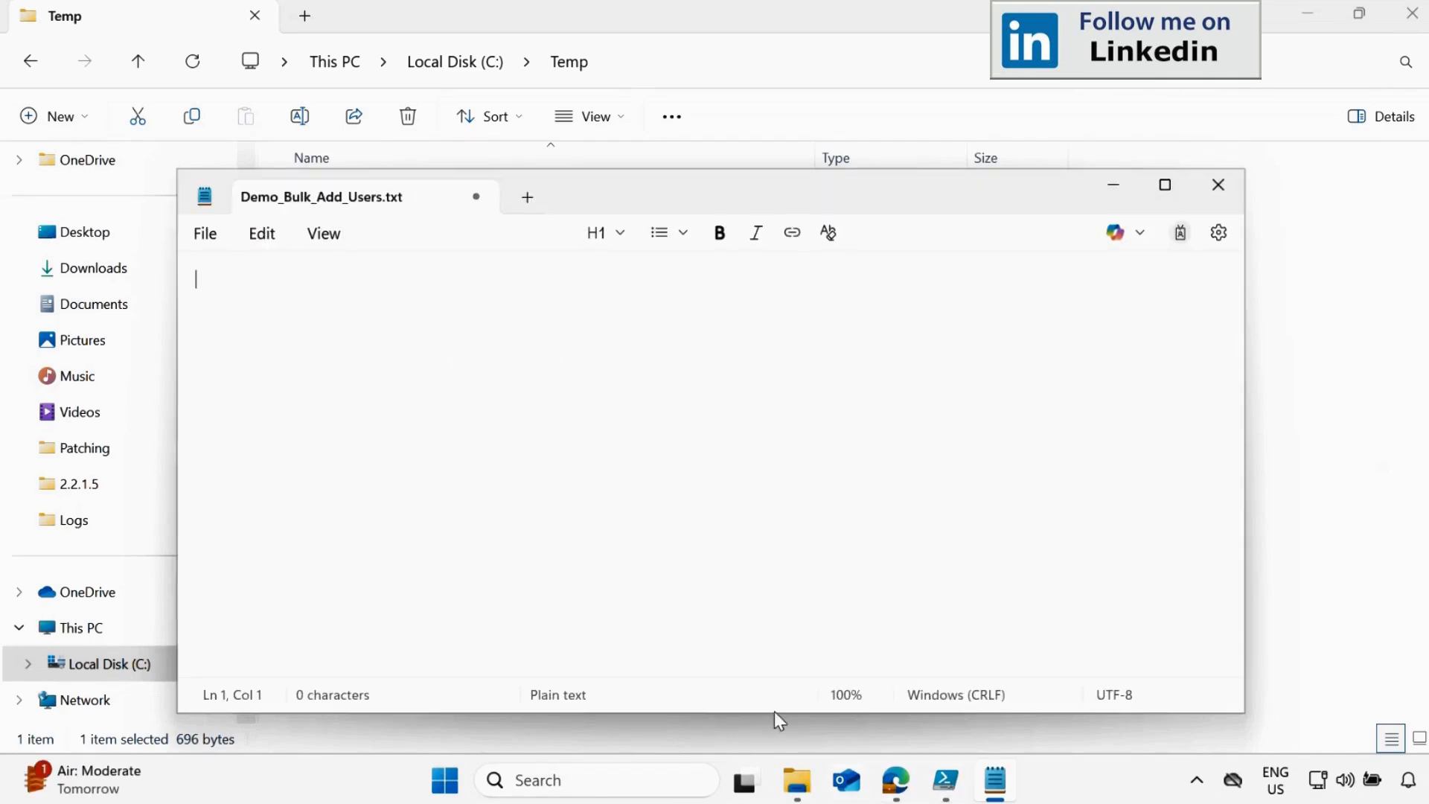
mouse_move(795, 780)
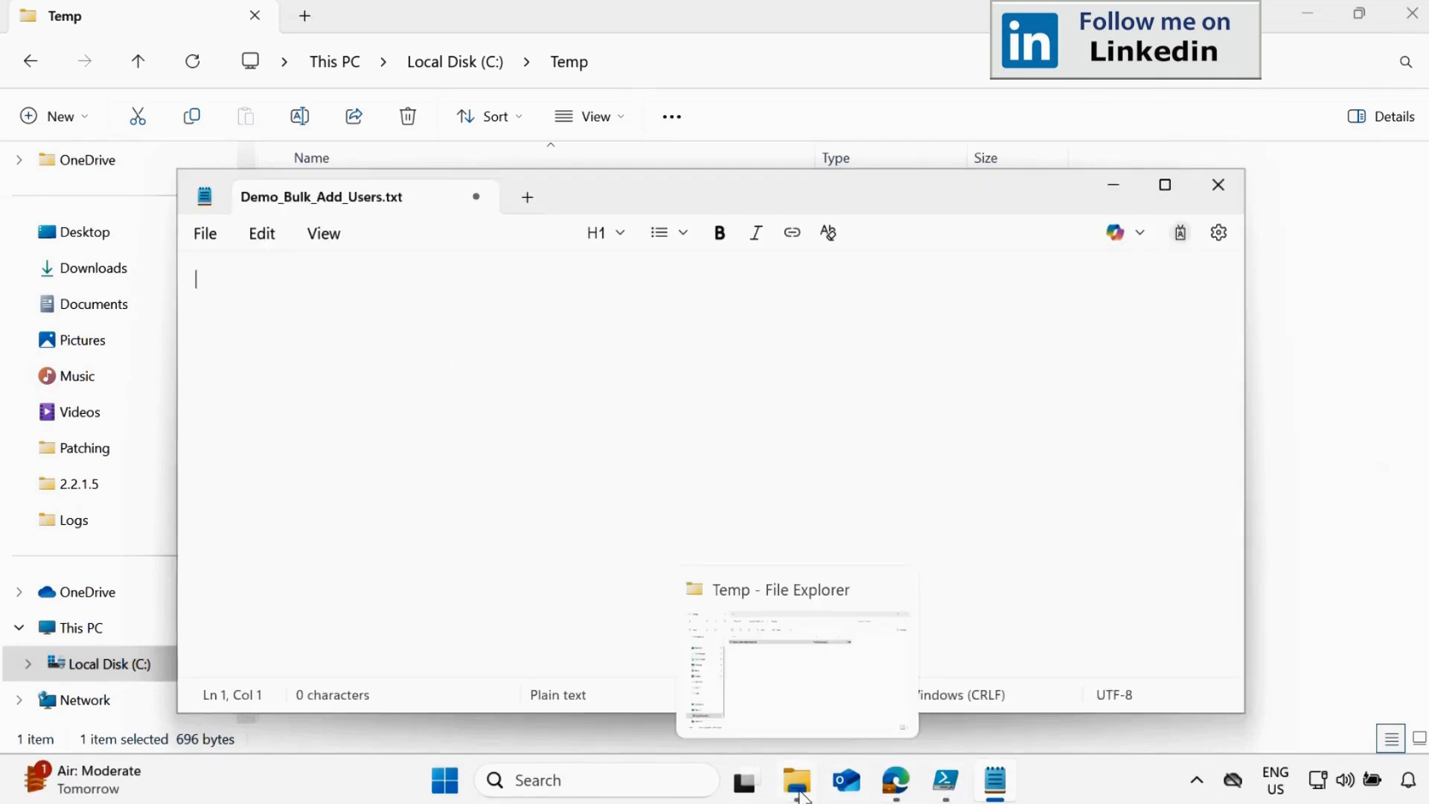
left_click(795, 782)
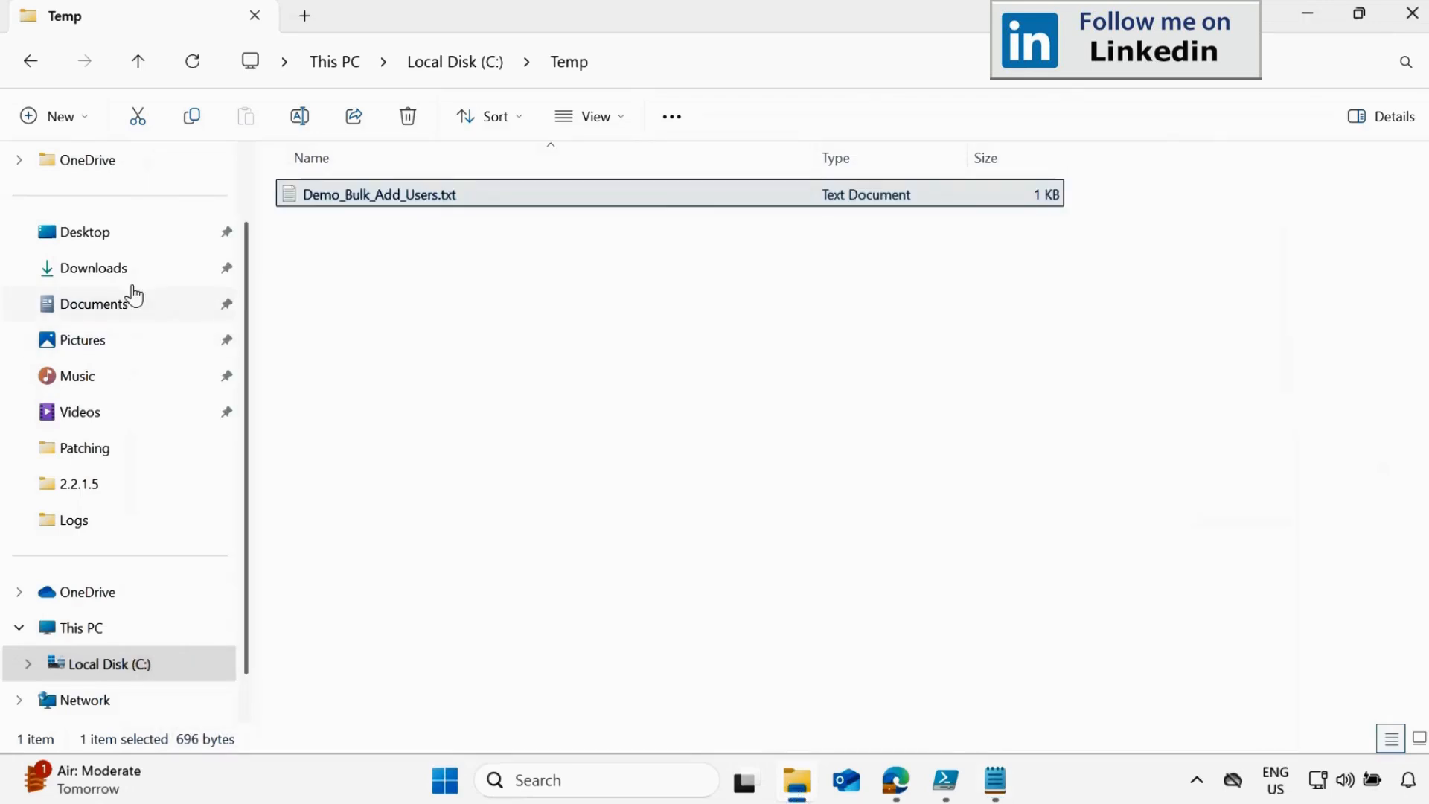
Copy nine userPrincipalName cells from the exported users CSV in Downloads into Demo_Bulk_Add_Users.txt.
left_click(92, 267)
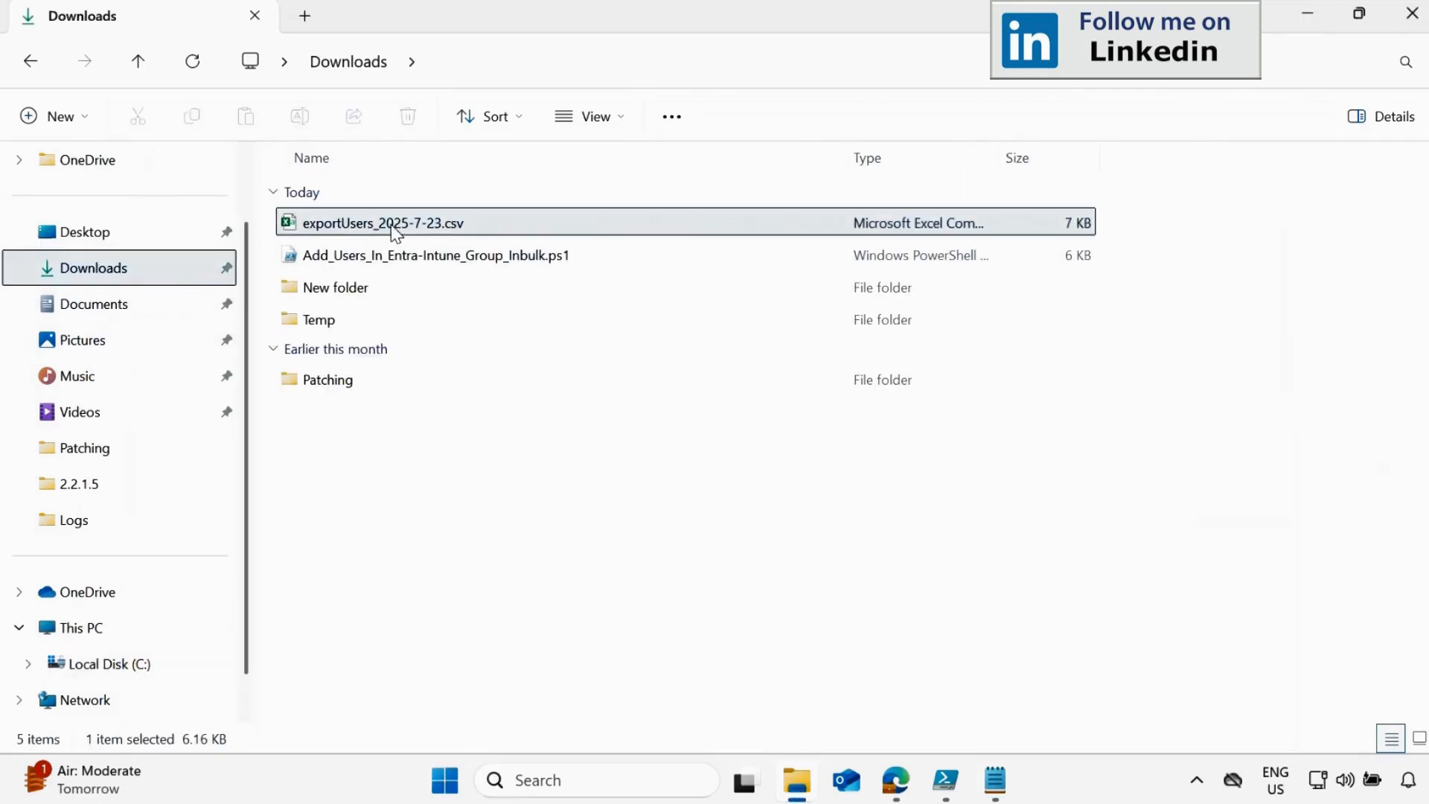
double_click(383, 222)
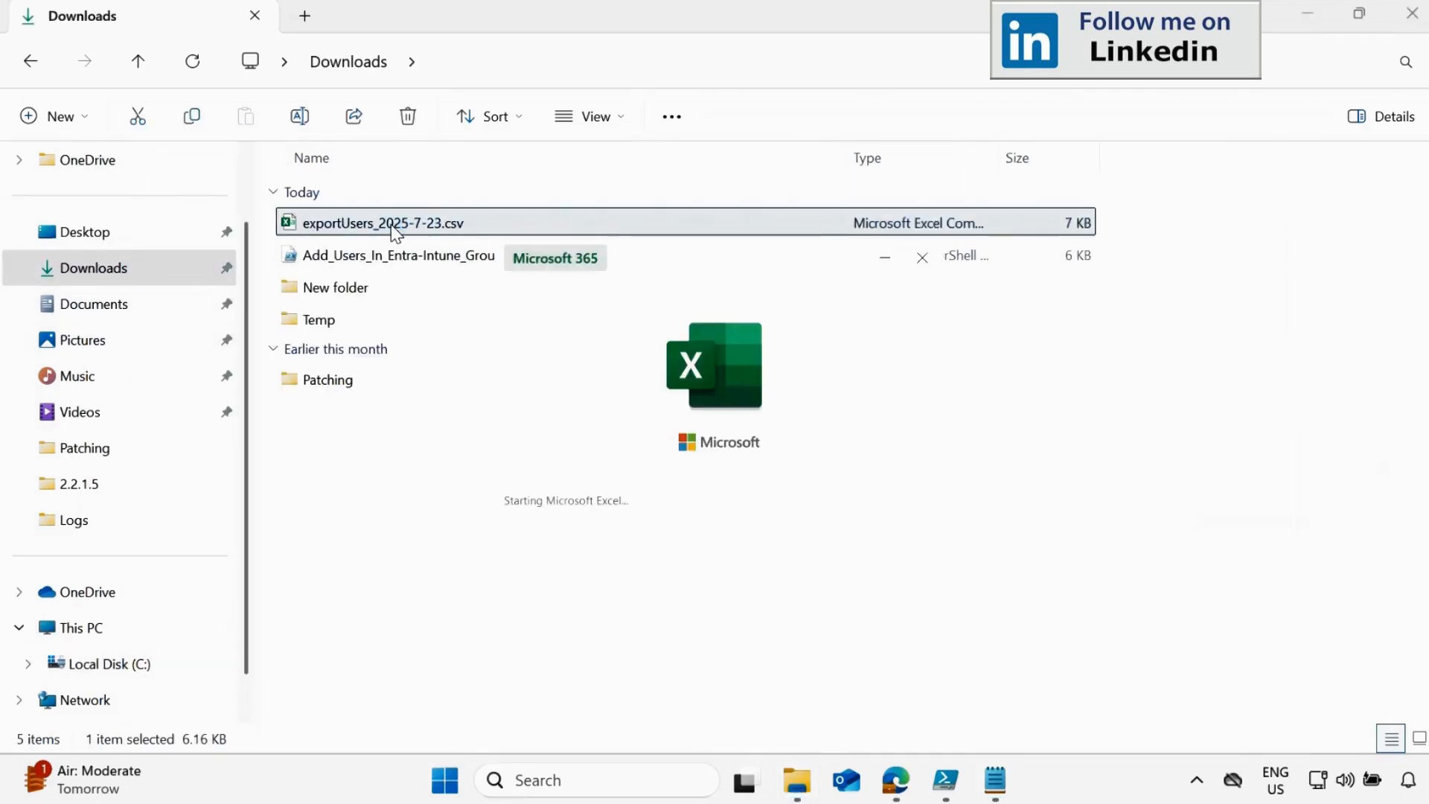
double_click(380, 221)
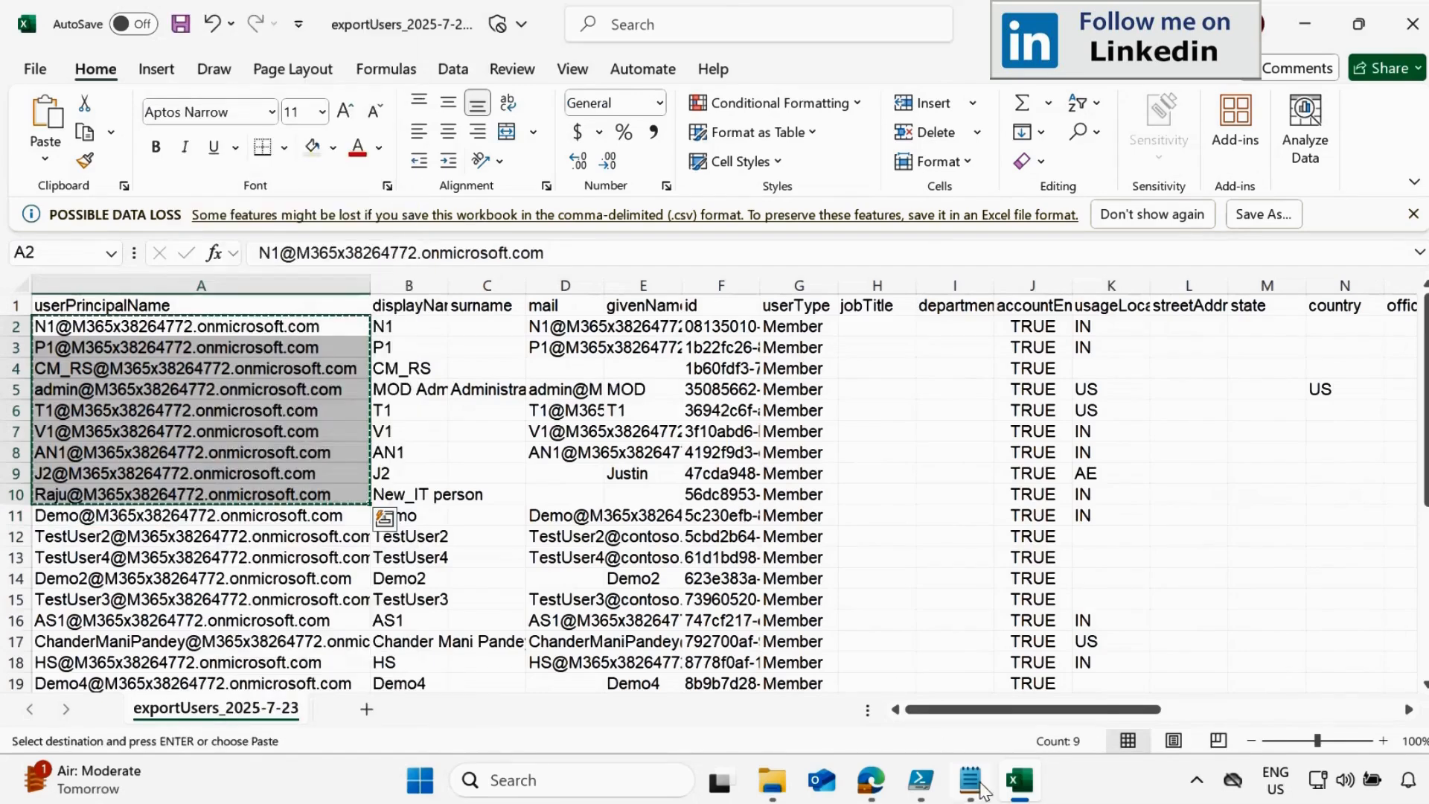
left_click(969, 782)
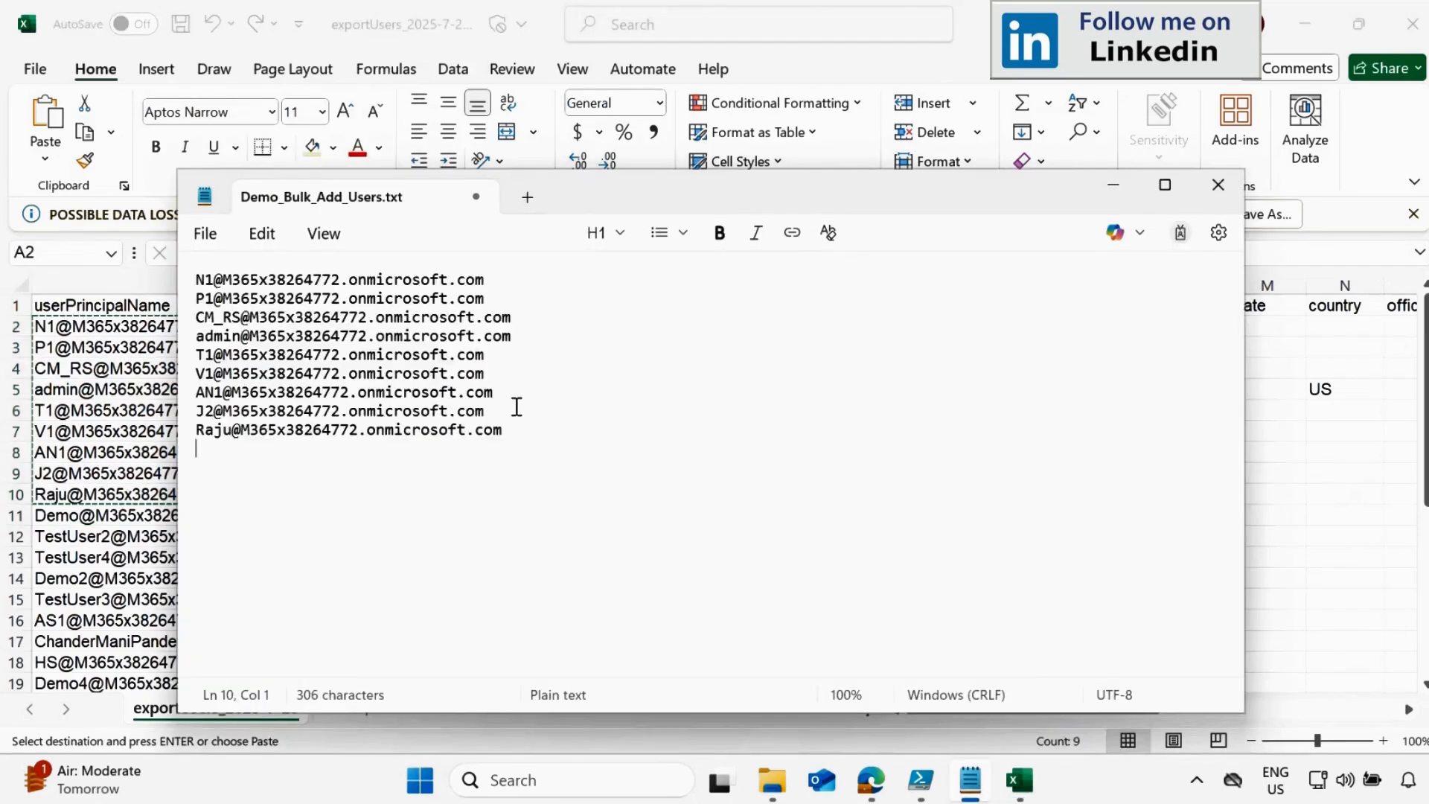
left_click(206, 234)
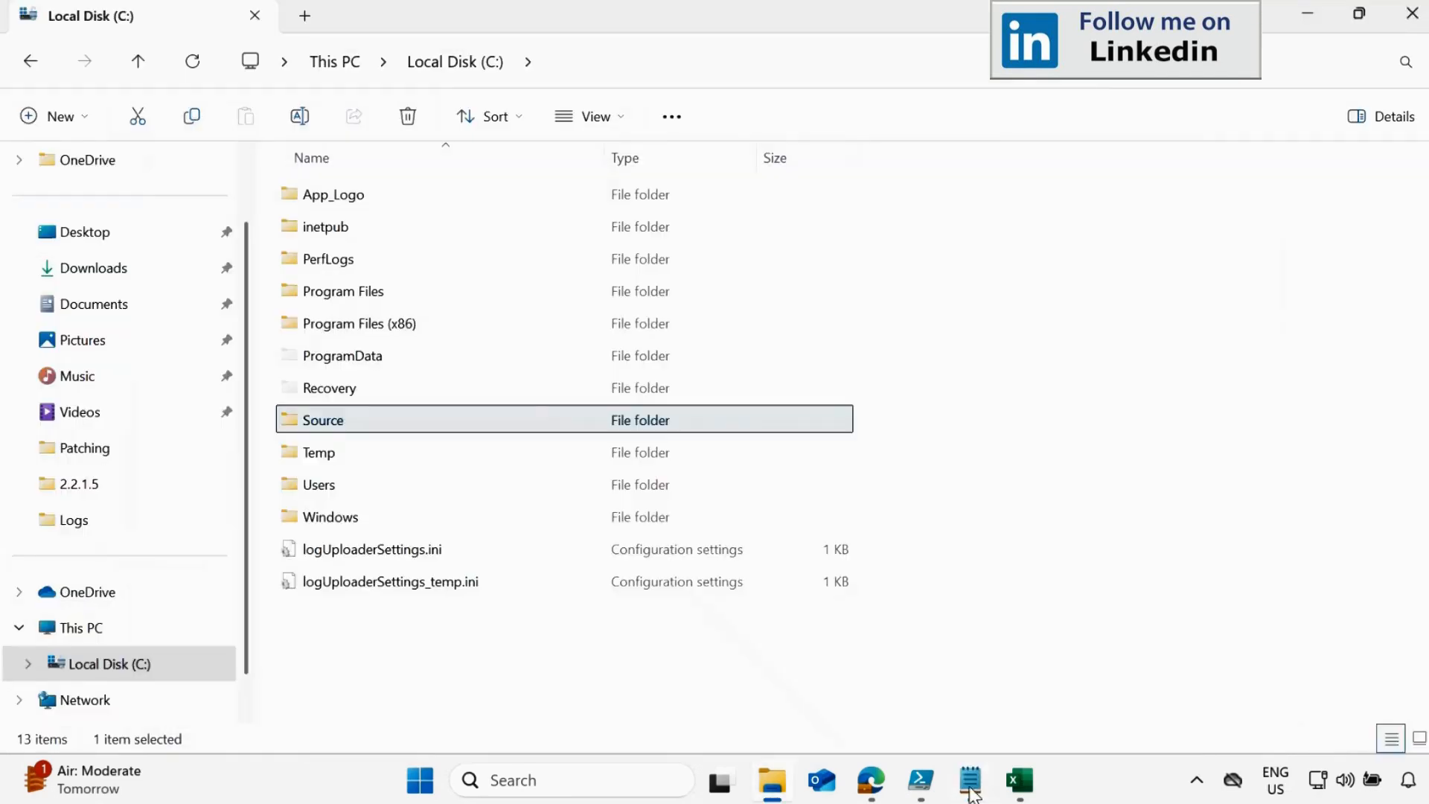
Copy the path C:\Temp\Demo_Bulk_Add_Users.txt into $userListPath and save the script.
double_click(319, 453)
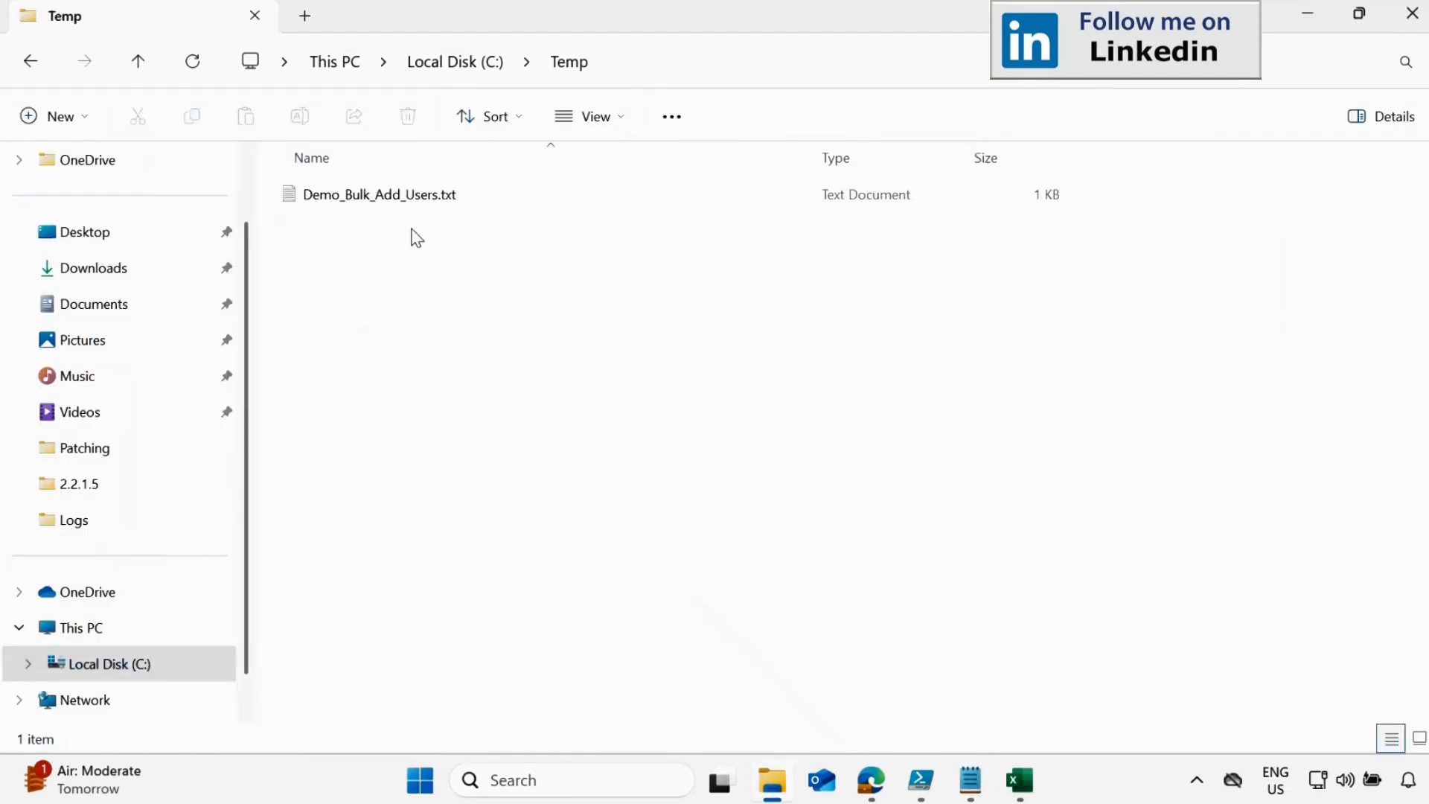
right_click(378, 194)
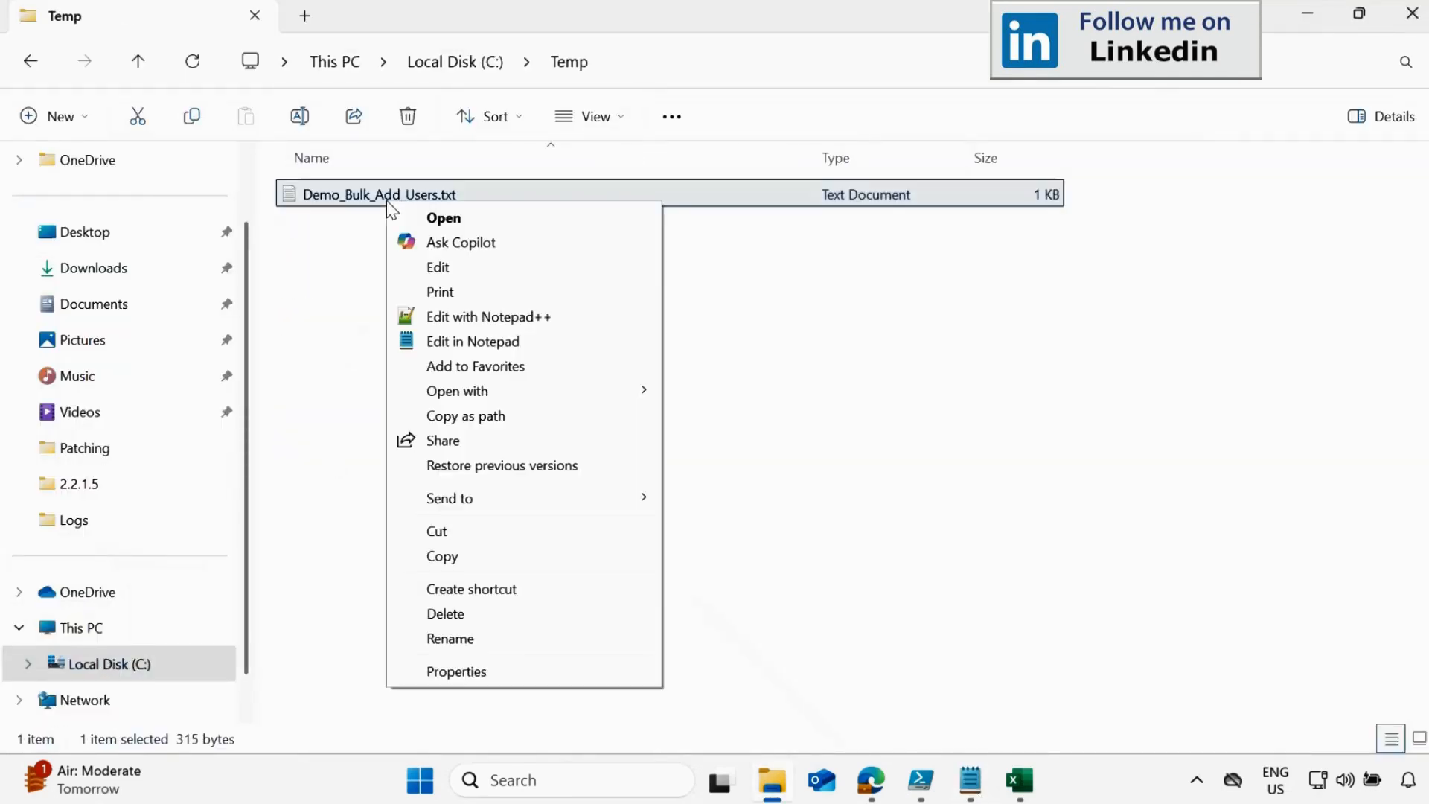
left_click(464, 416)
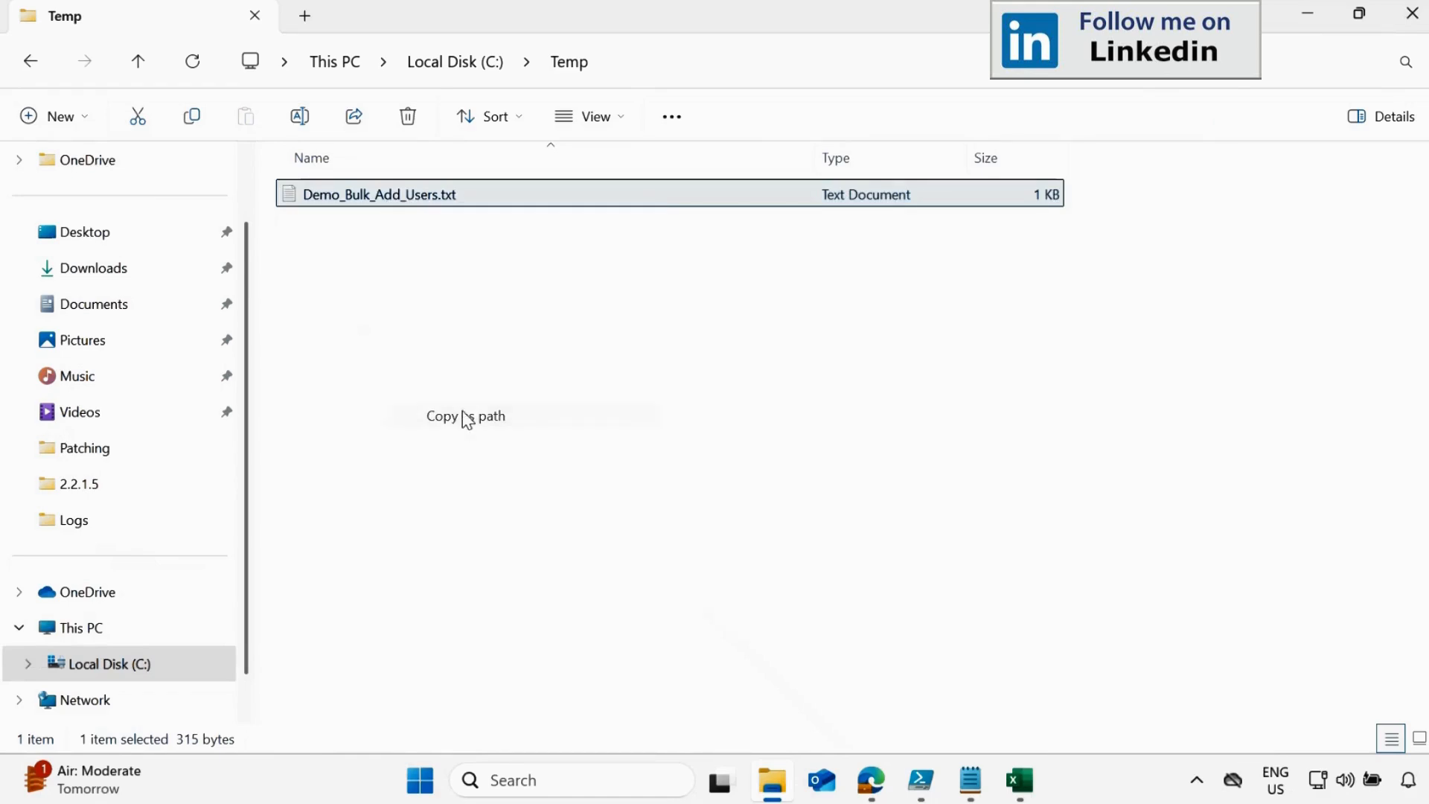
left_click(918, 780)
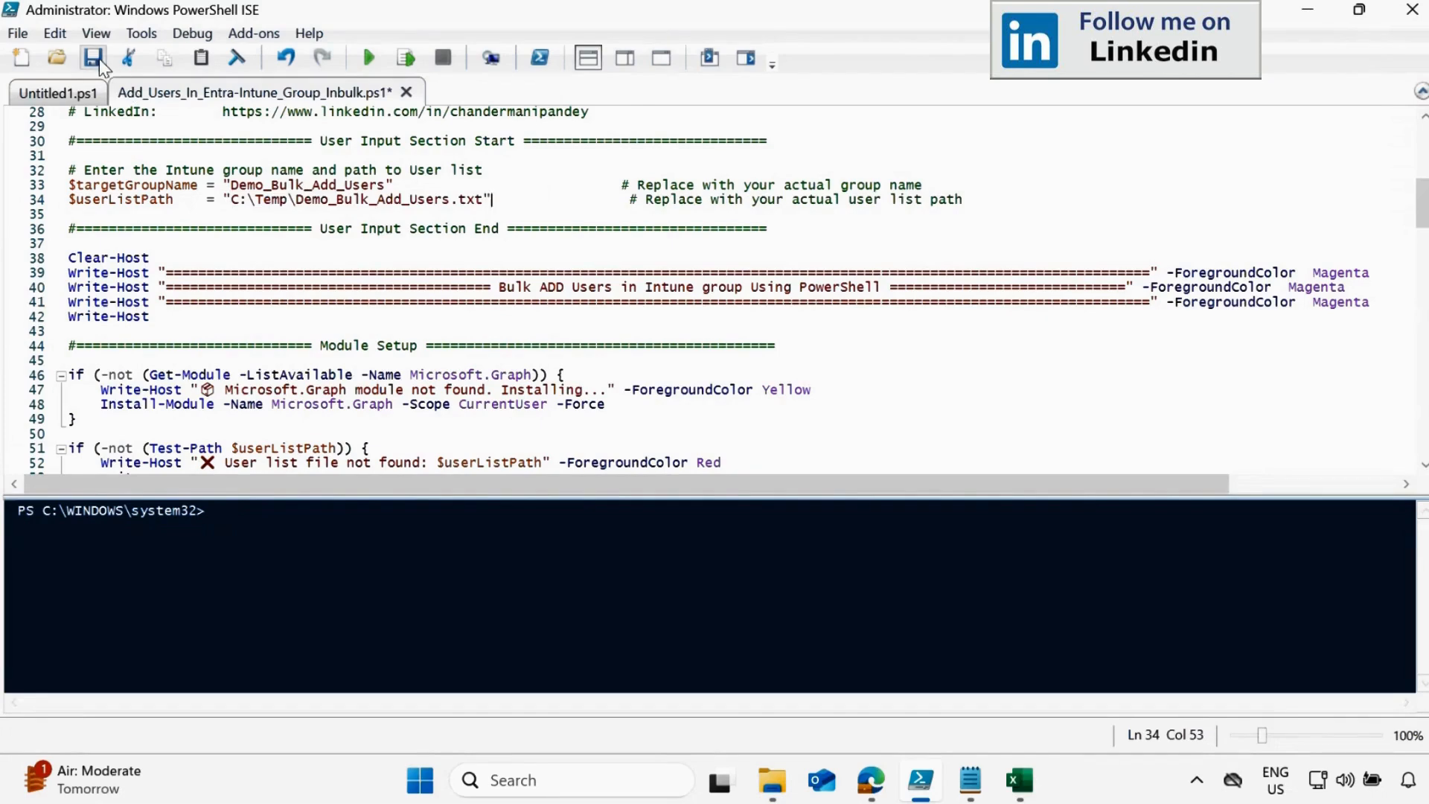
left_click(91, 58)
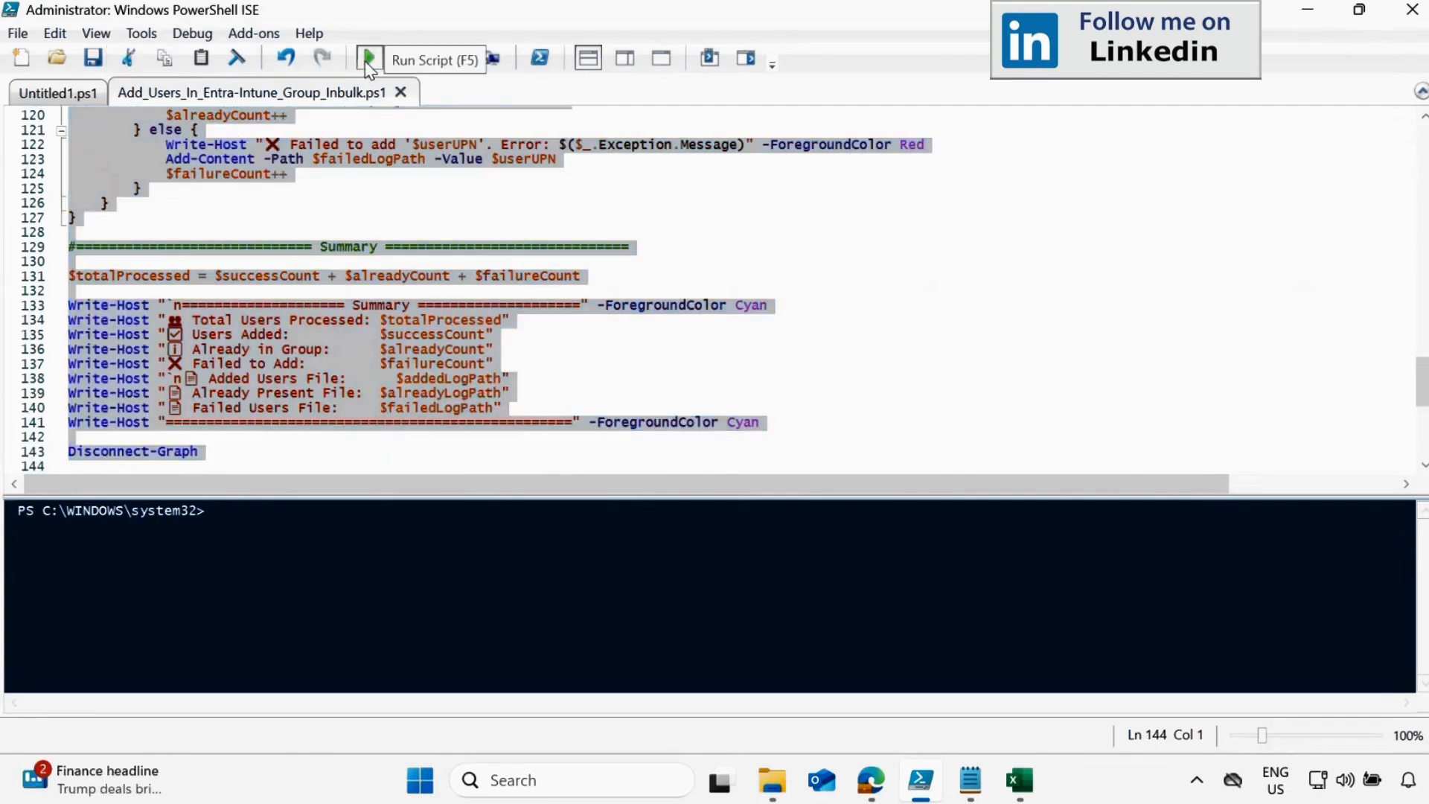
Run the bulk-add script and choose the account to sign in with.
left_click(369, 59)
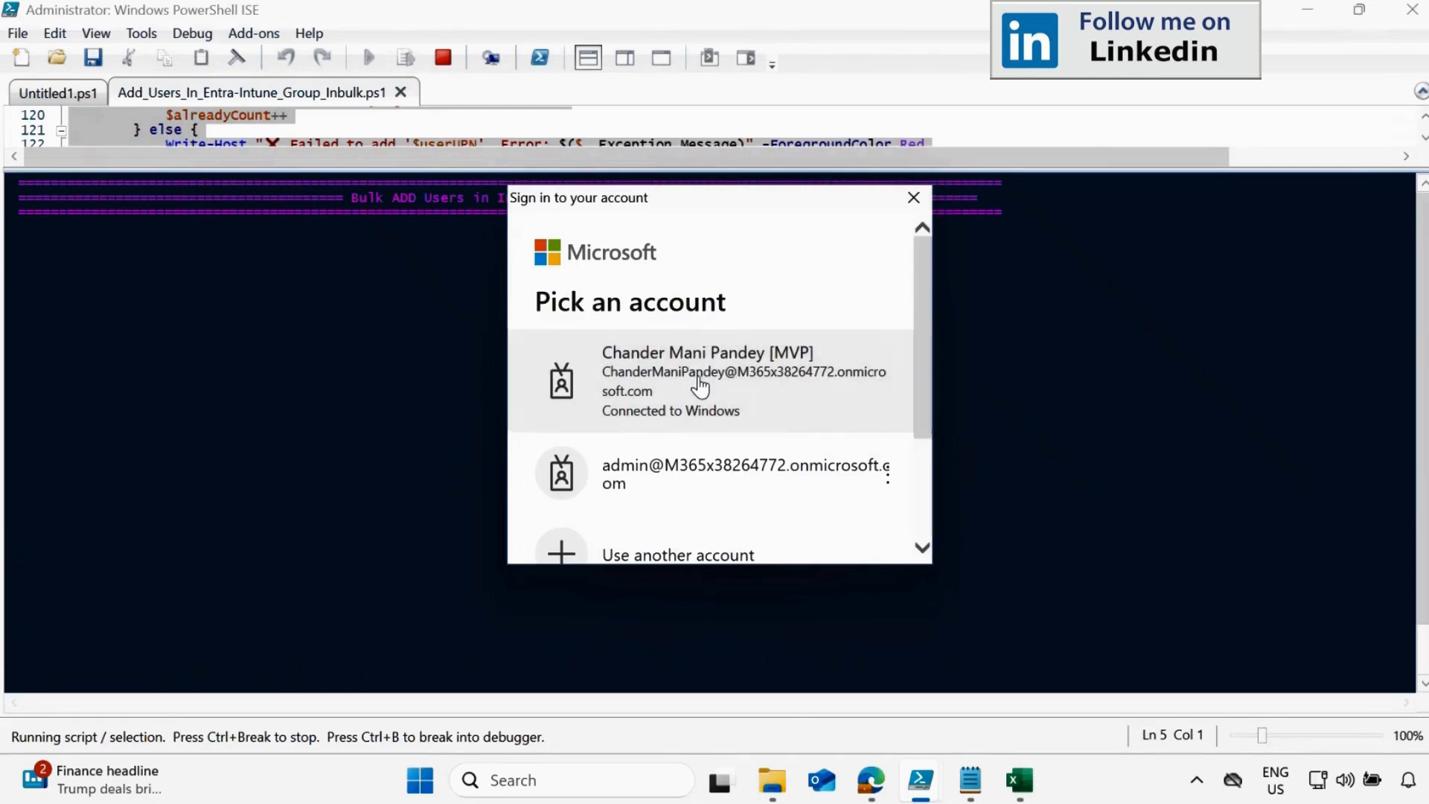
left_click(705, 380)
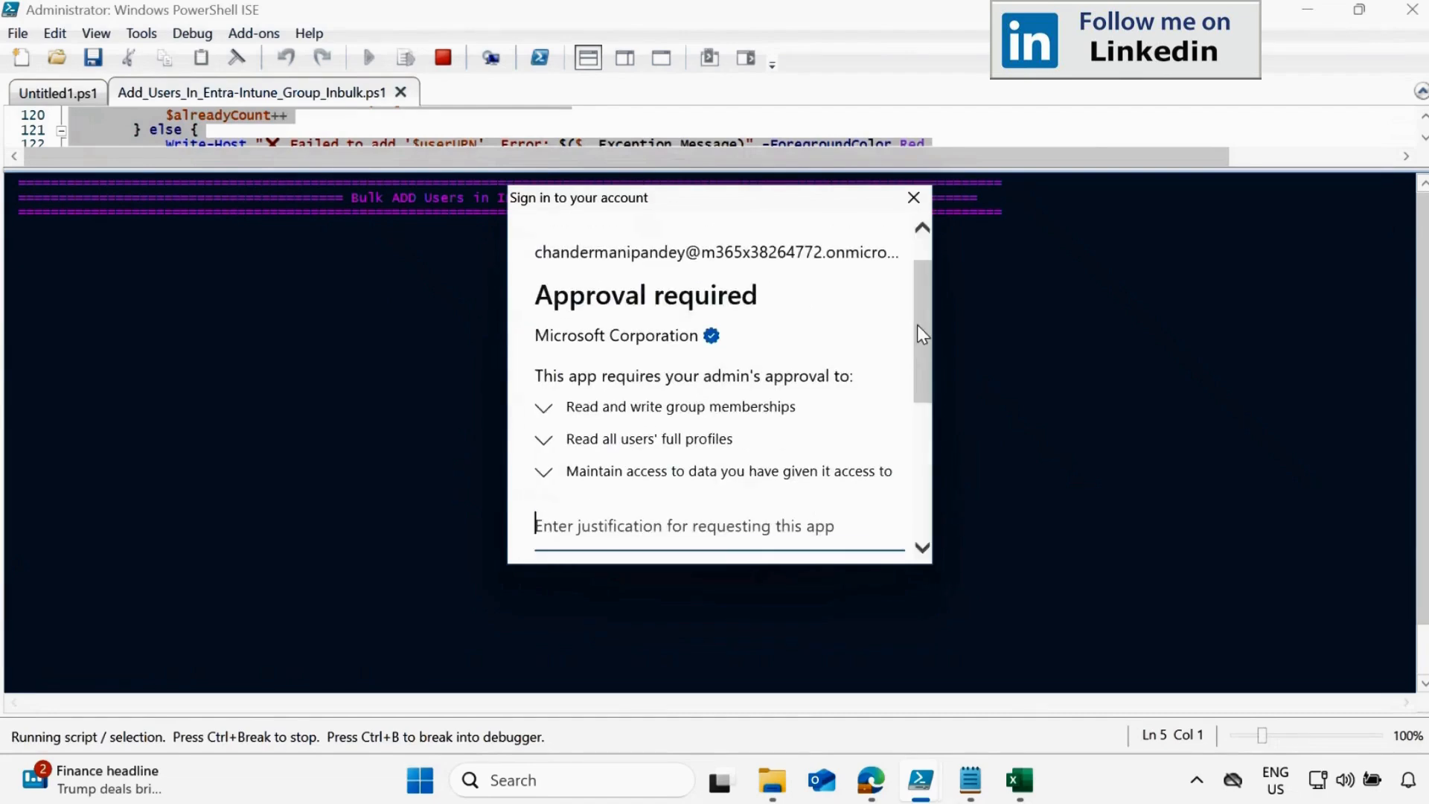
mouse_move(779, 424)
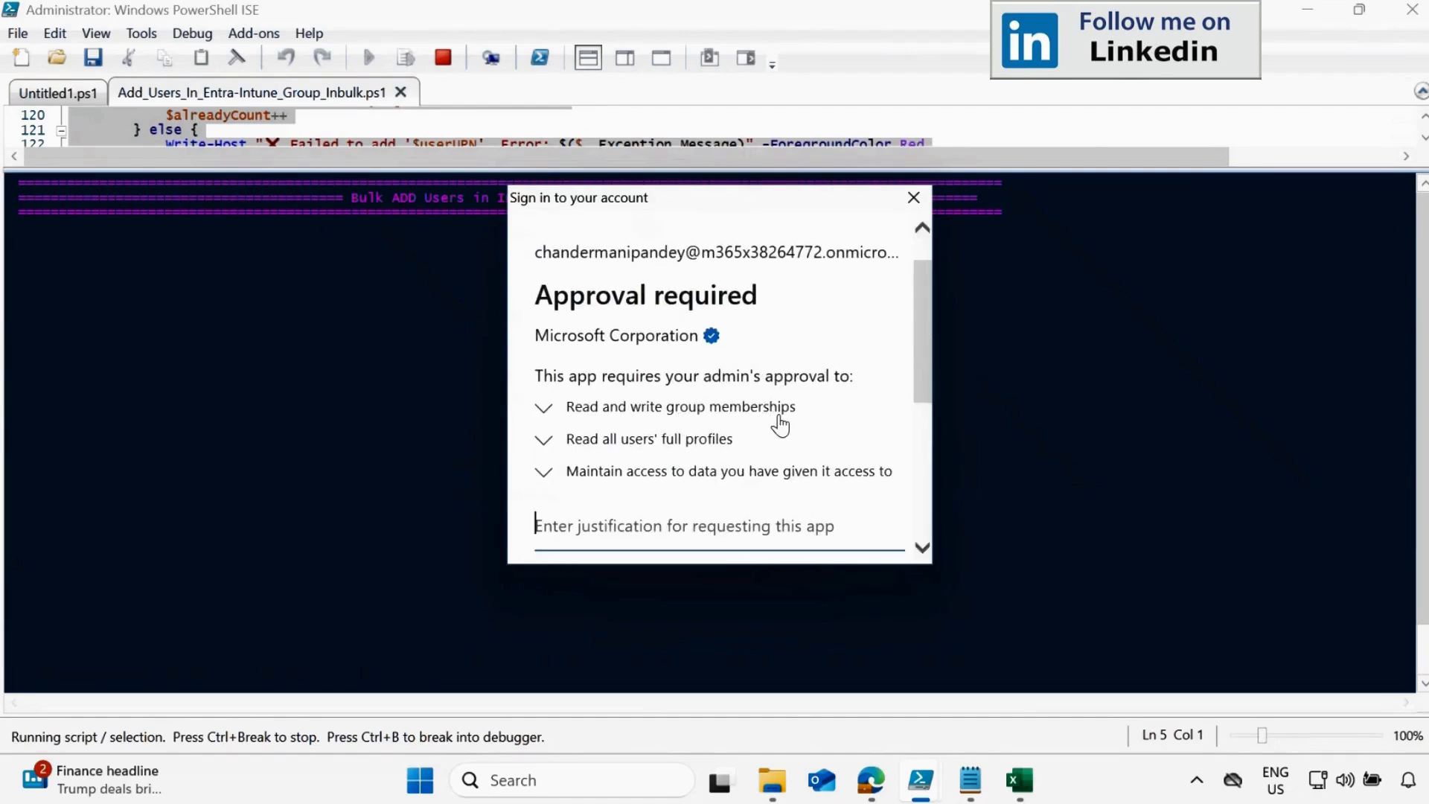
mouse_move(712, 452)
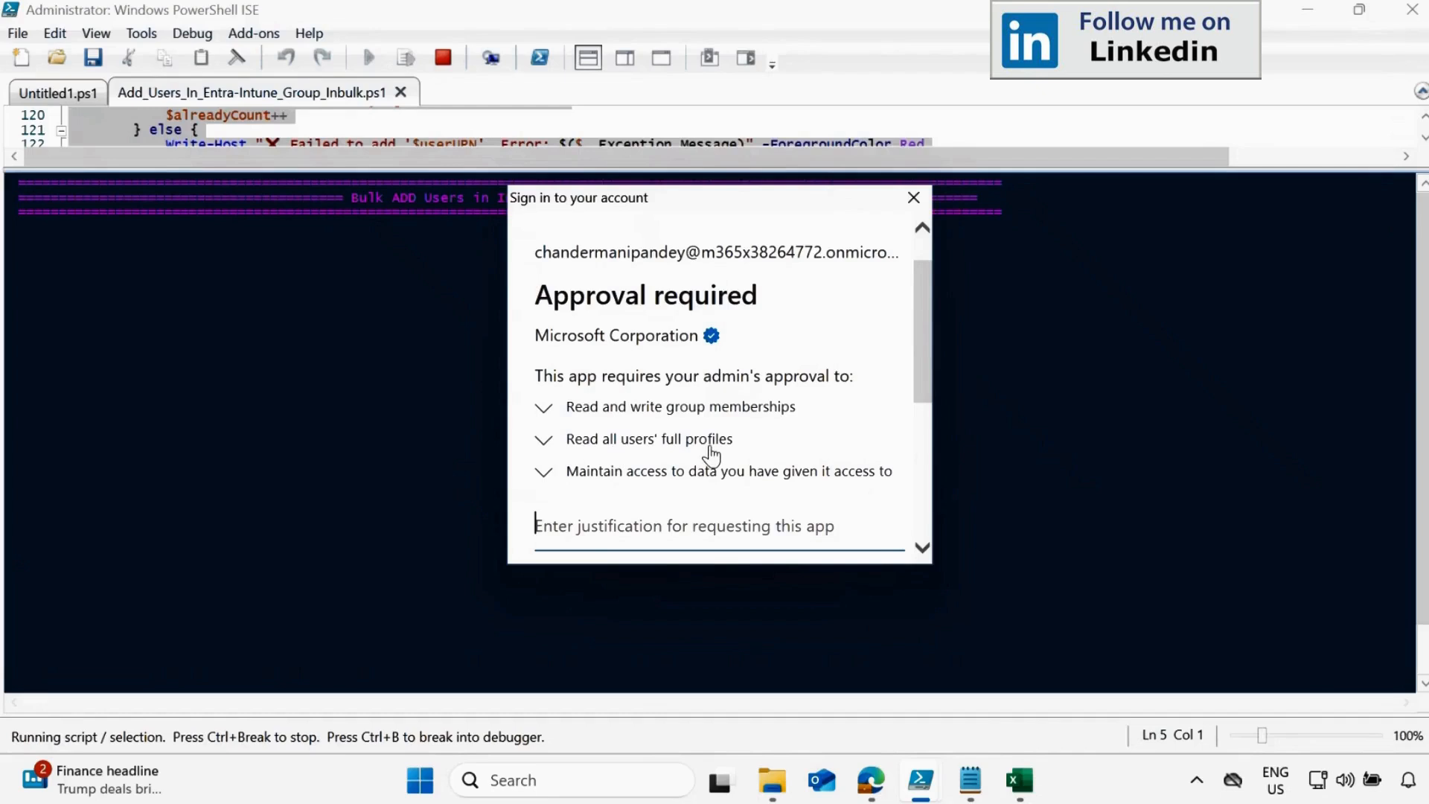
Submit an admin approval request for the Graph permissions with justification 'Demo' and return to the script.
scroll("down", 3)
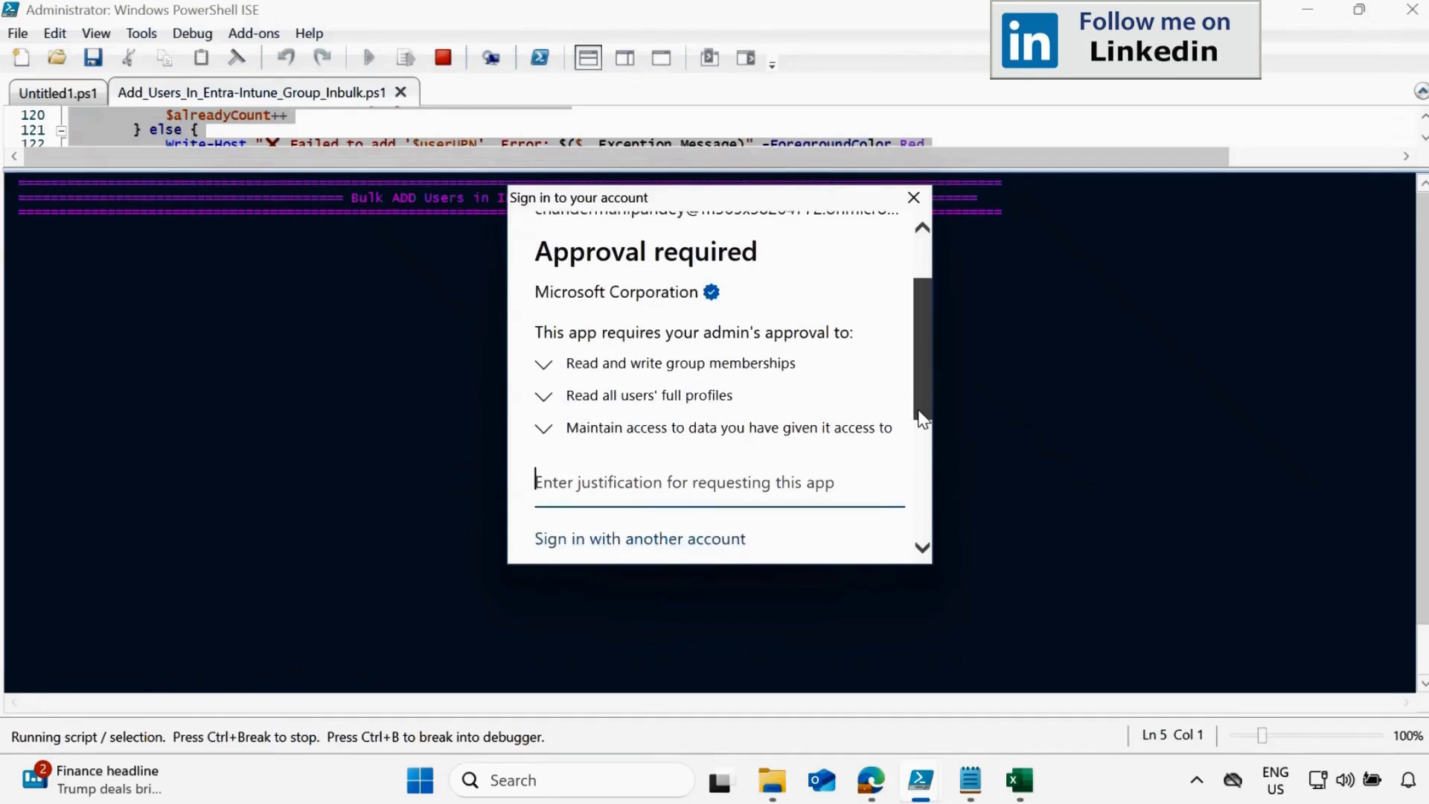
scroll("down", 3)
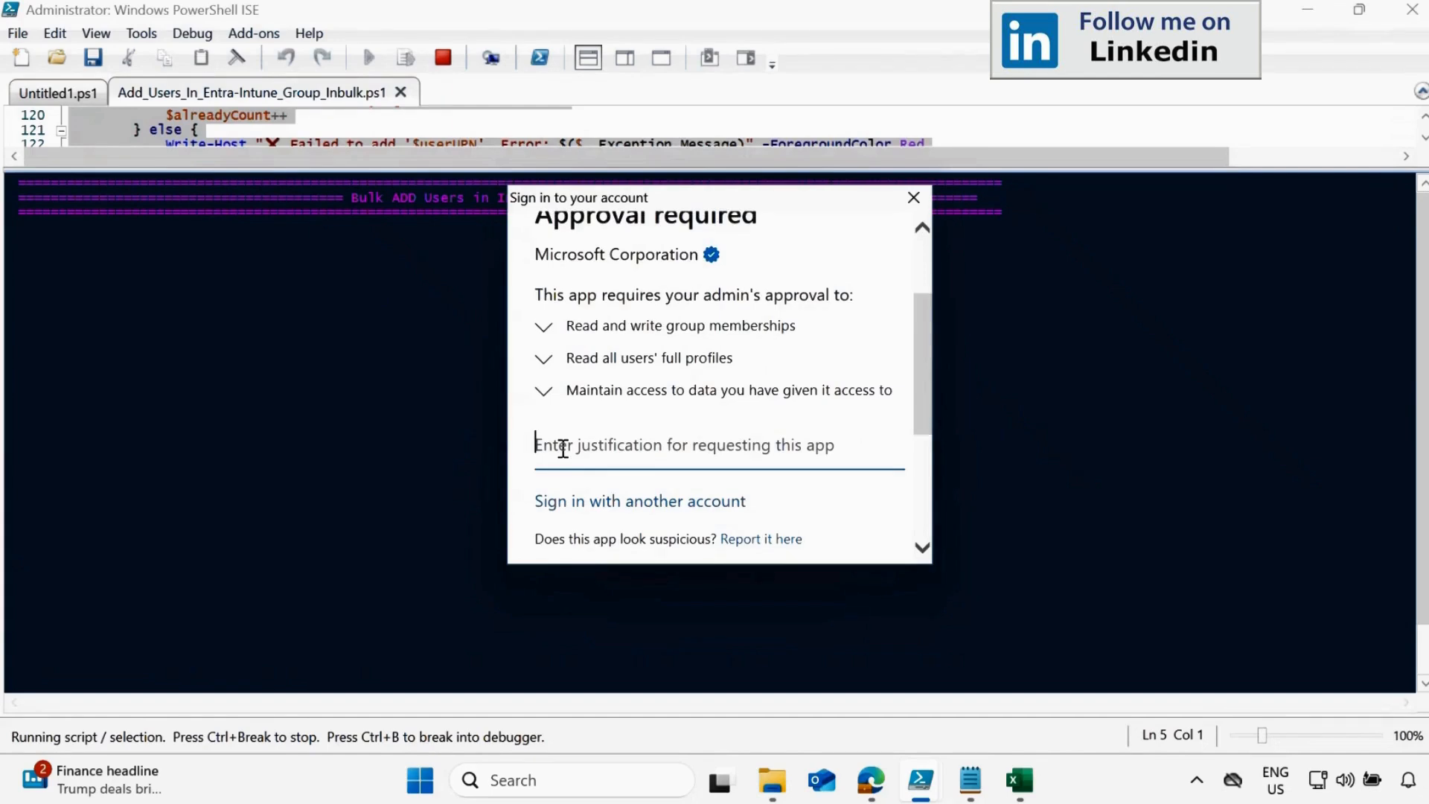
type("Demo")
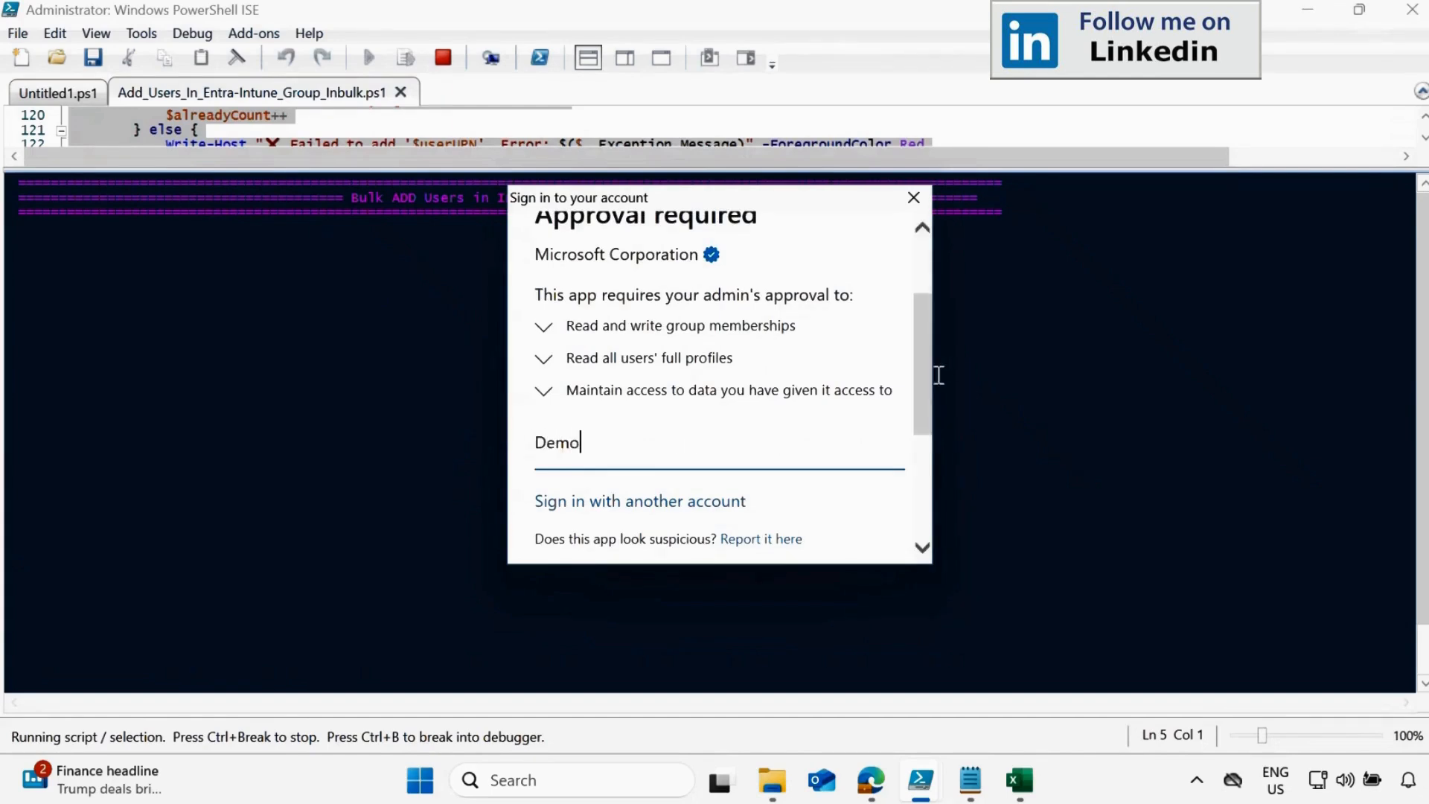
scroll("down", 3)
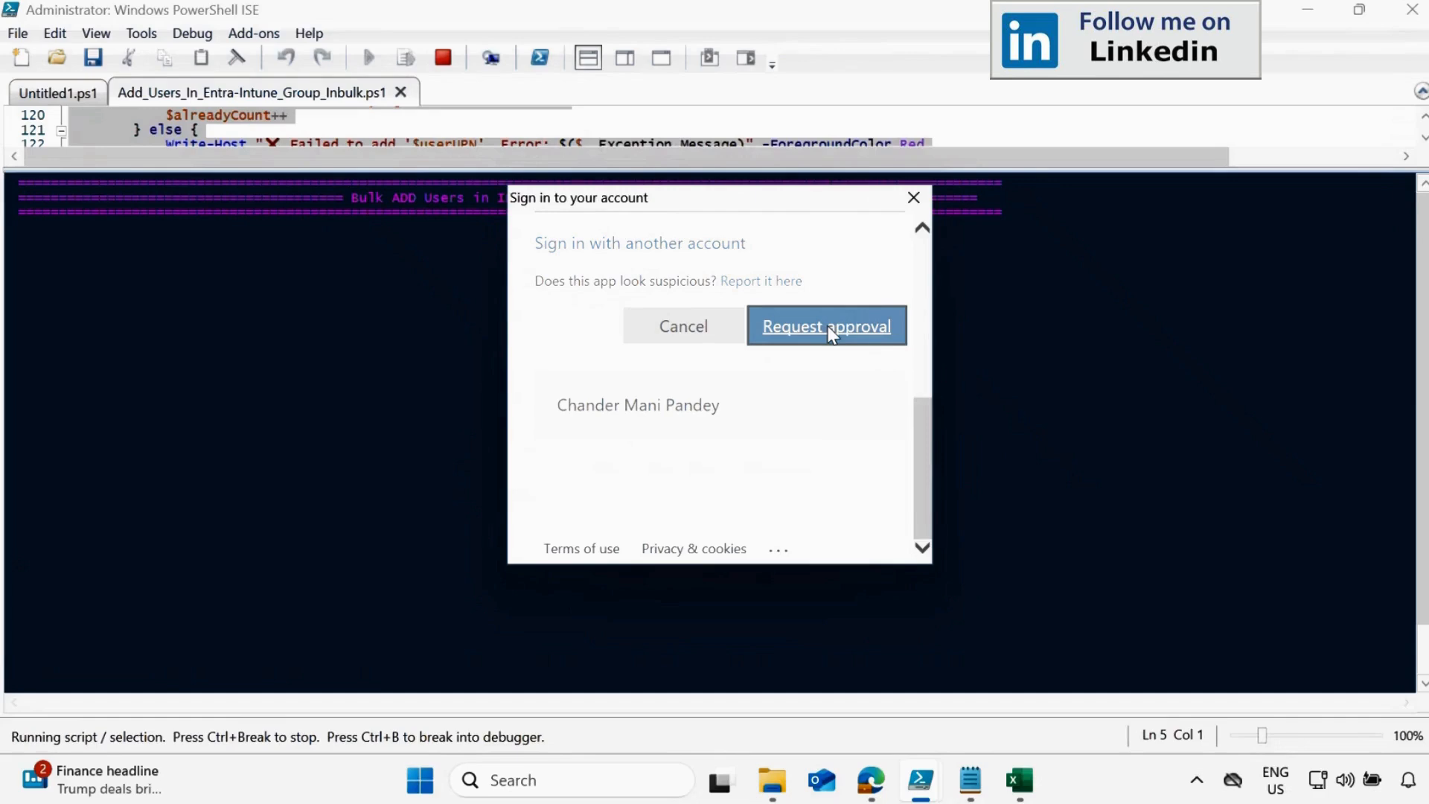
left_click(824, 326)
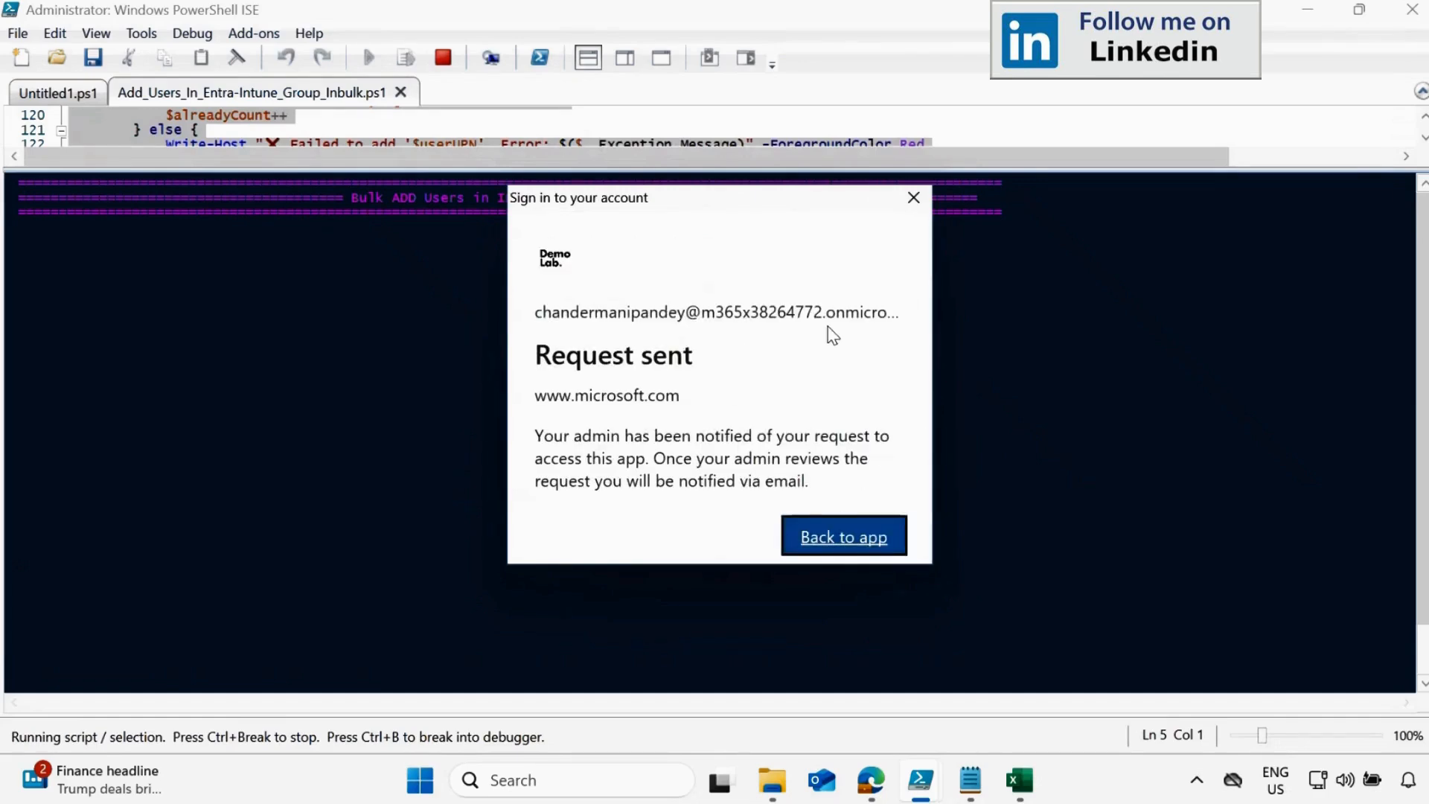
left_click(841, 536)
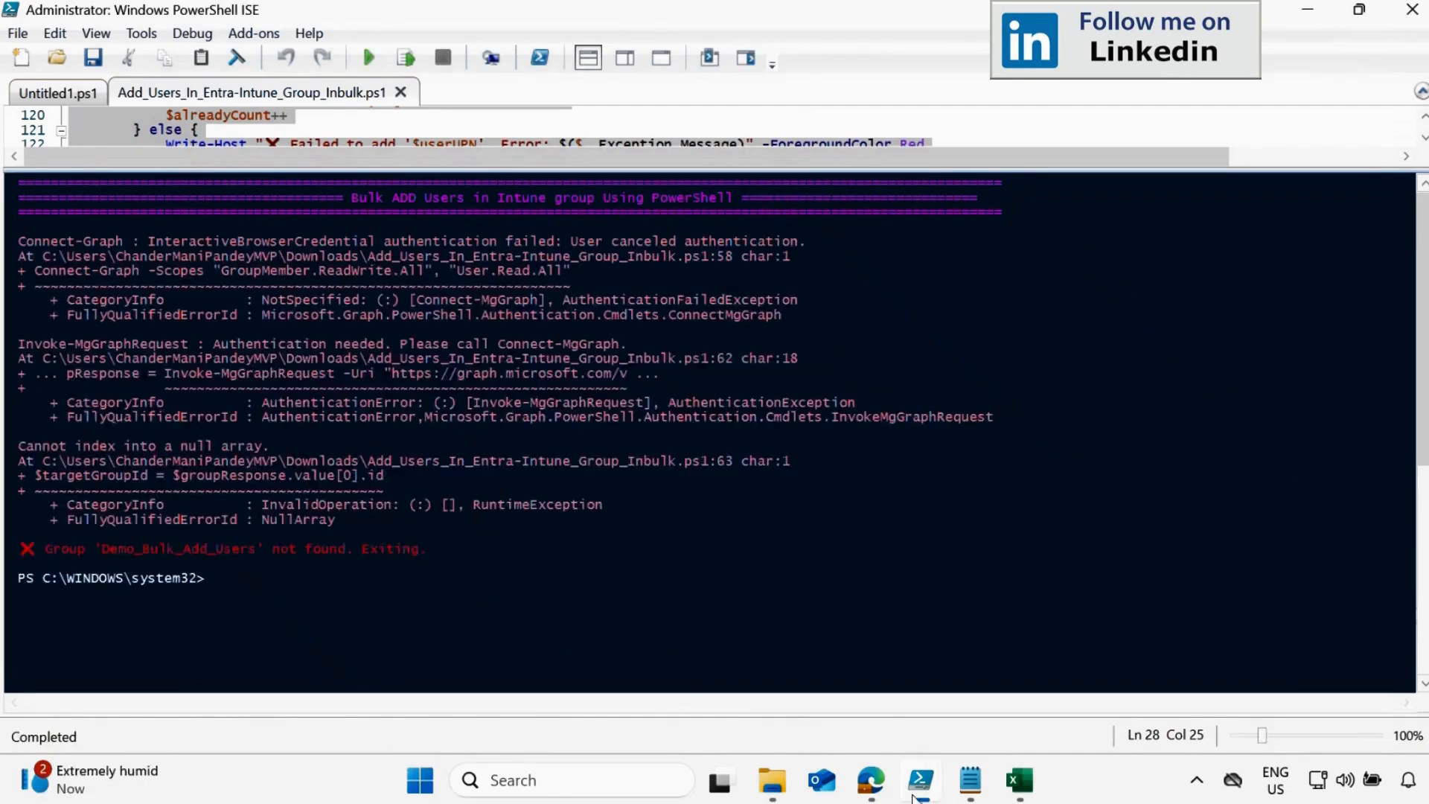
mouse_move(871, 780)
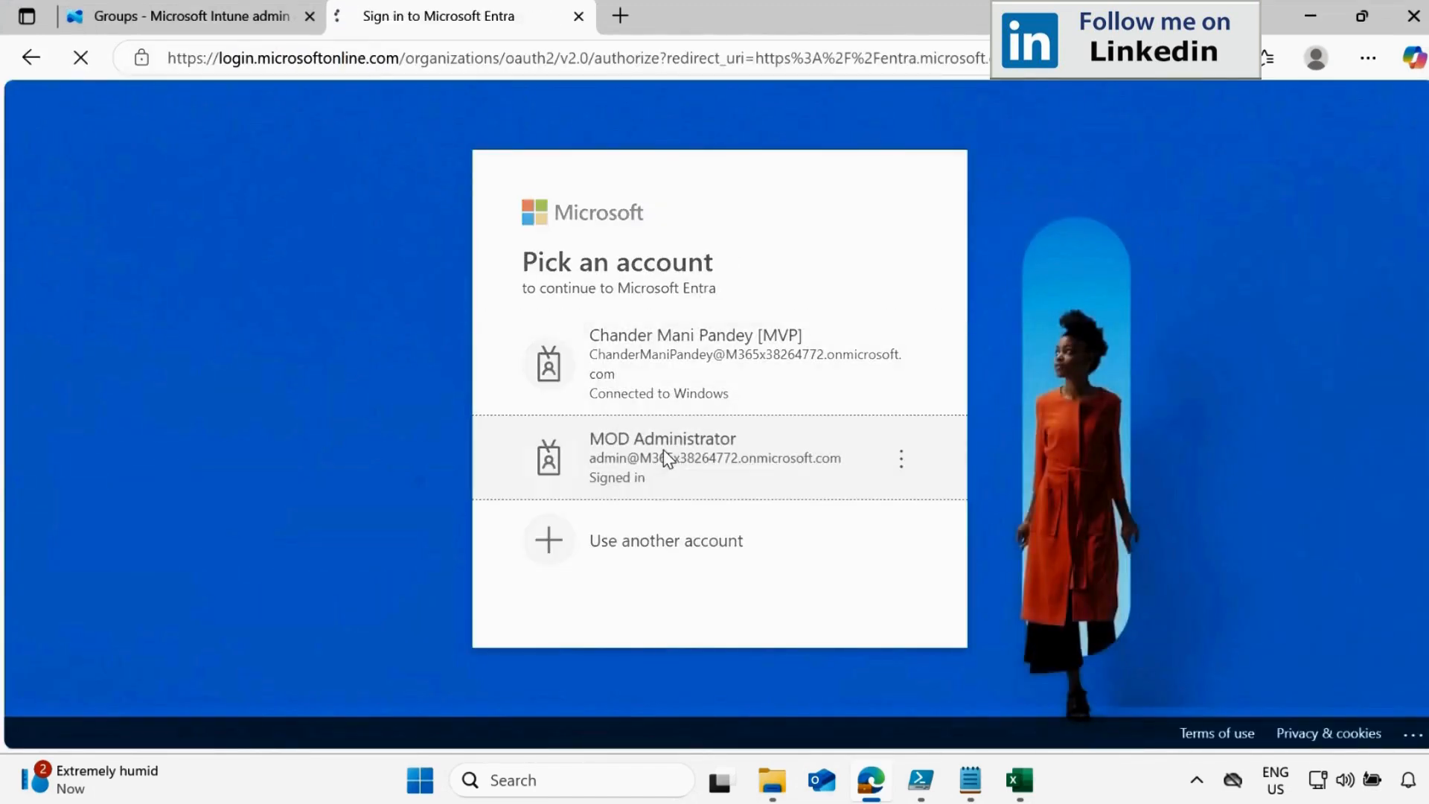
Sign in to Entra, go to Enterprise applications > Admin consent requests and select the Microsoft Graph Command Line Tools request.
left_click(662, 457)
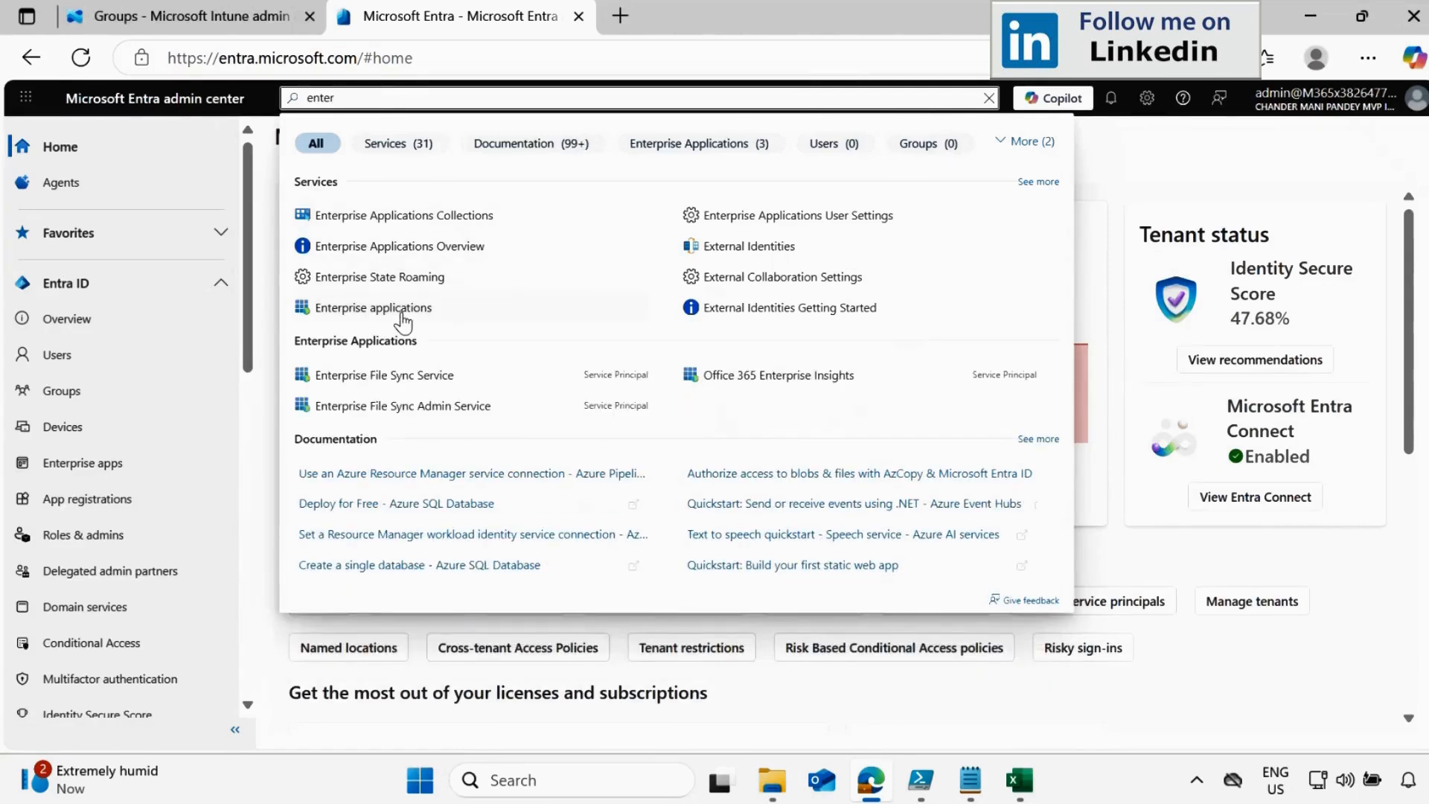
left_click(372, 307)
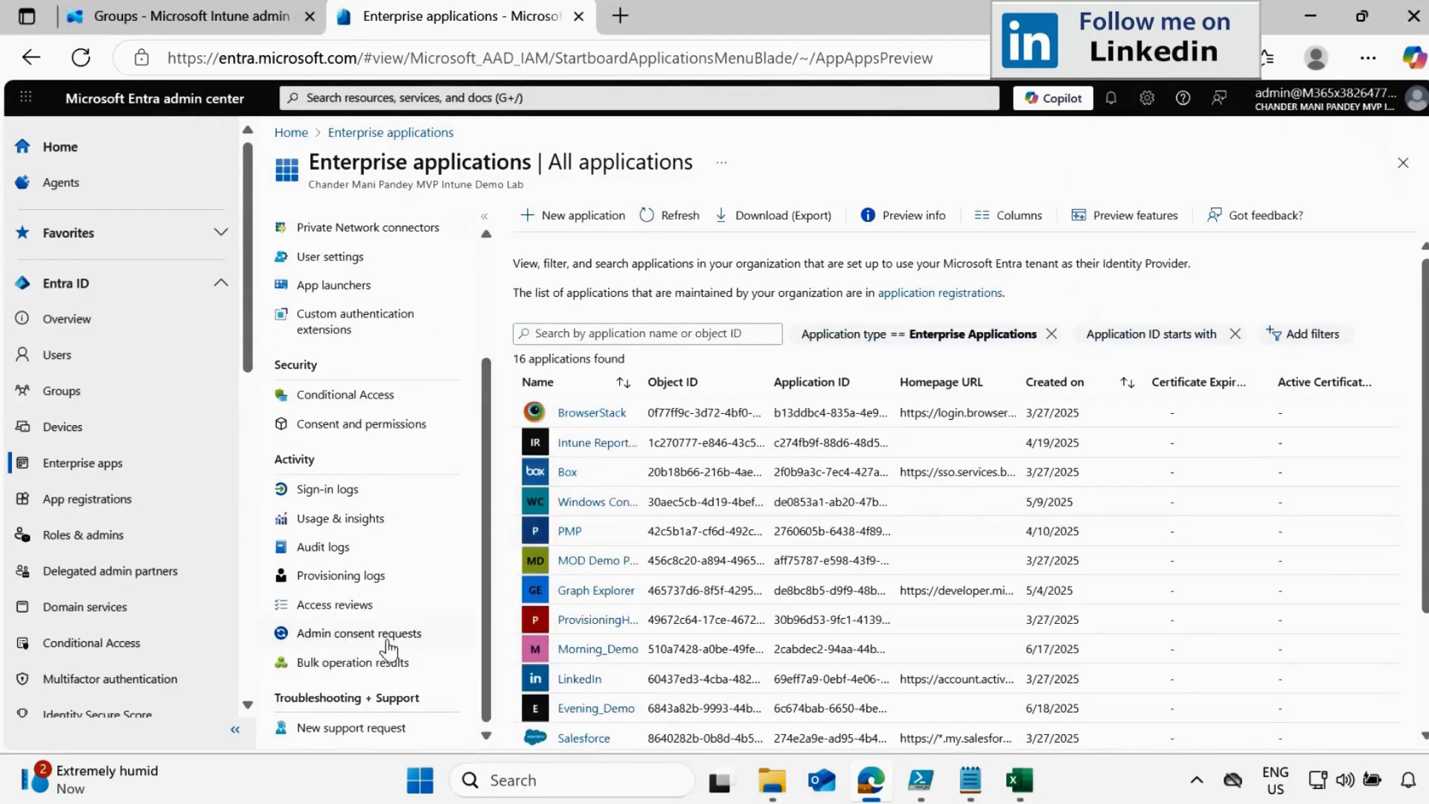
left_click(358, 633)
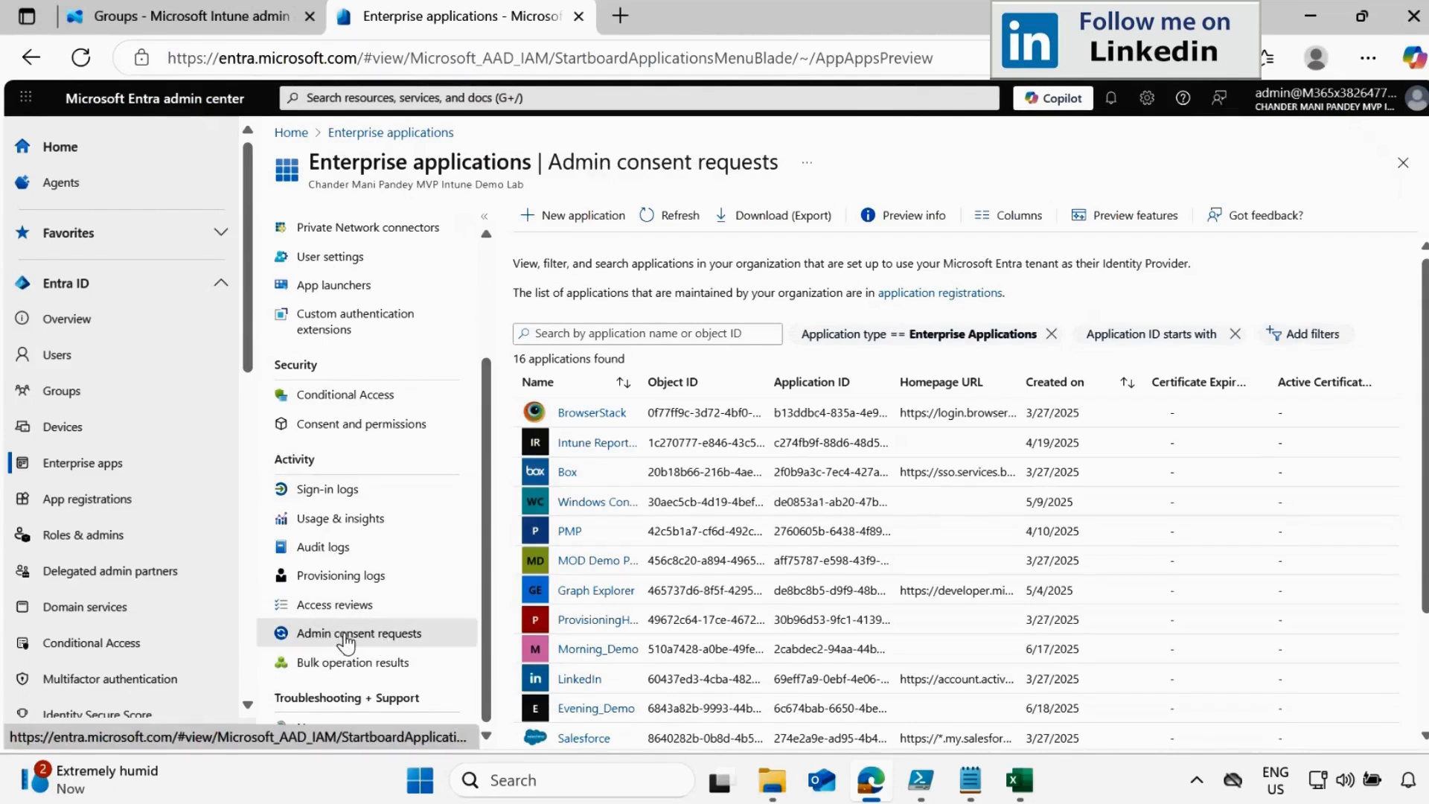
left_click(357, 633)
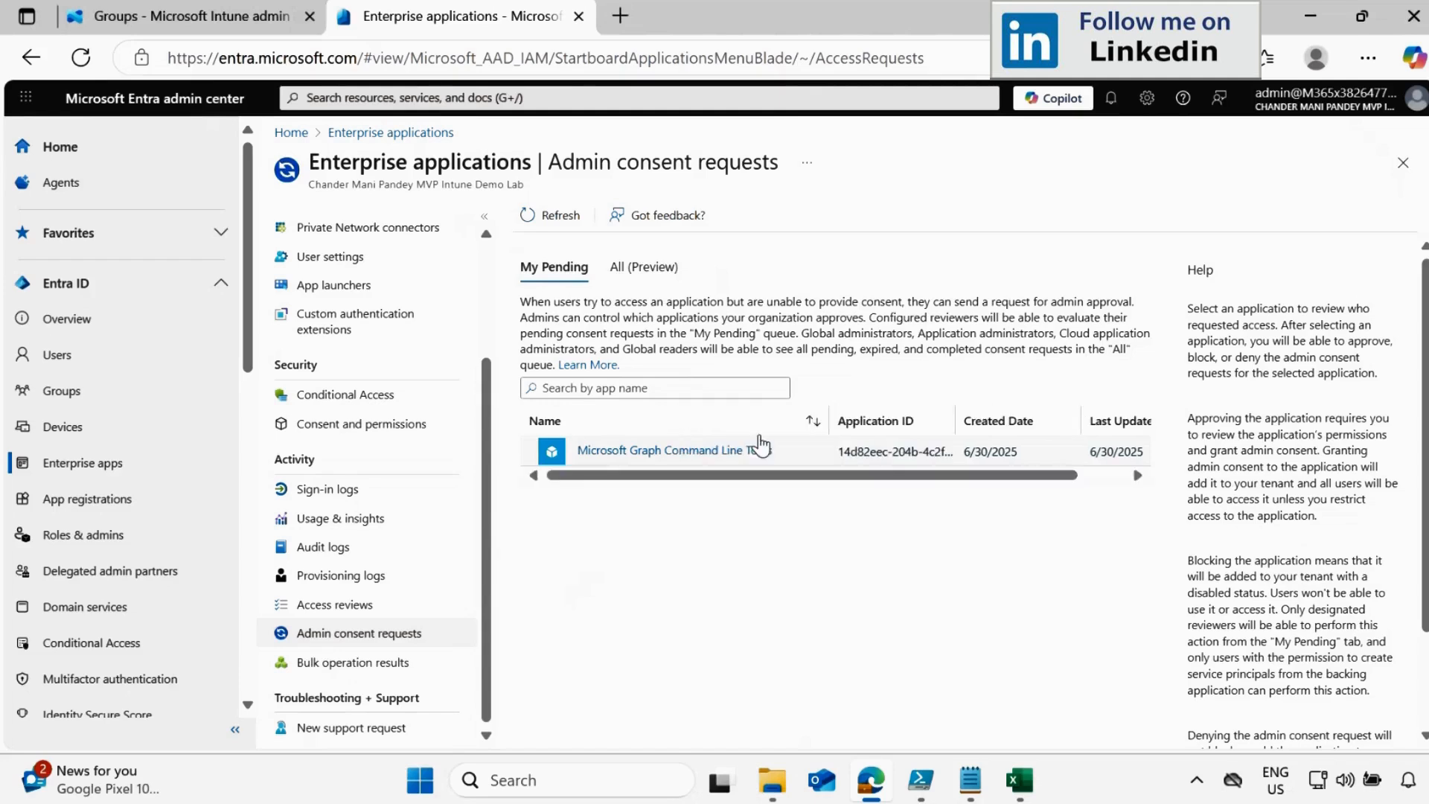
left_click(665, 449)
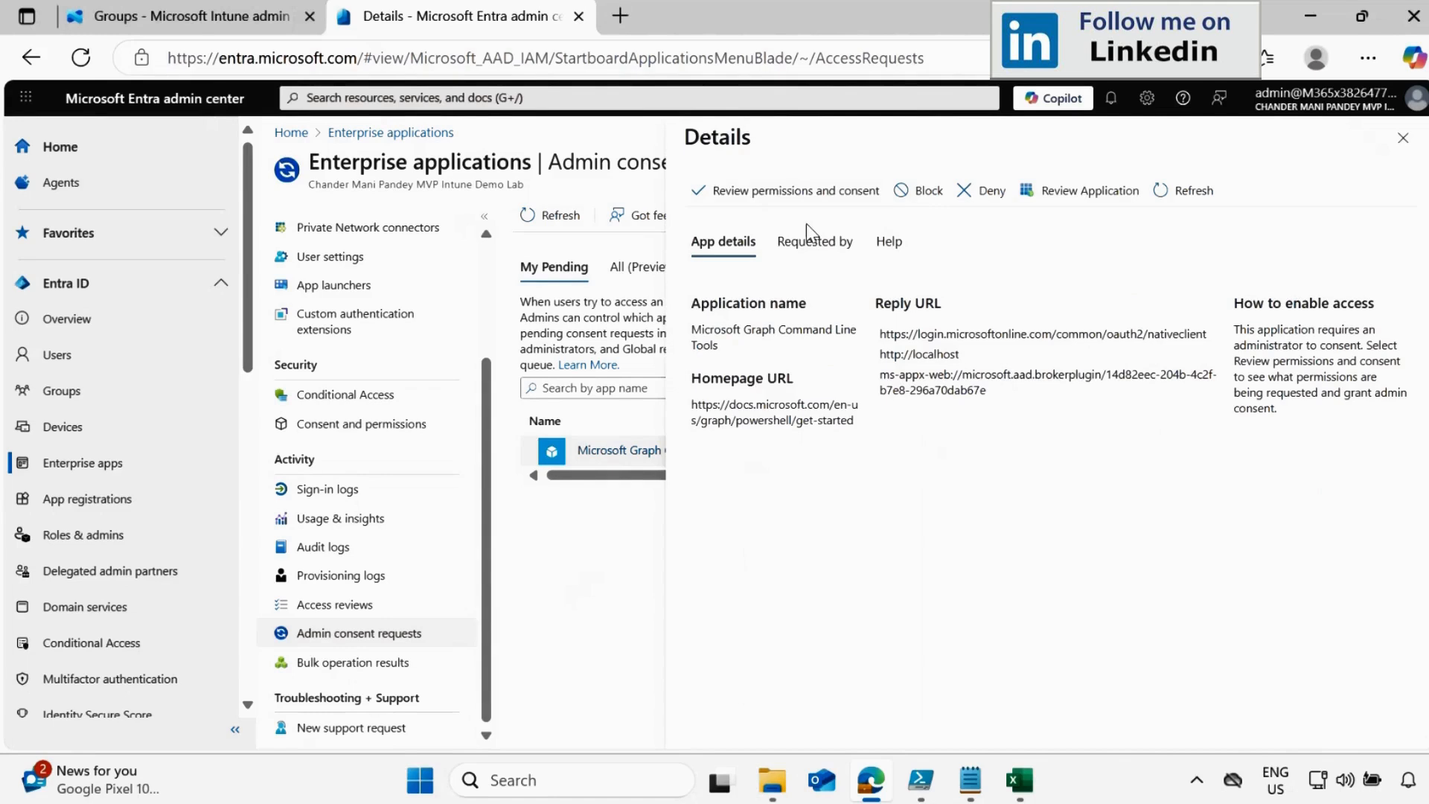
mouse_move(805, 201)
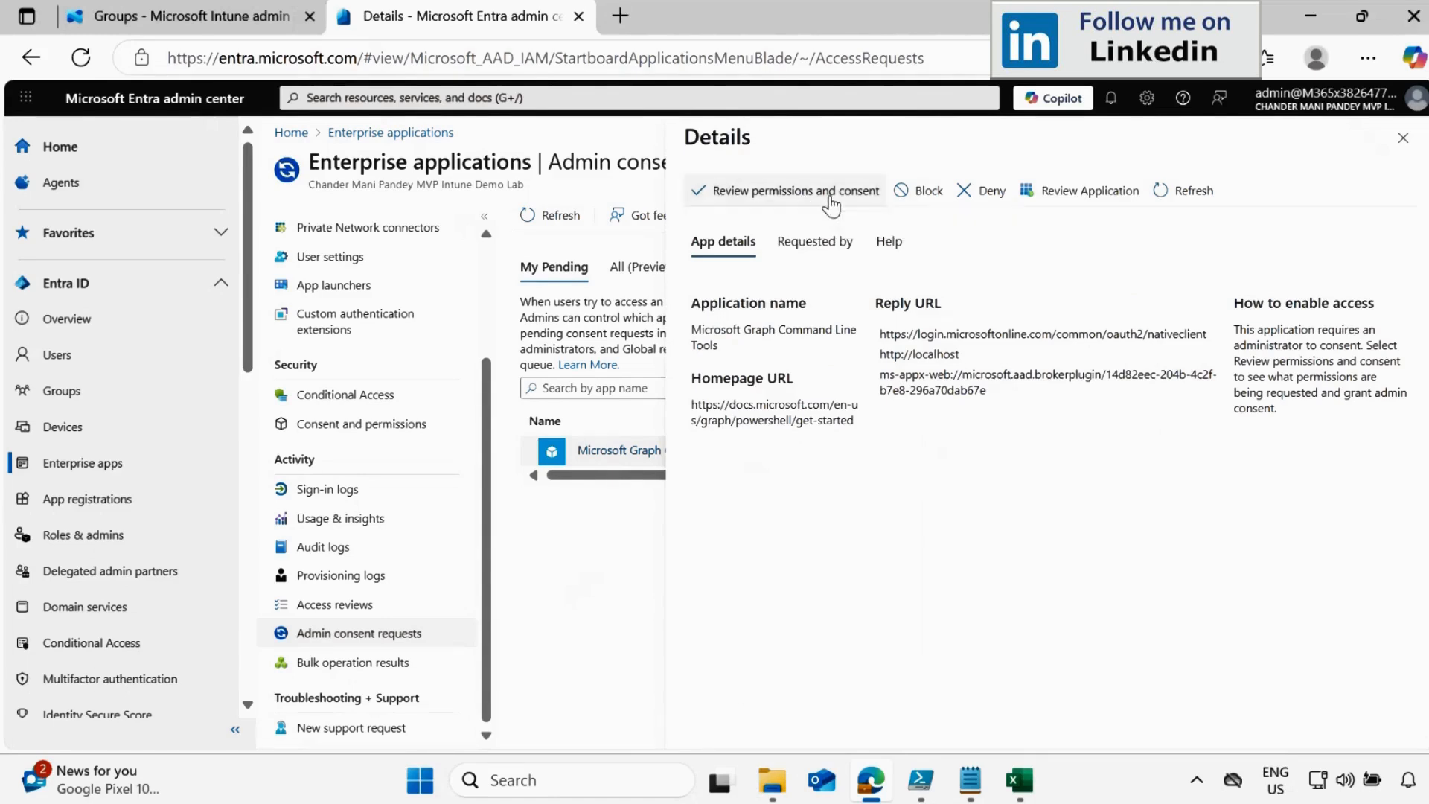
Review and grant organization-wide consent for Microsoft Graph Command Line Tools as administrator, then return to PowerShell ISE.
left_click(795, 190)
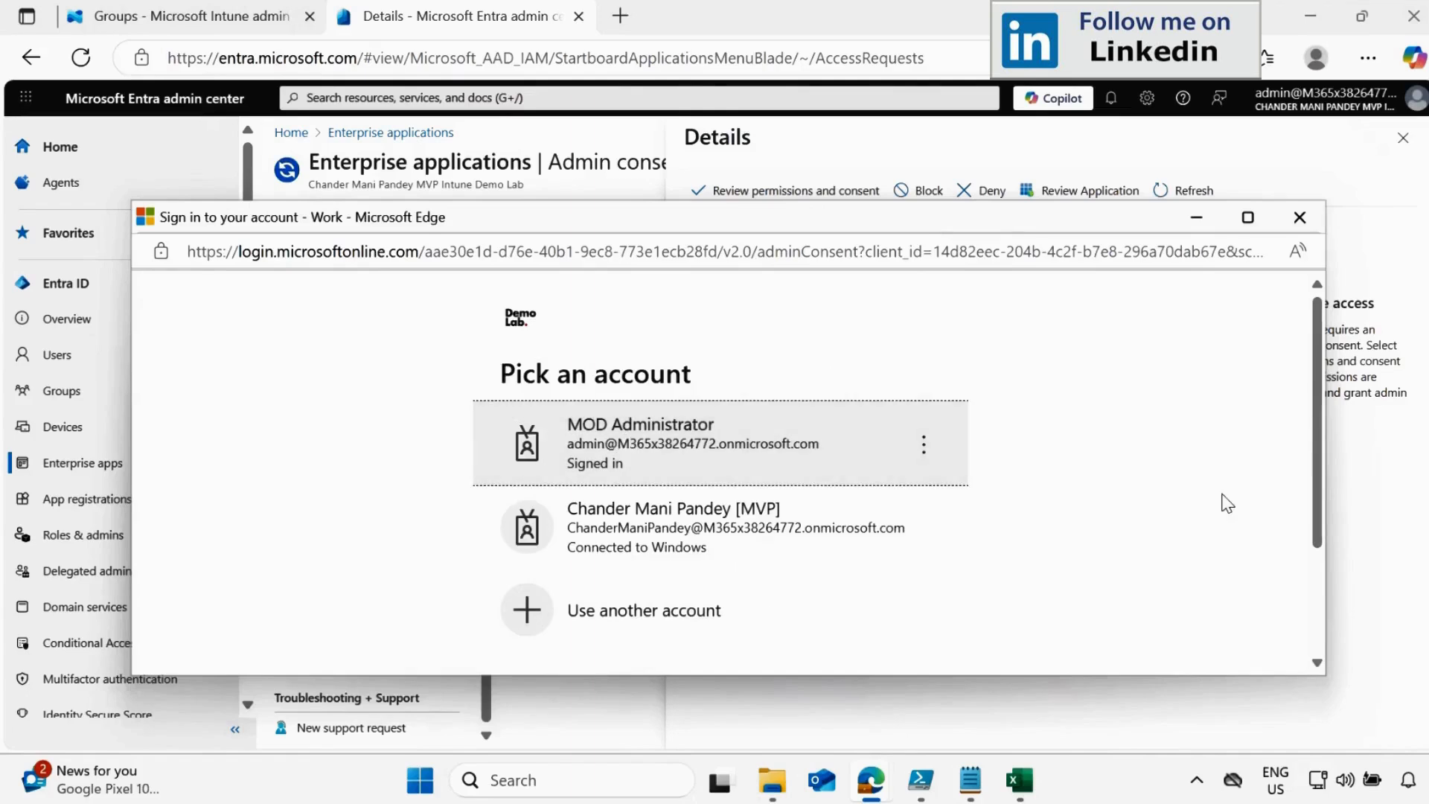
mouse_move(677, 445)
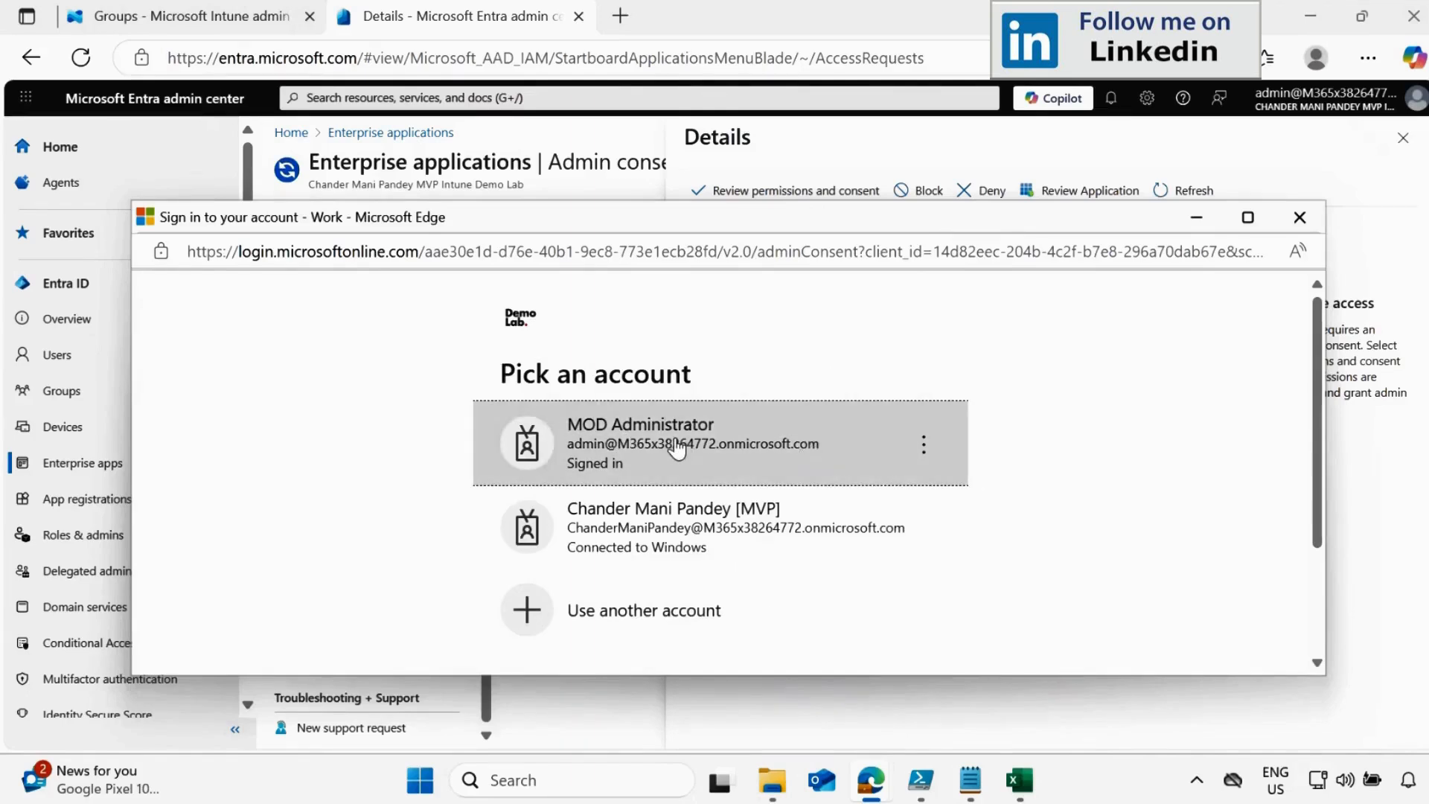
left_click(719, 443)
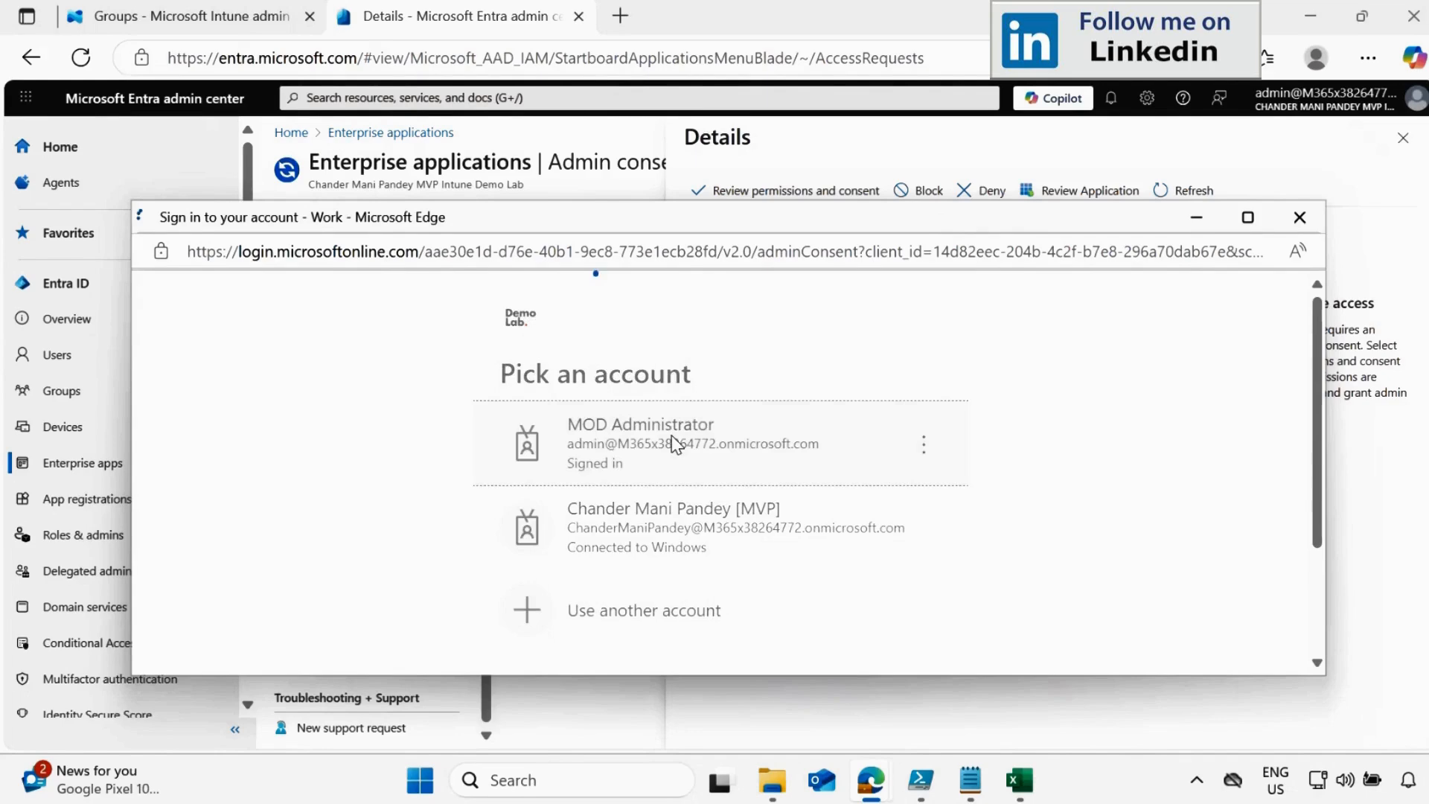
left_click(640, 443)
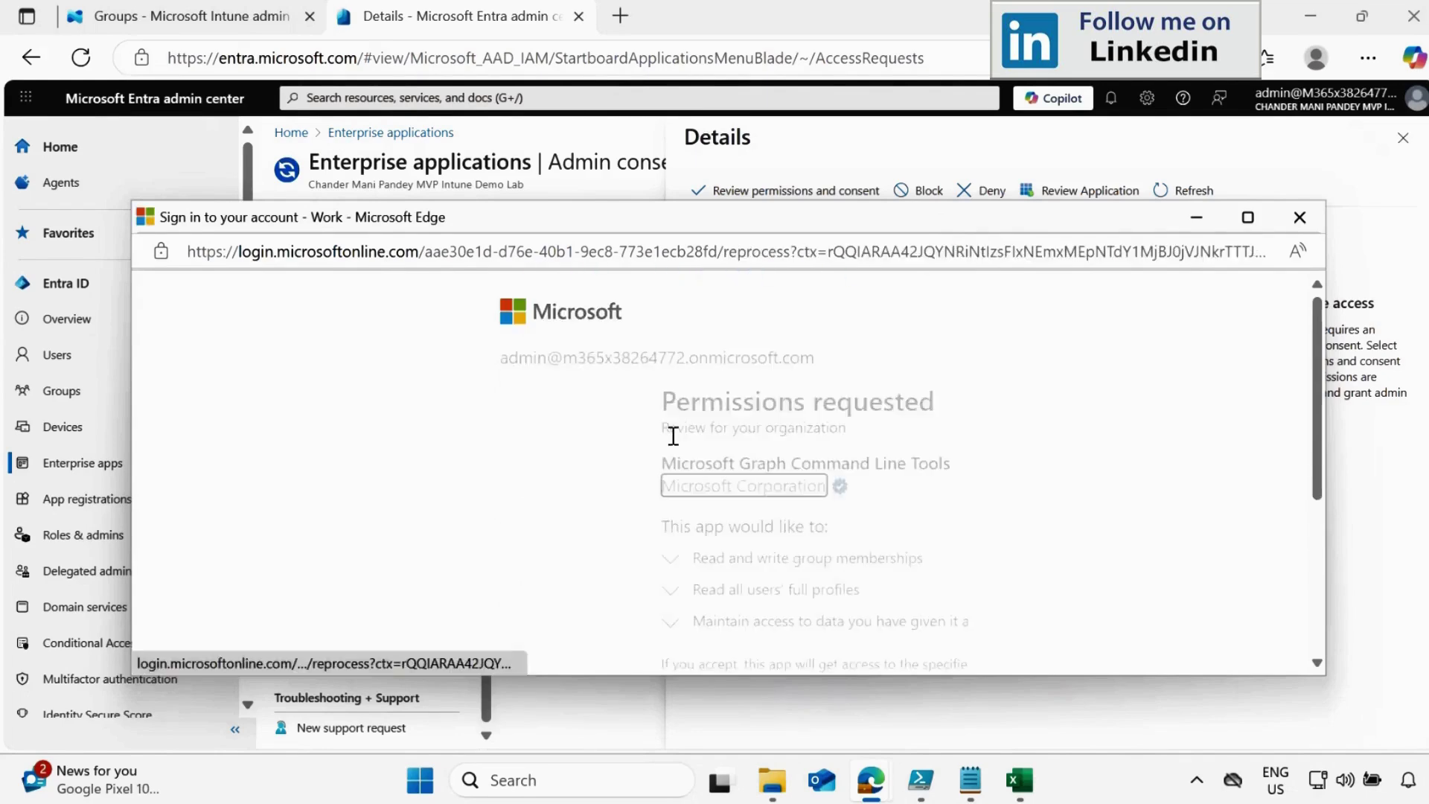
scroll("down", 3)
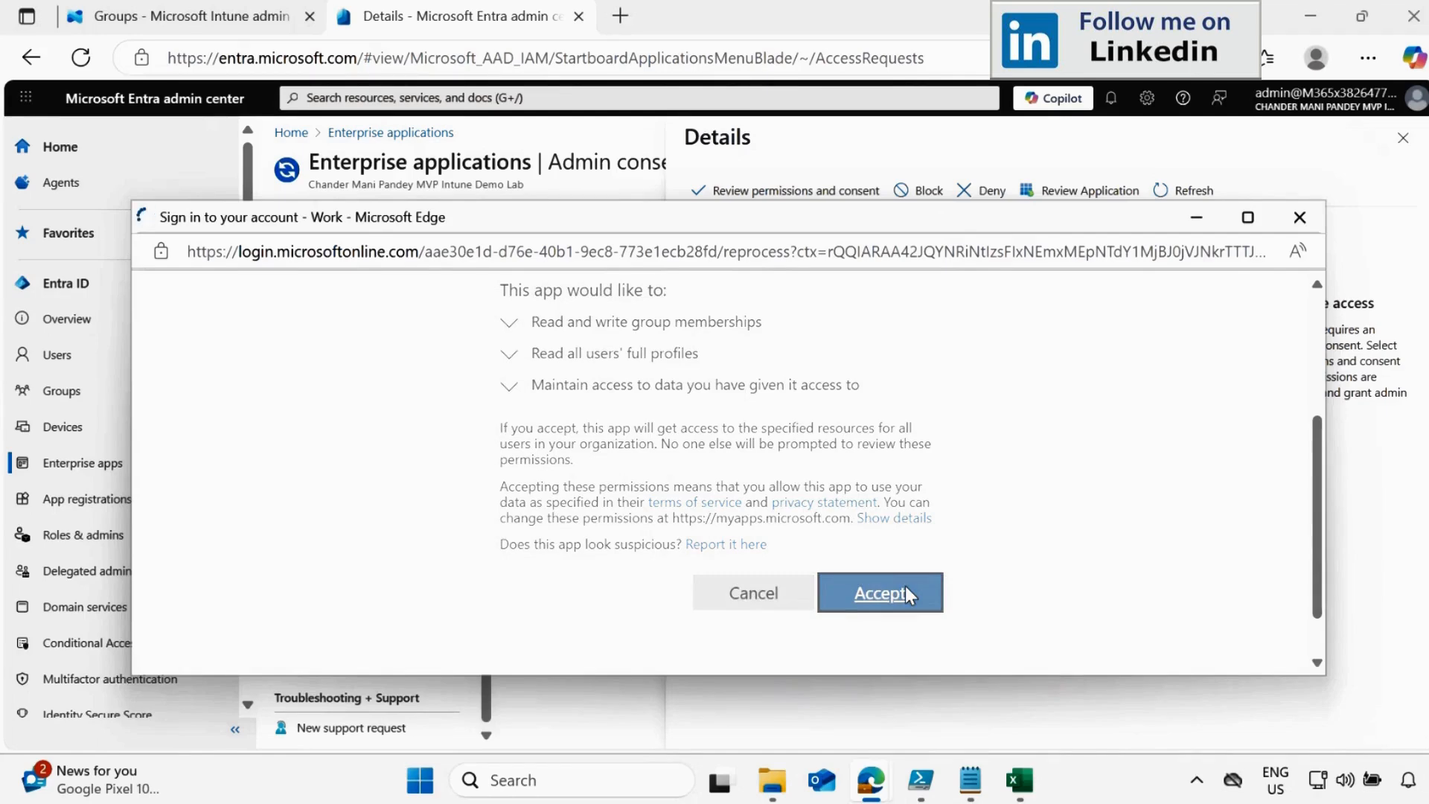
left_click(878, 592)
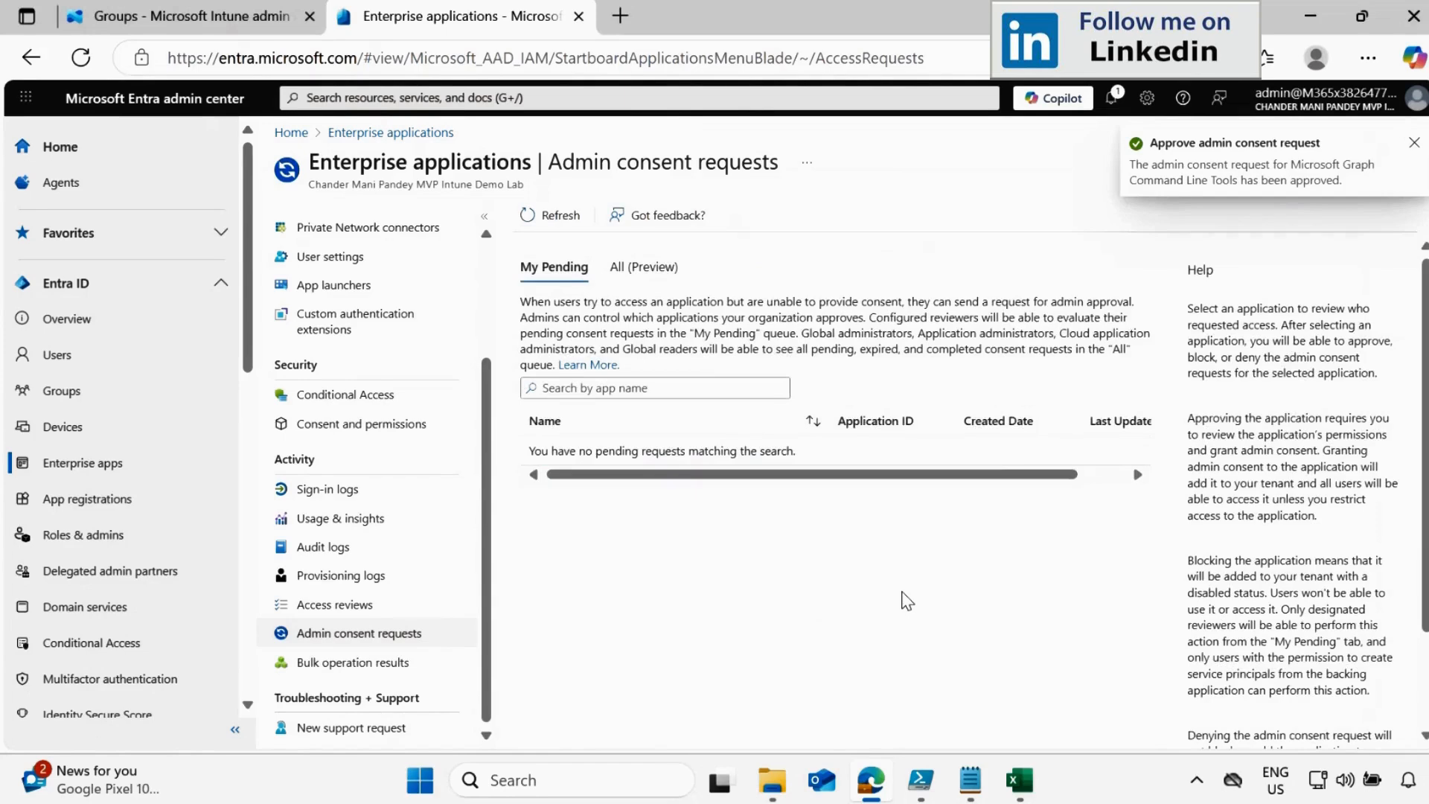
mouse_move(918, 781)
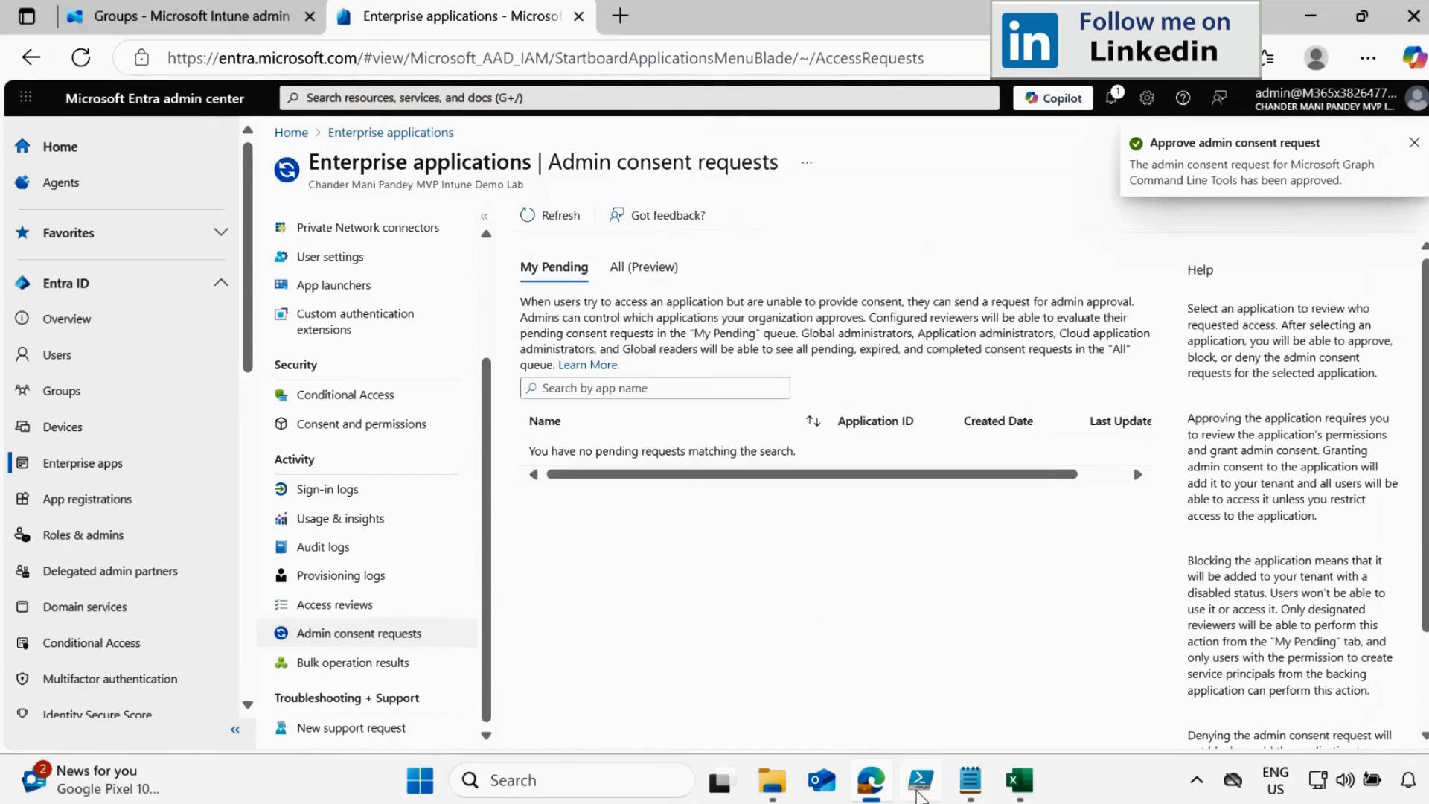
left_click(920, 780)
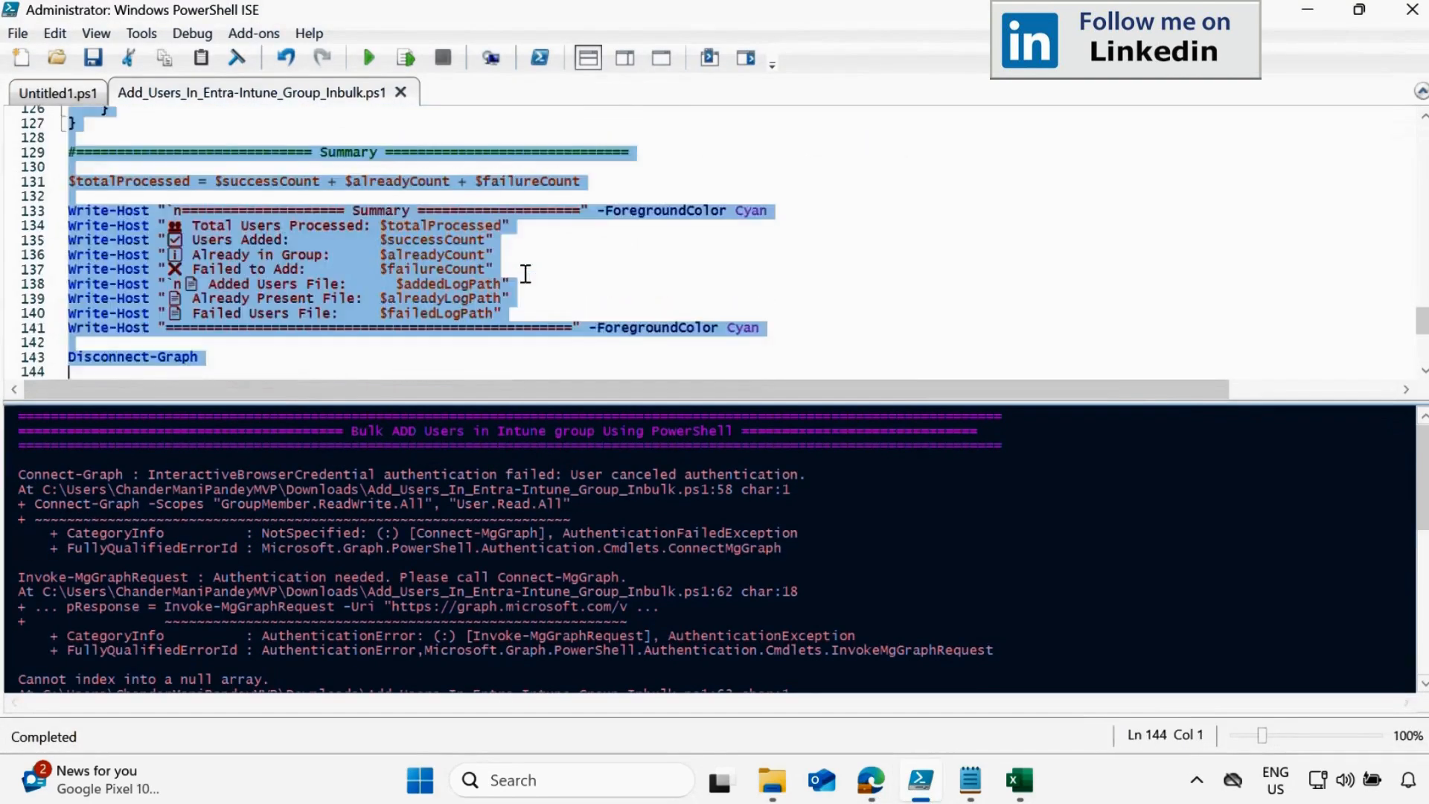
Run the bulk-add script again and bring the Microsoft account sign-in window forward.
left_click(366, 58)
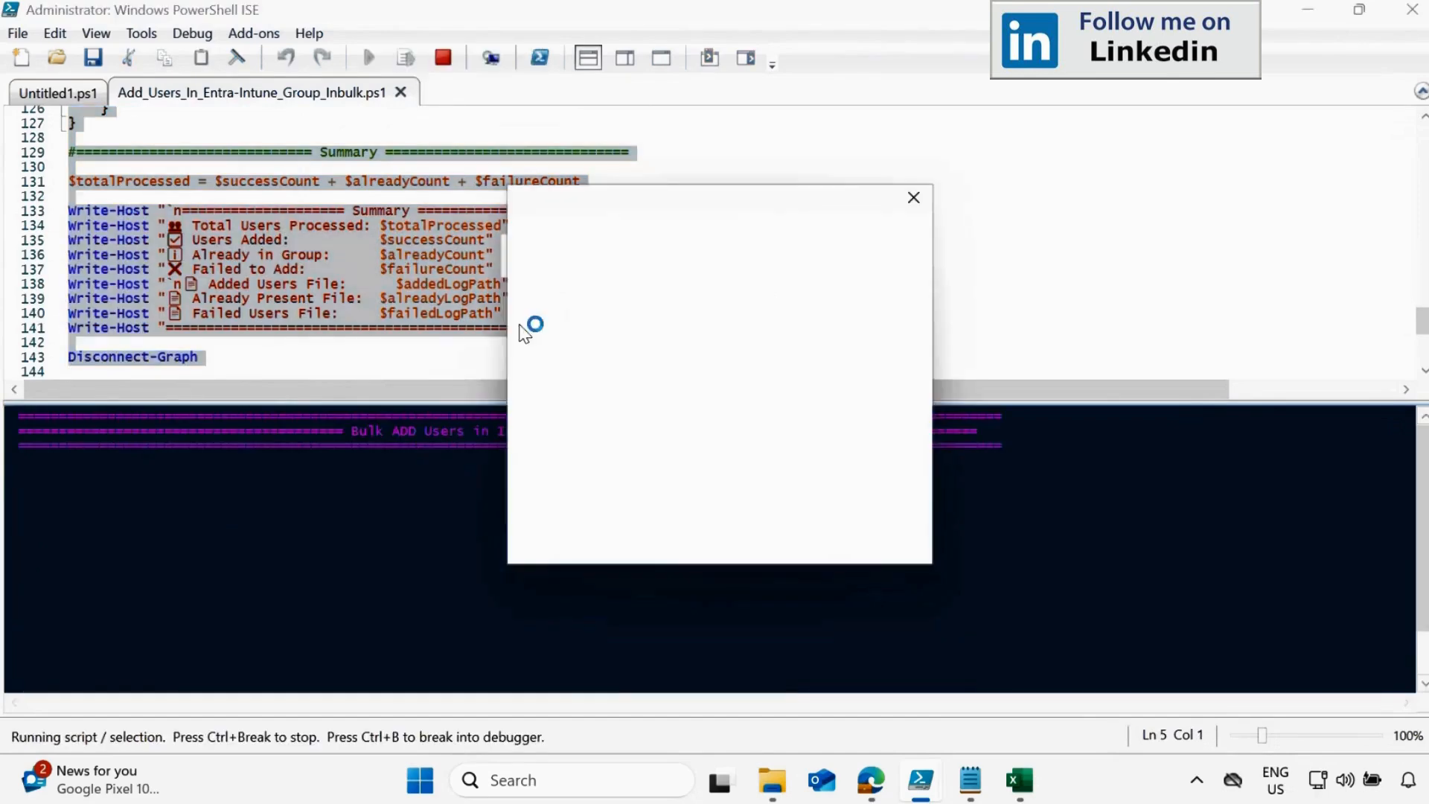
left_click(913, 197)
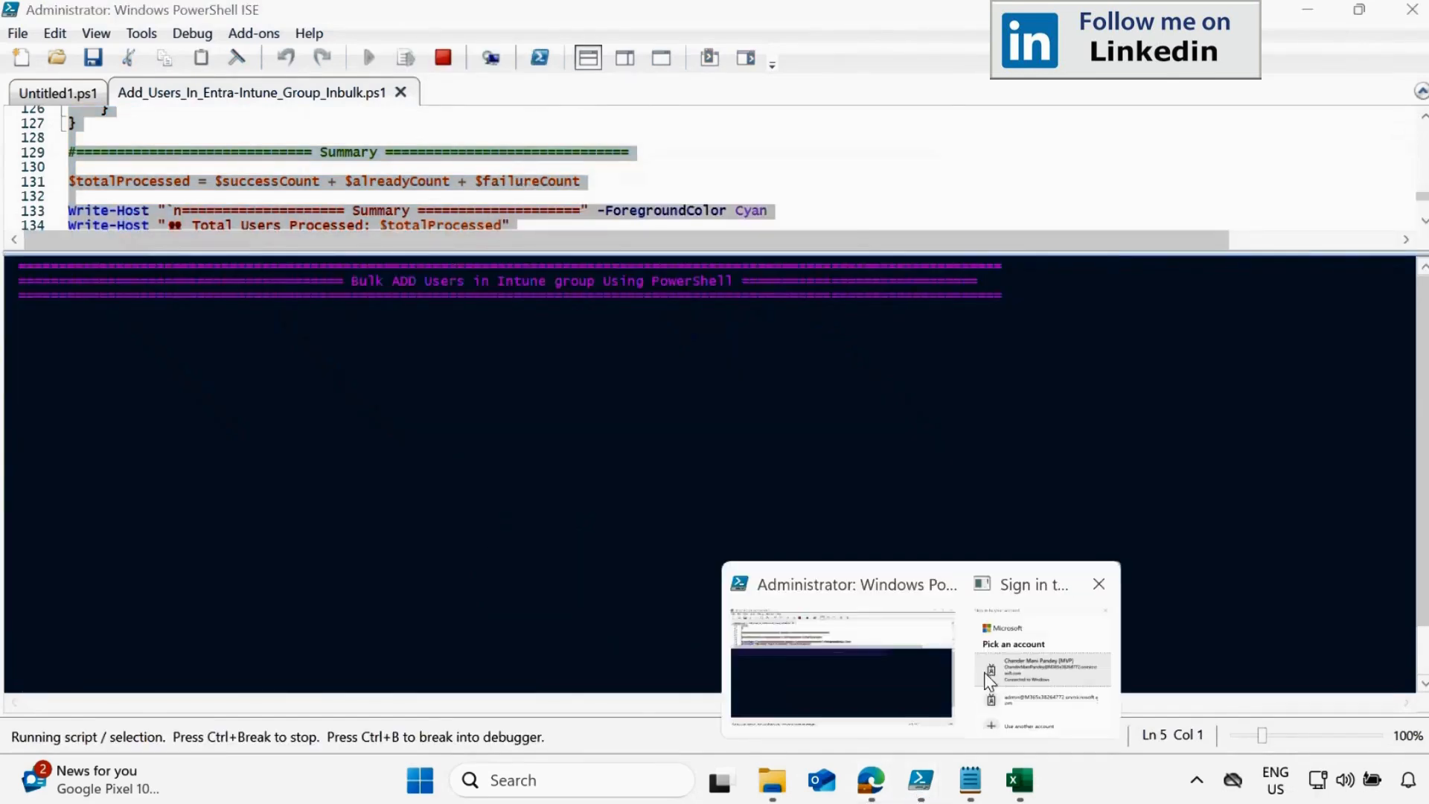
left_click(1033, 647)
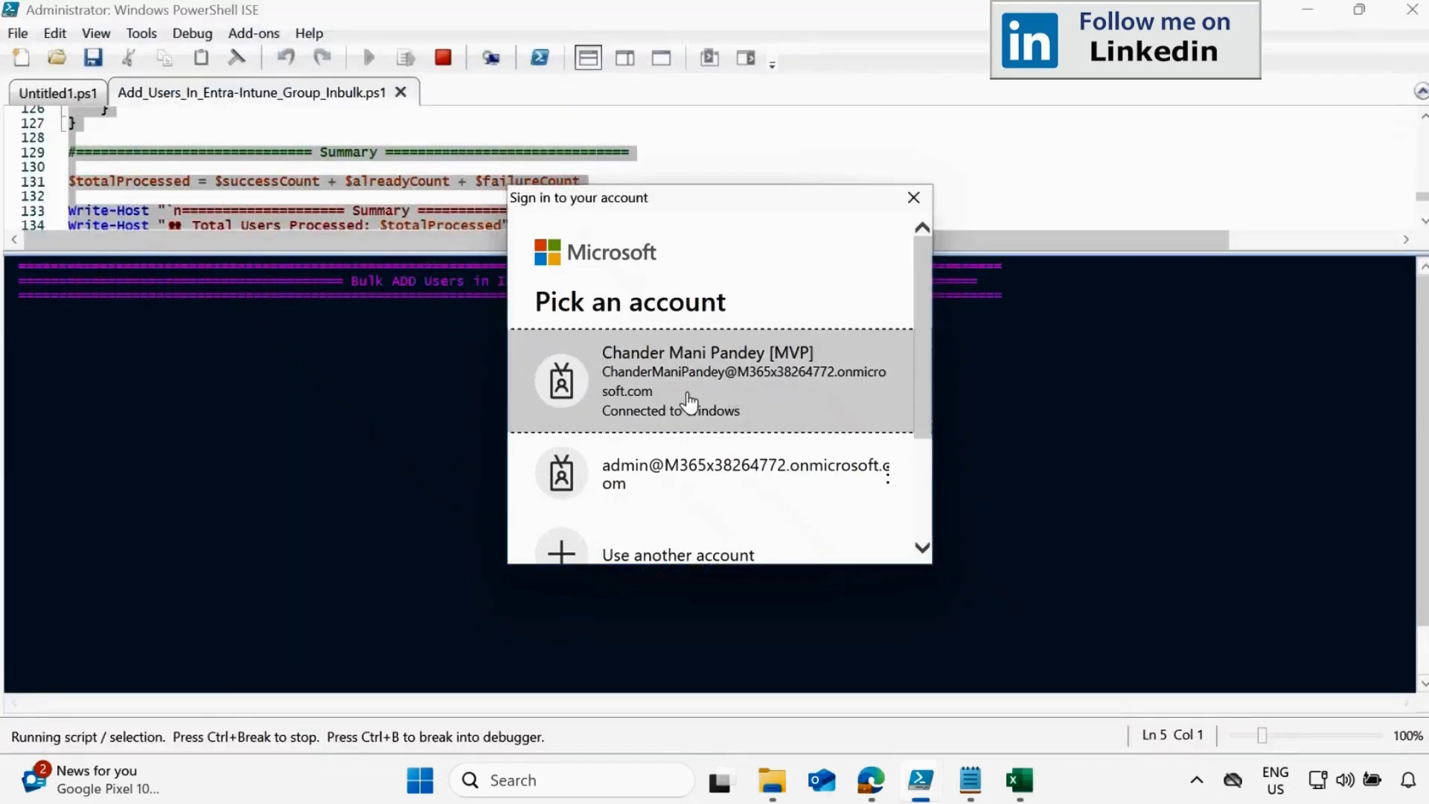
mouse_move(701, 387)
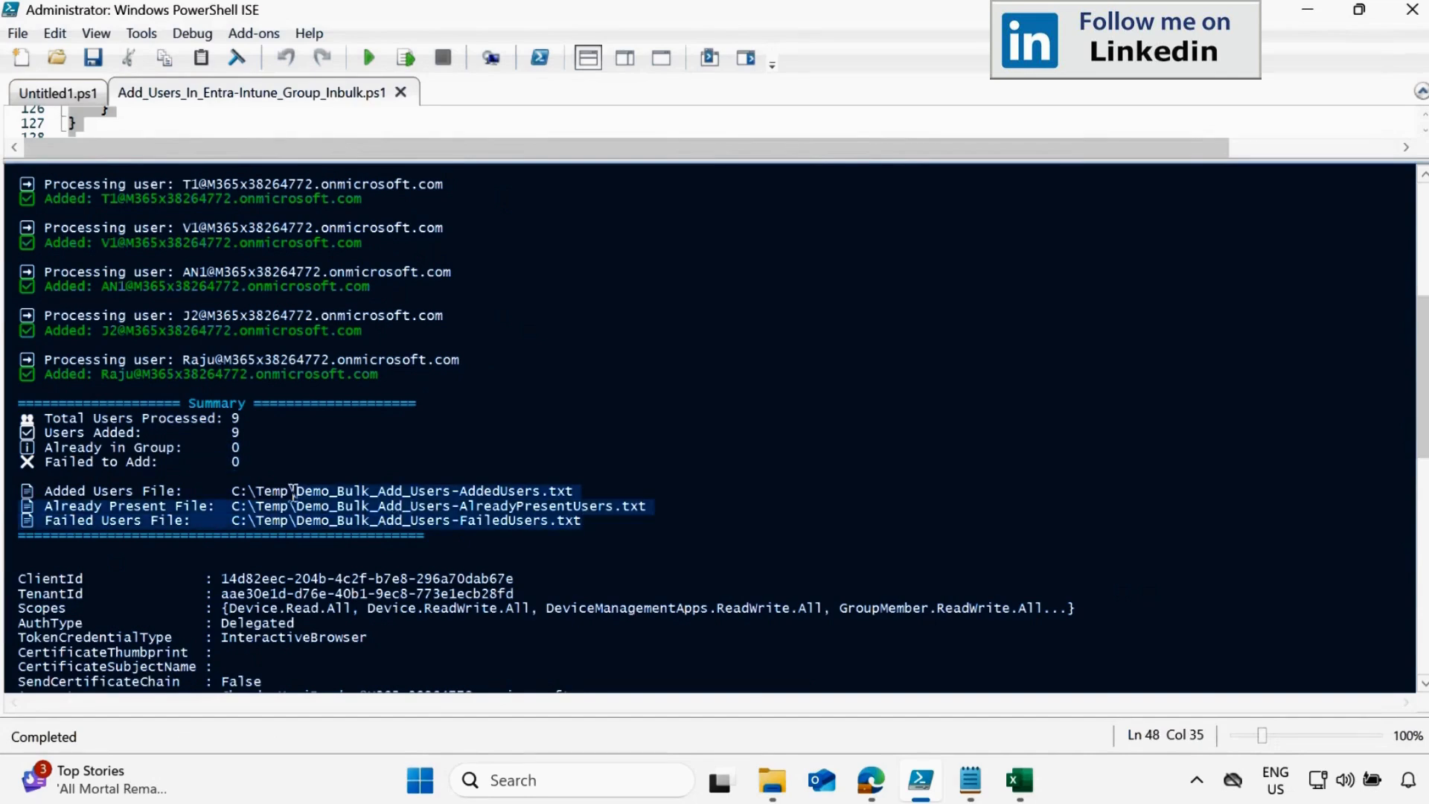
Review Demo_Bulk_Add_Users-AddedUsers.txt in C:\Temp listing the nine added accounts, then close it.
left_click(772, 780)
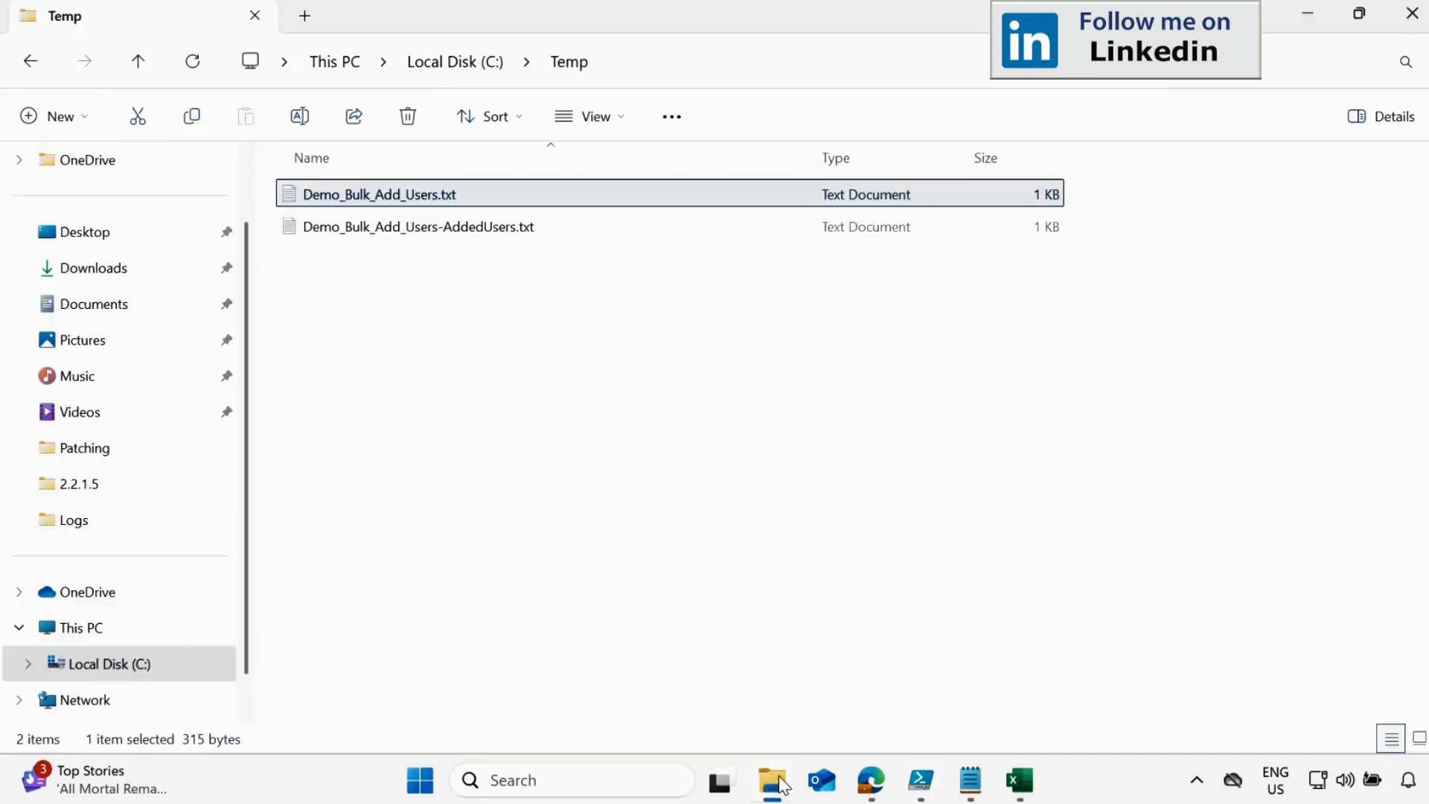
mouse_move(380, 194)
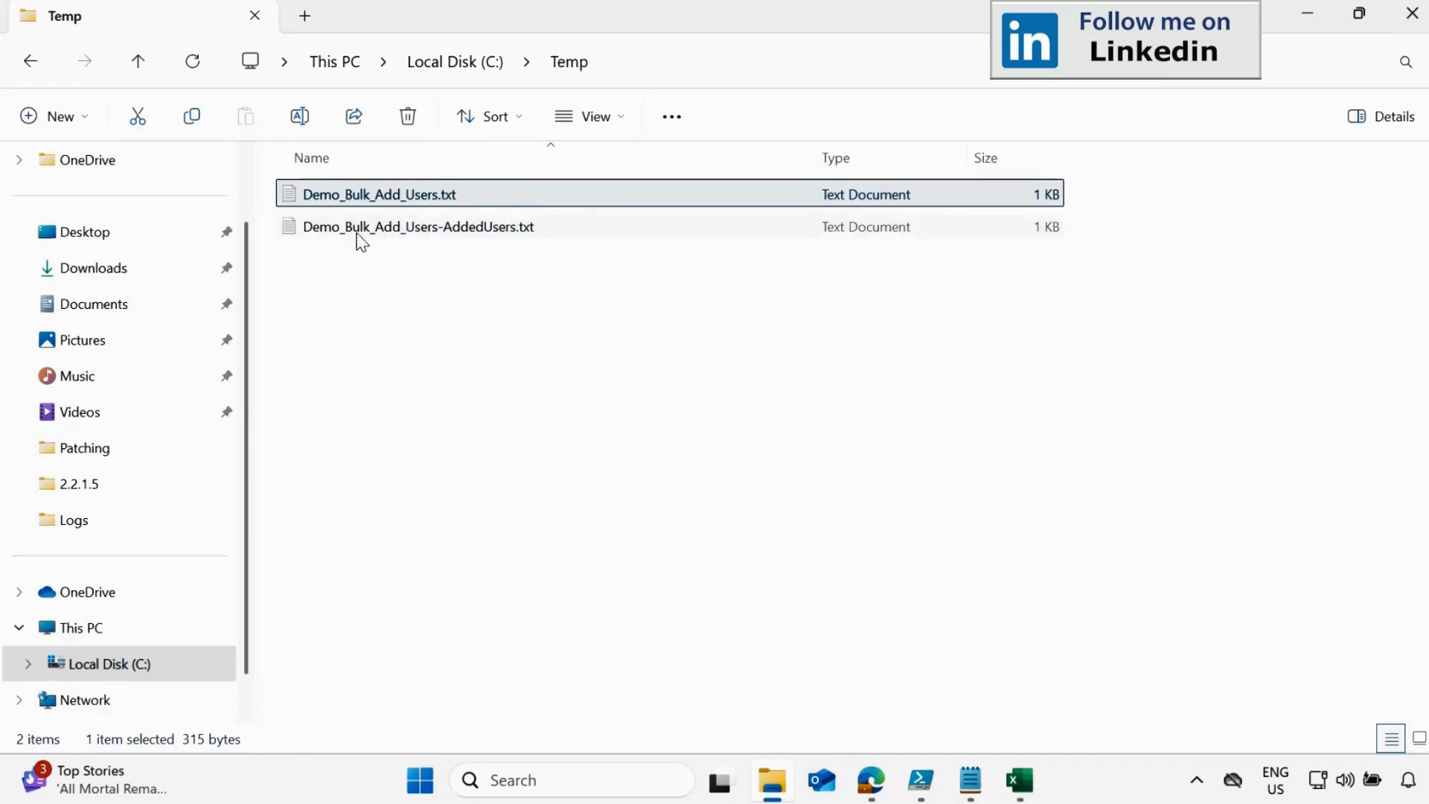
mouse_move(481, 241)
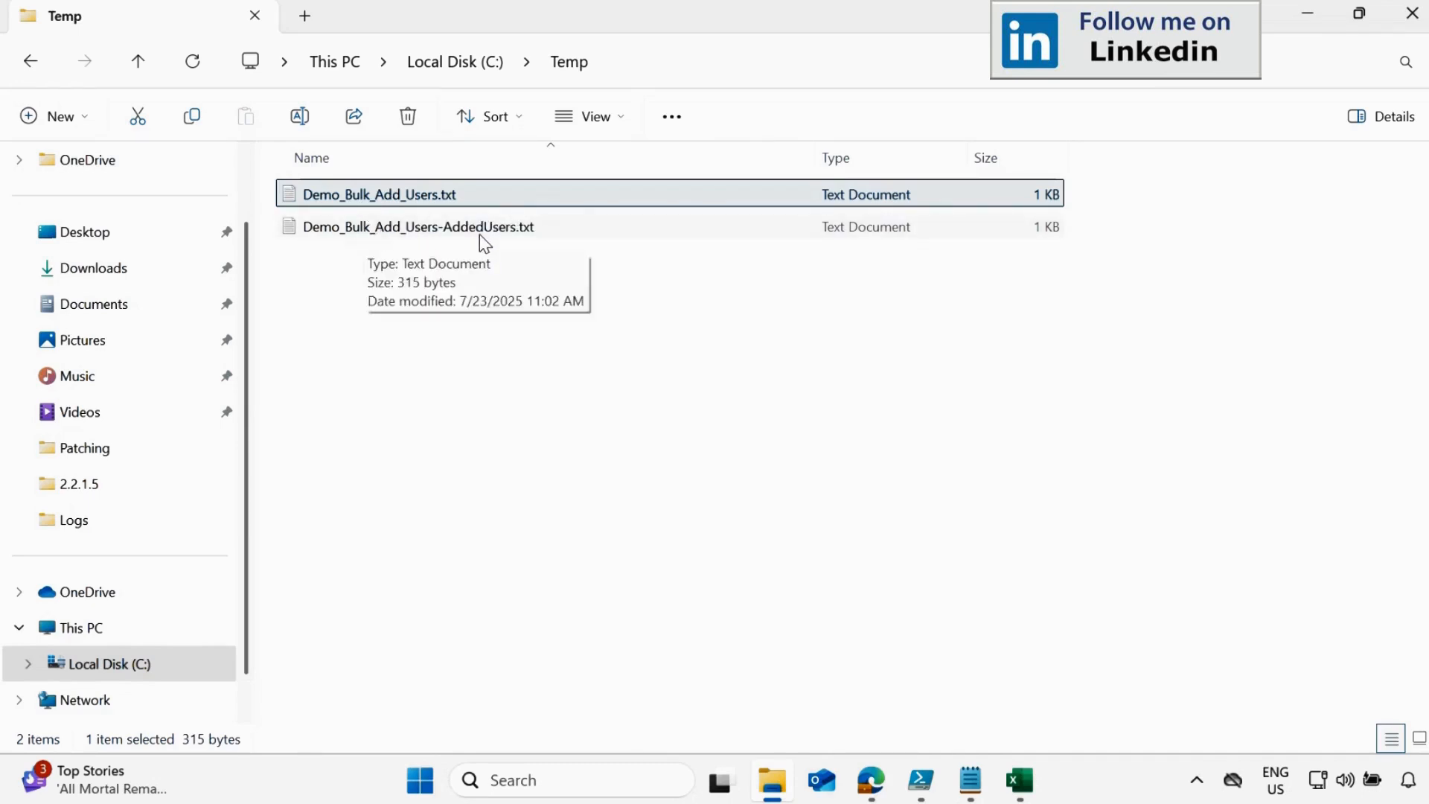
double_click(417, 226)
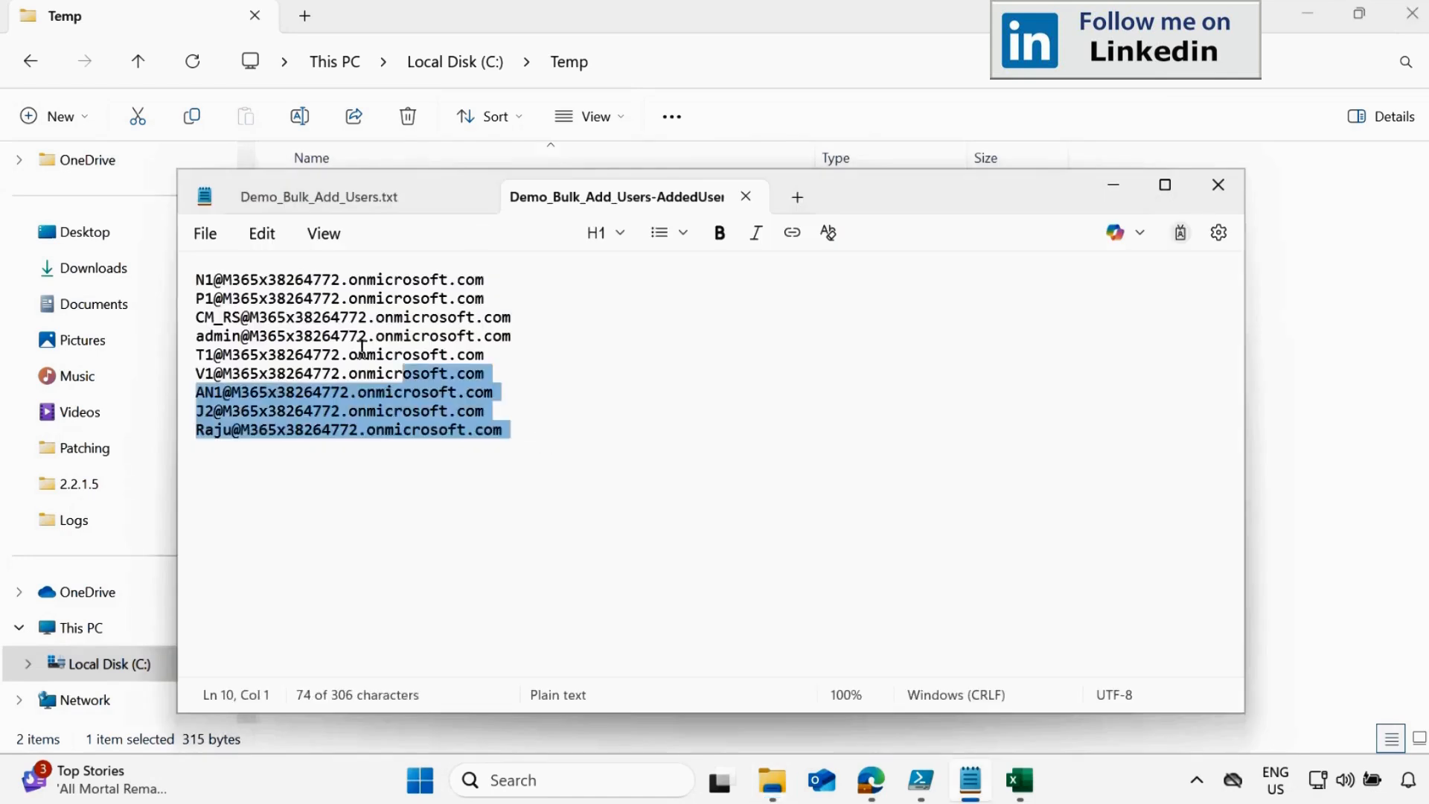
key("ctrl+a")
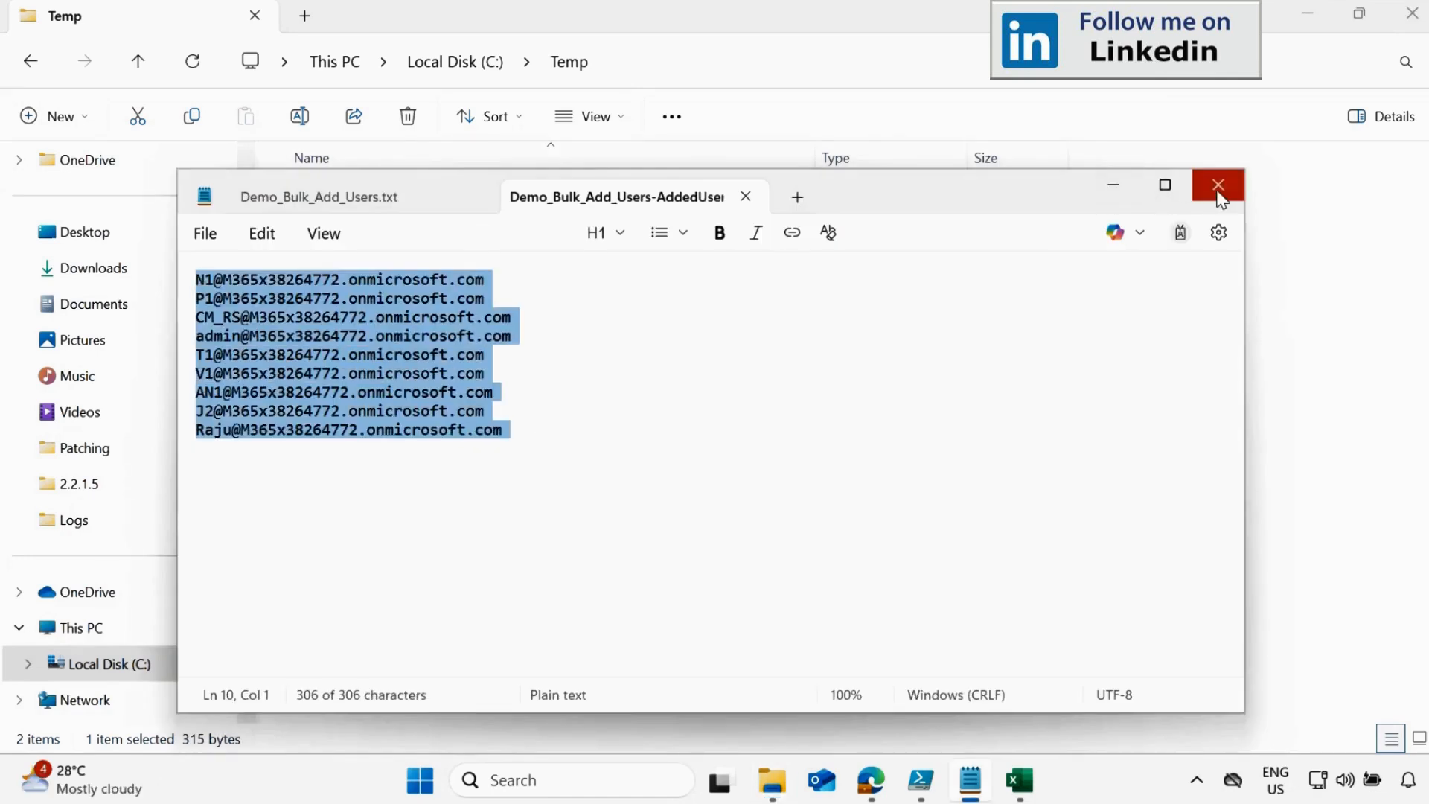
left_click(1219, 184)
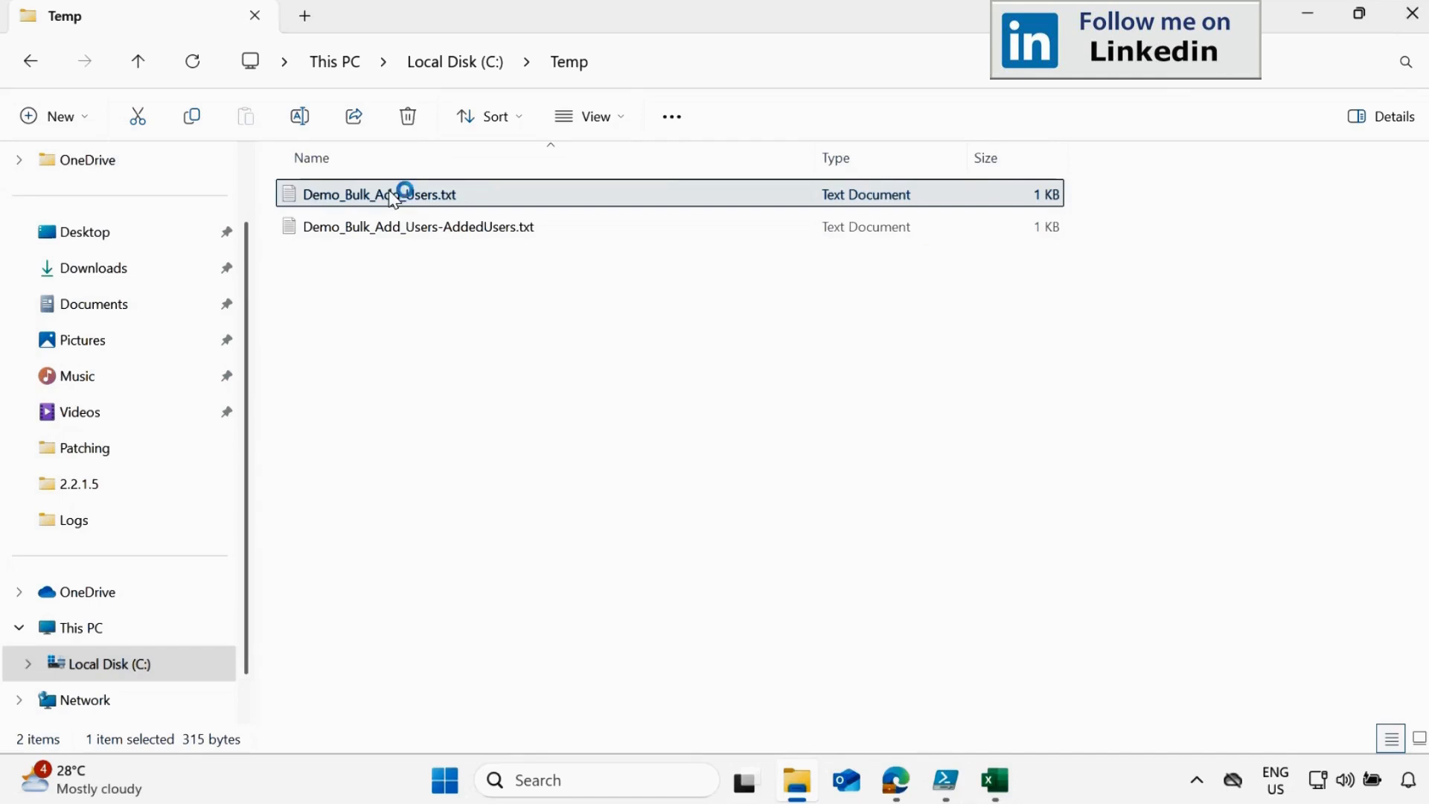
double_click(378, 194)
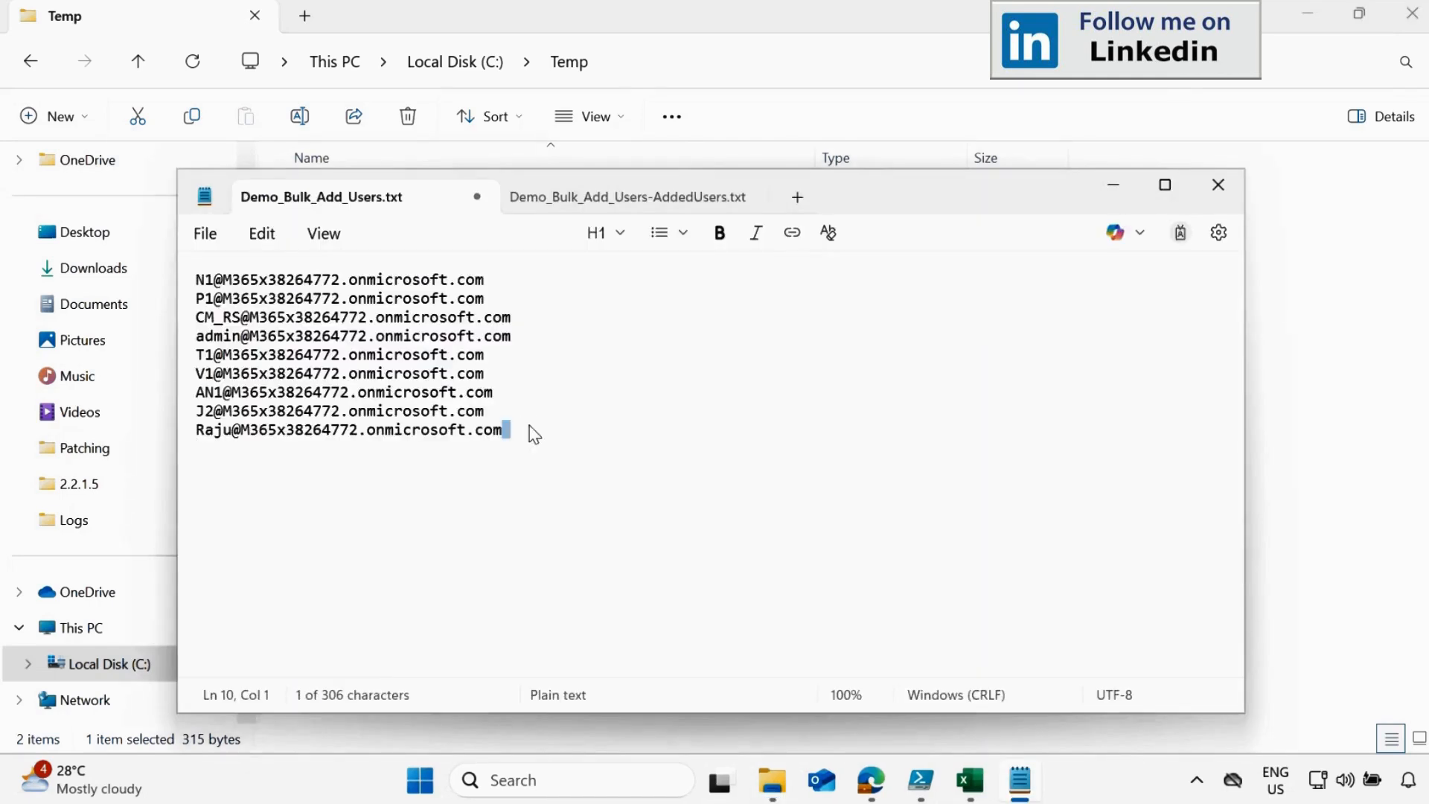
type("fAKE@M365x38264772.onmicrosoft.com")
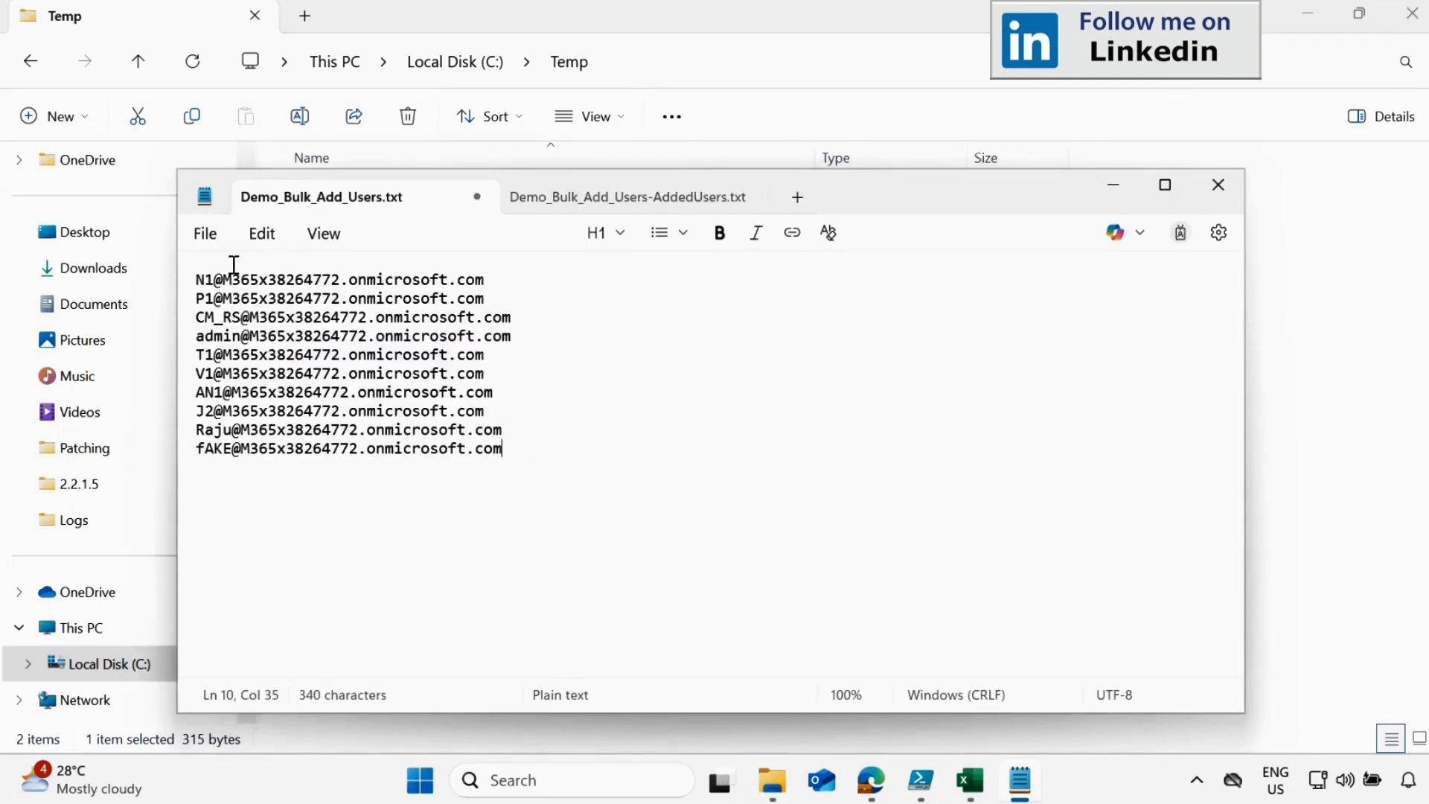
left_click(204, 234)
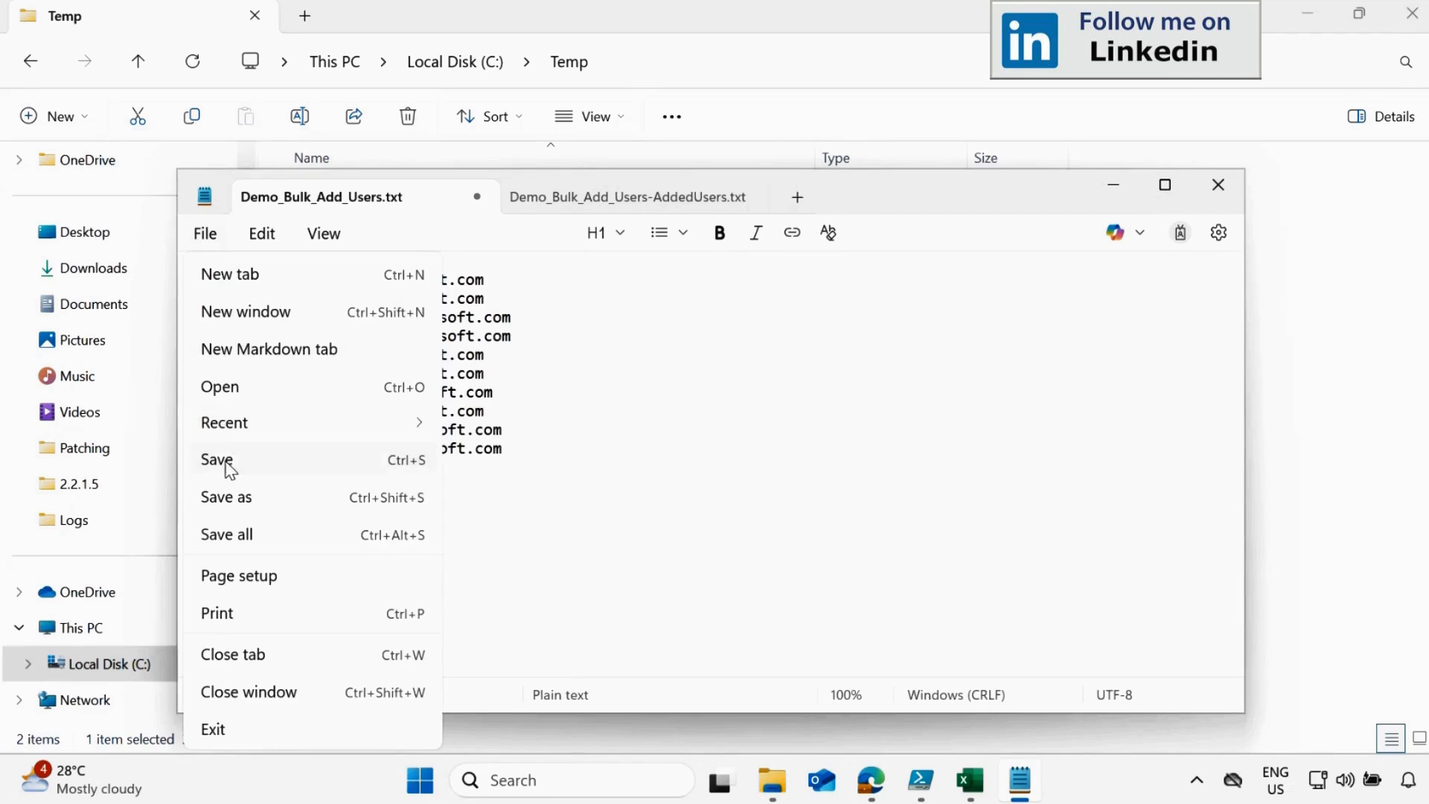
left_click(217, 460)
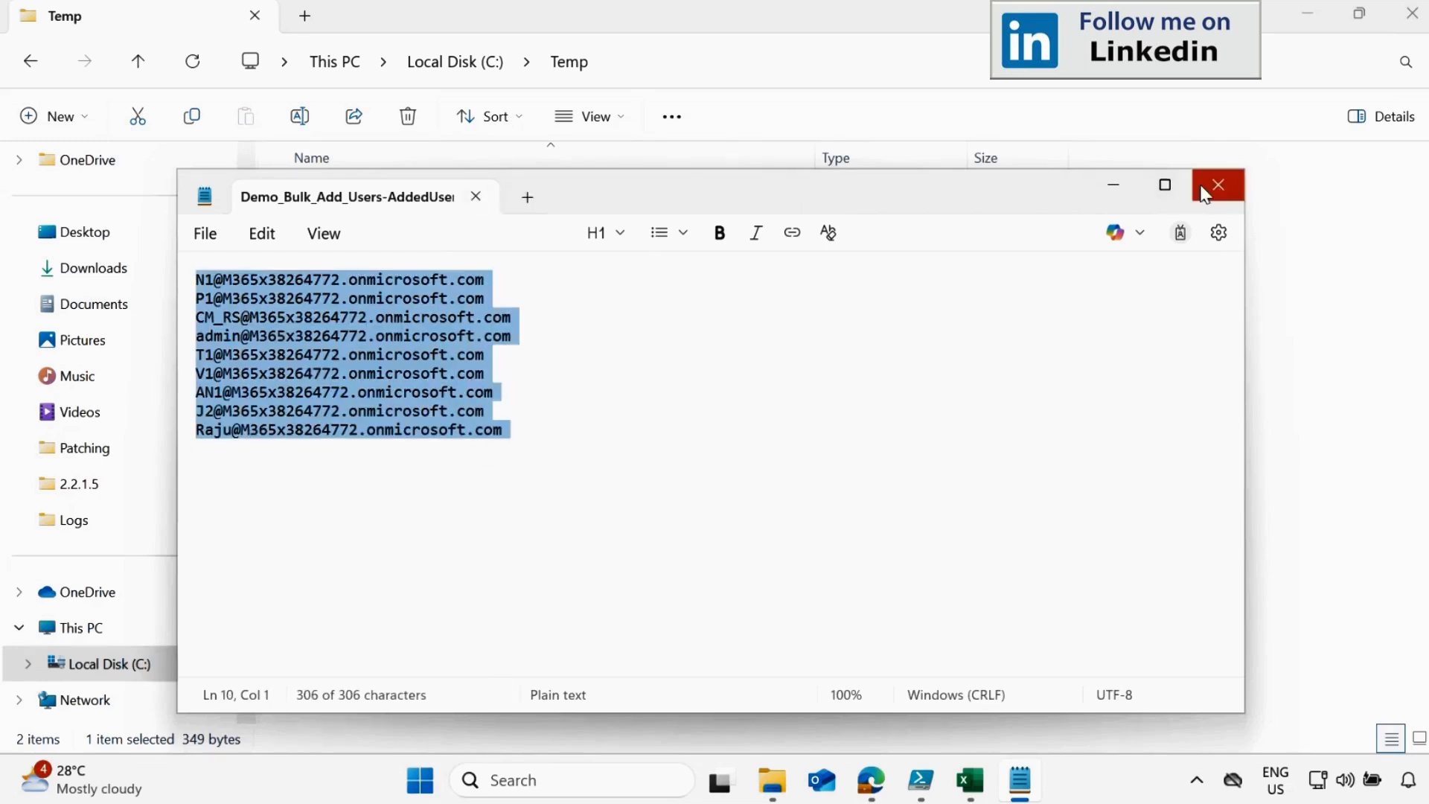
left_click(1217, 184)
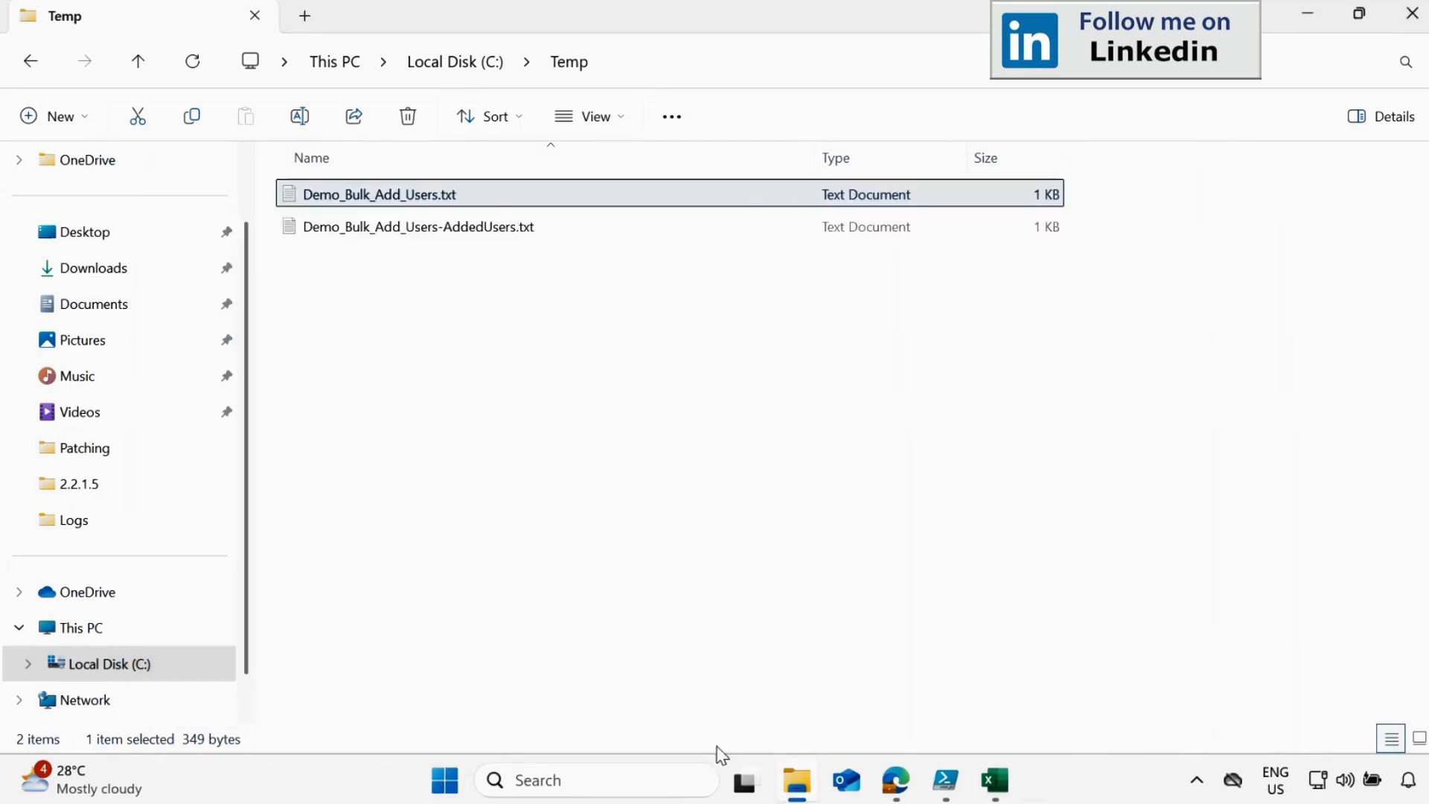
mouse_move(945, 781)
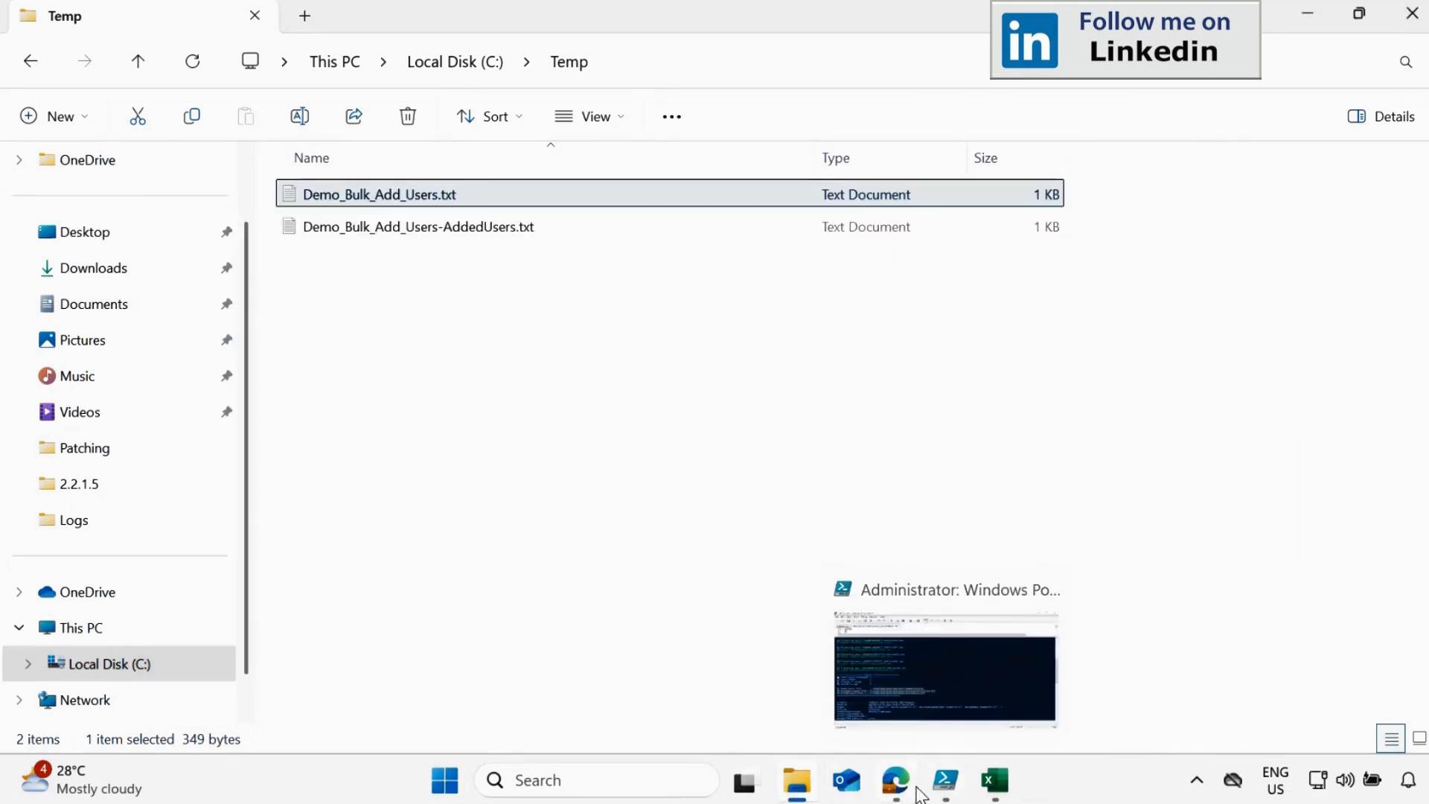
Search Groups for BULK, view Demo_Bulk_Add_Users members showing 9, then return to PowerShell ISE.
left_click(894, 780)
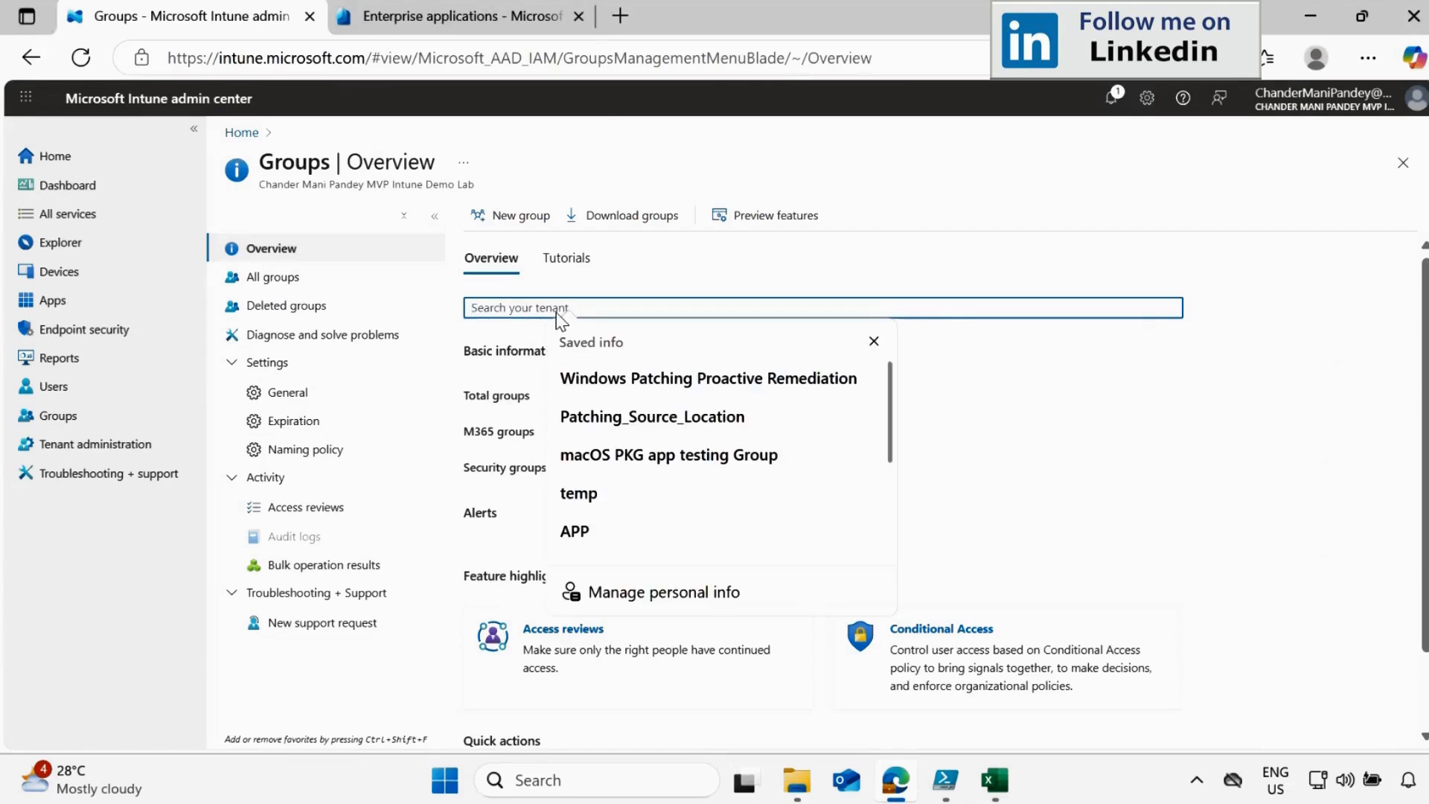
type("BULK")
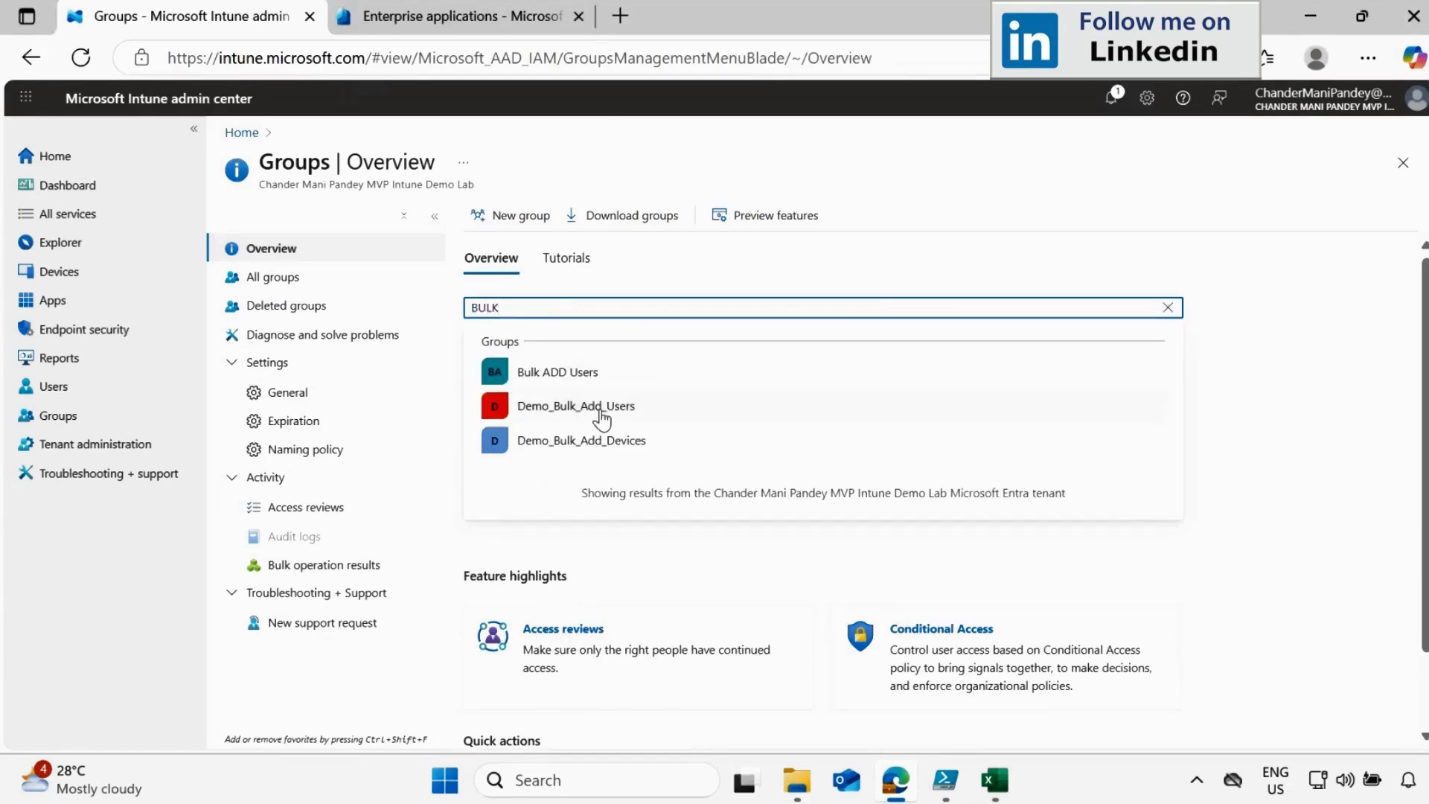
left_click(575, 405)
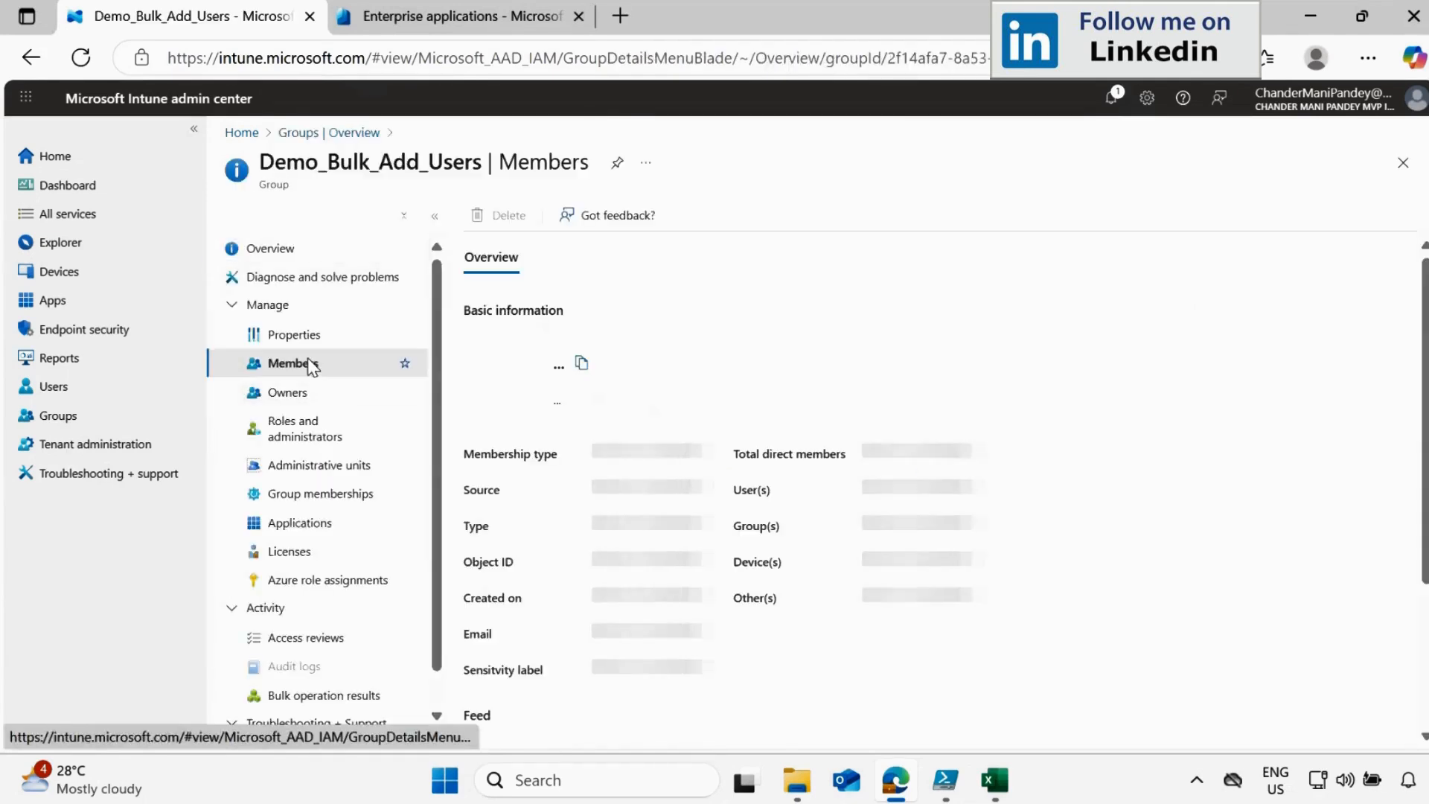
left_click(293, 364)
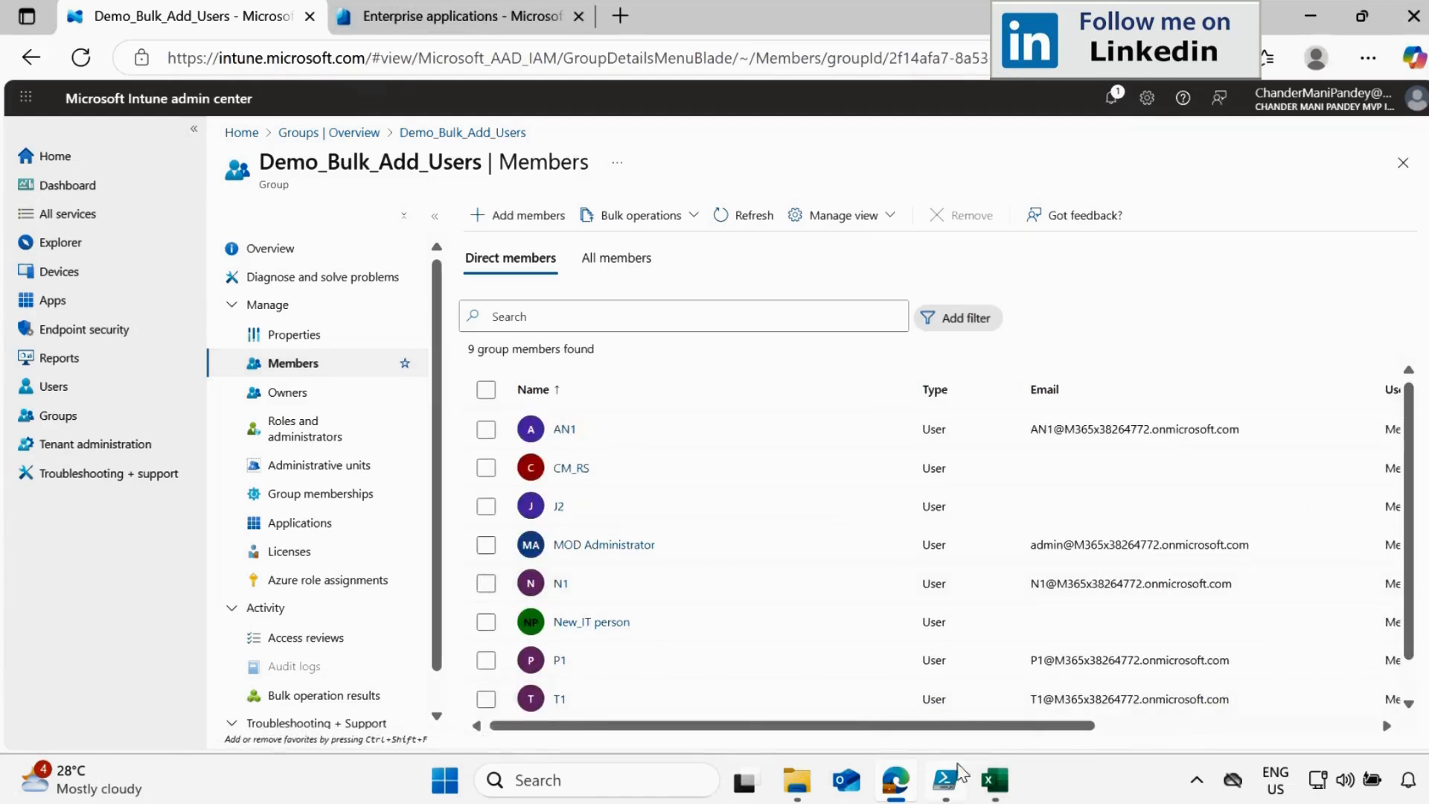
left_click(943, 780)
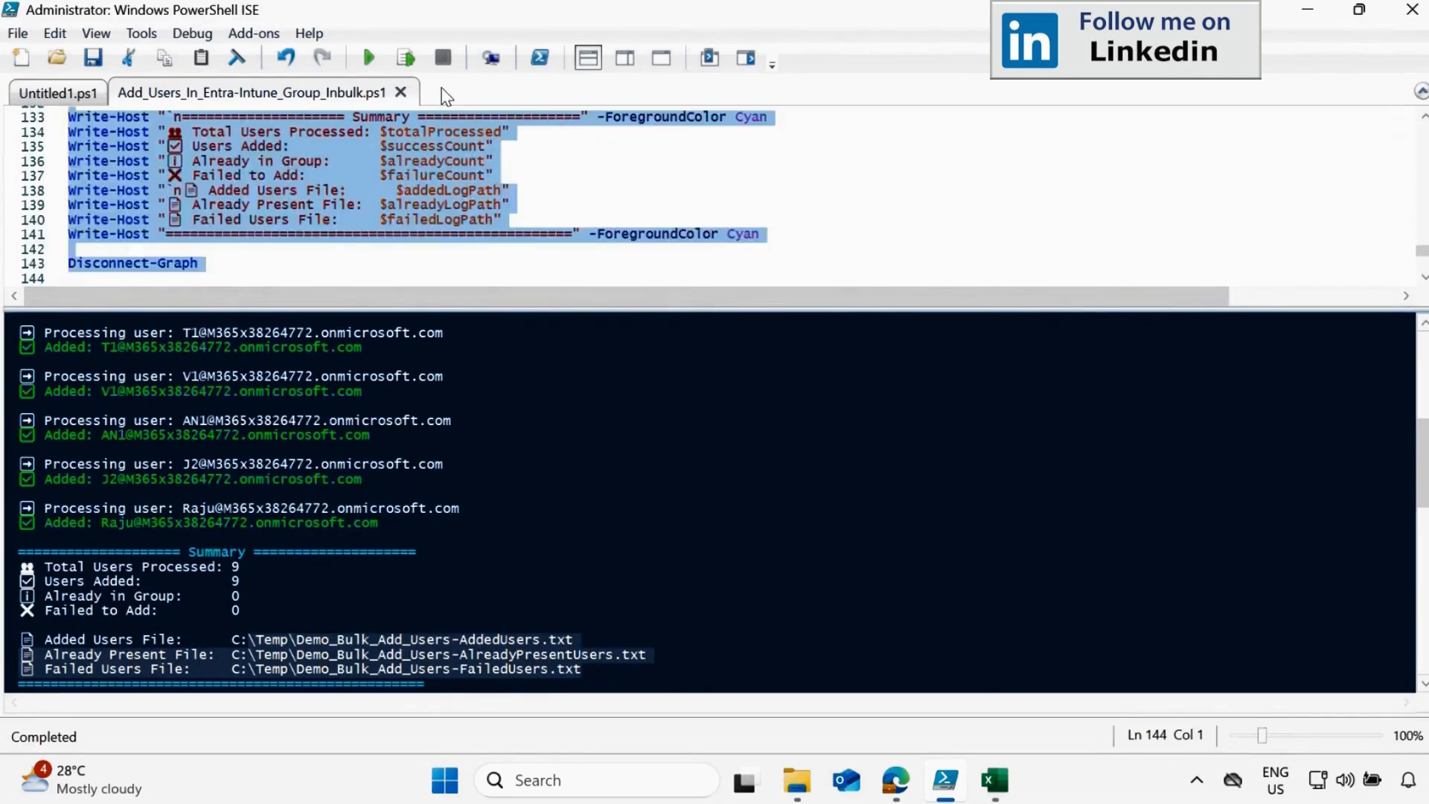
Rerun the script with the signed-in account: 10 processed, 9 already in group, 1 failed; switch to C:\Temp.
left_click(368, 58)
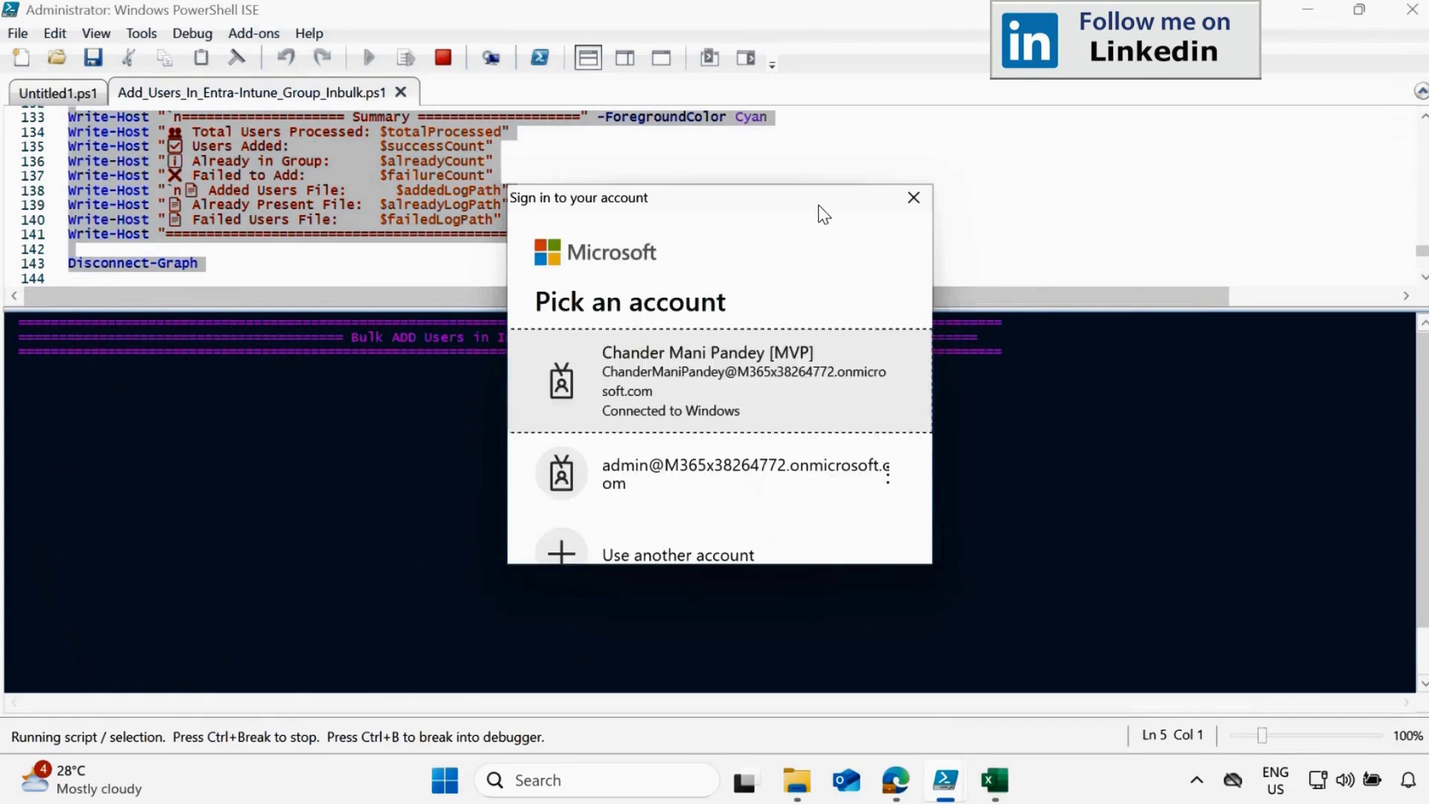
mouse_move(716, 381)
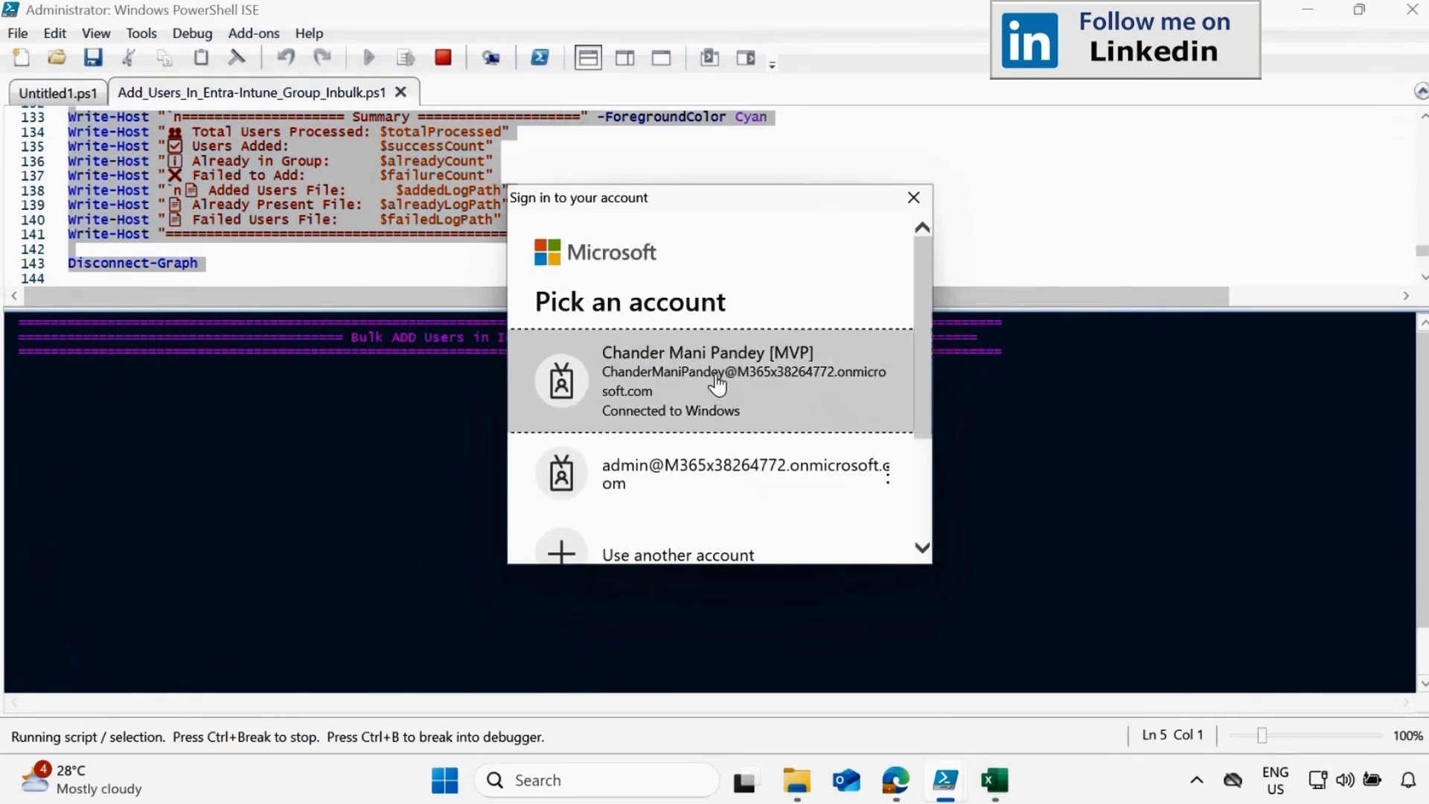
left_click(713, 380)
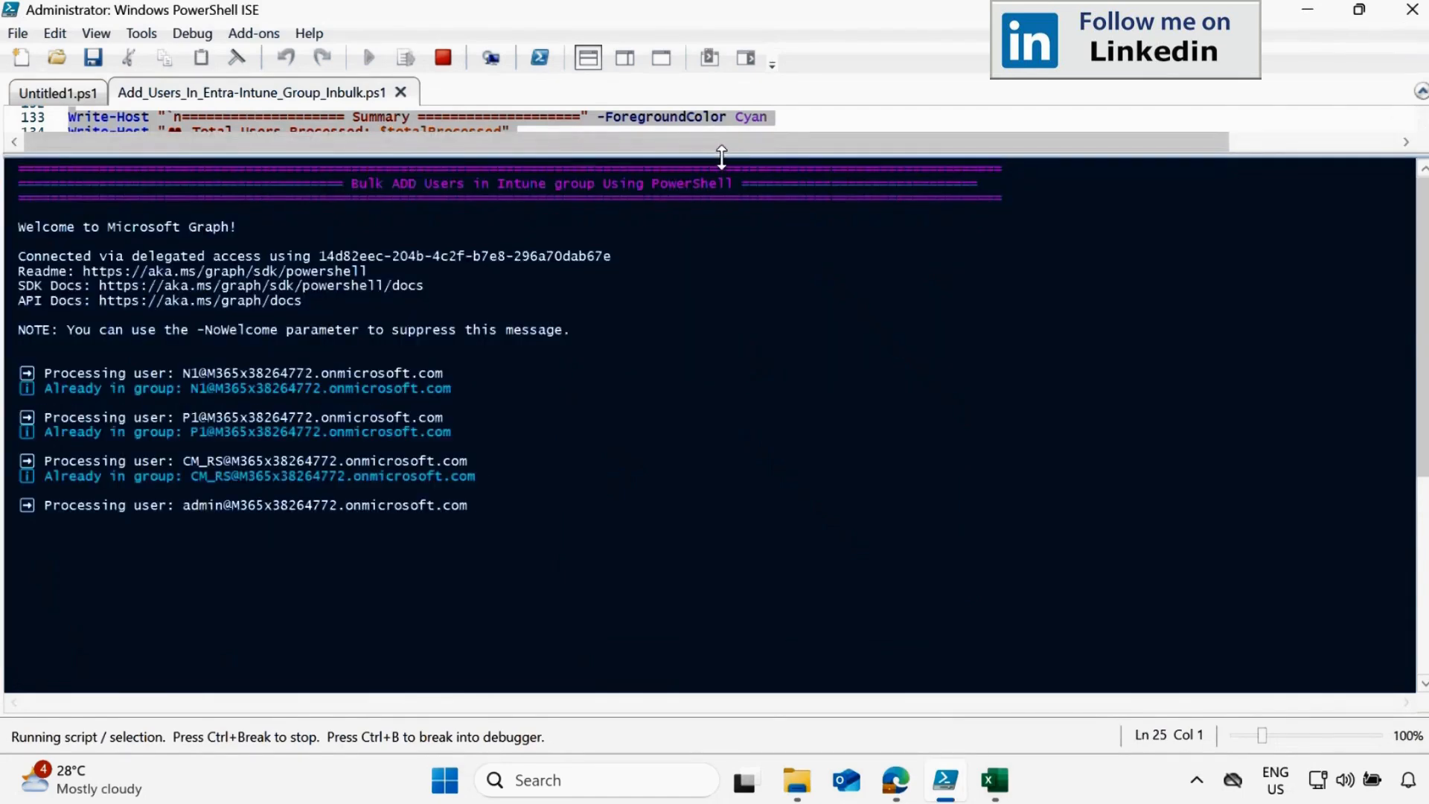
scroll("down", 3)
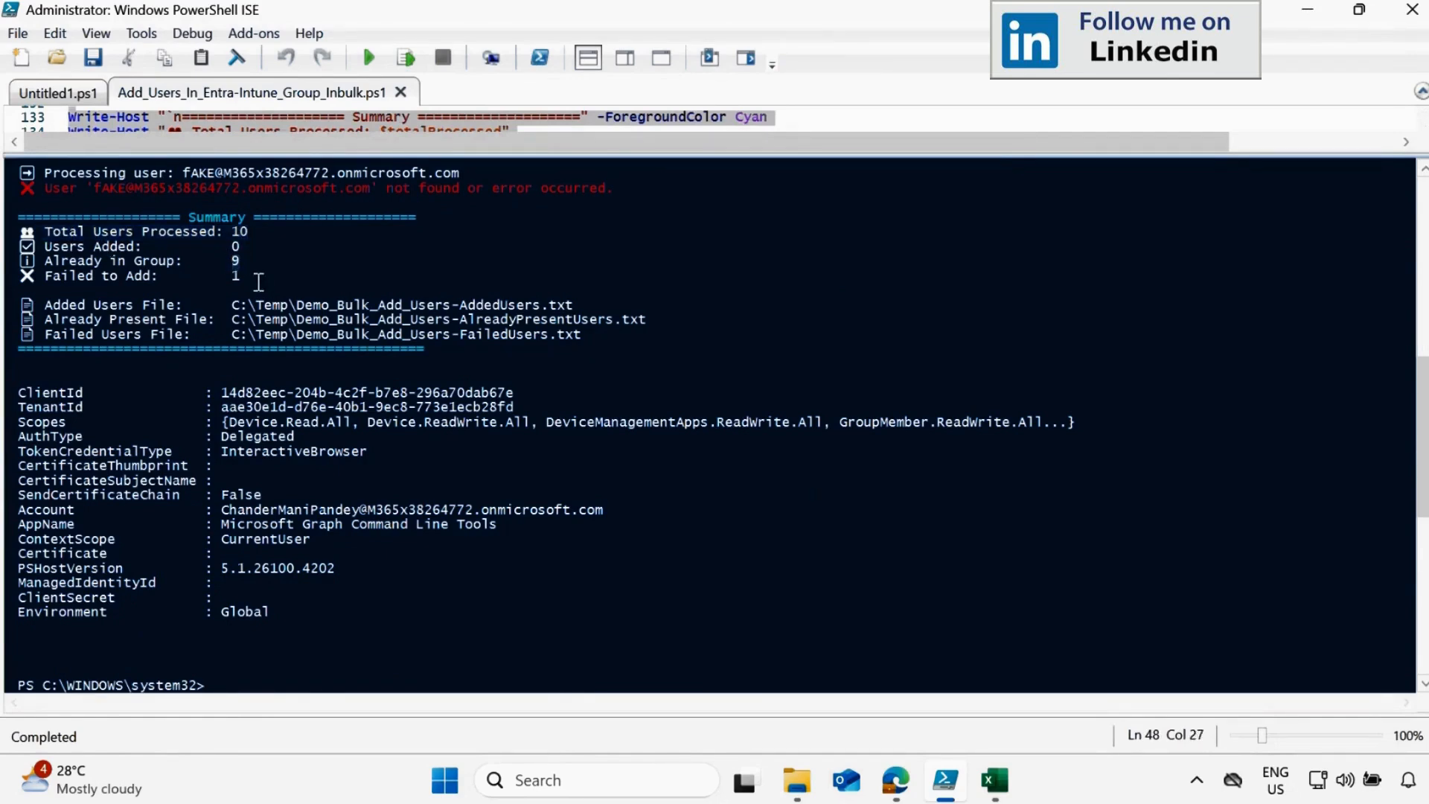
left_click(232, 276)
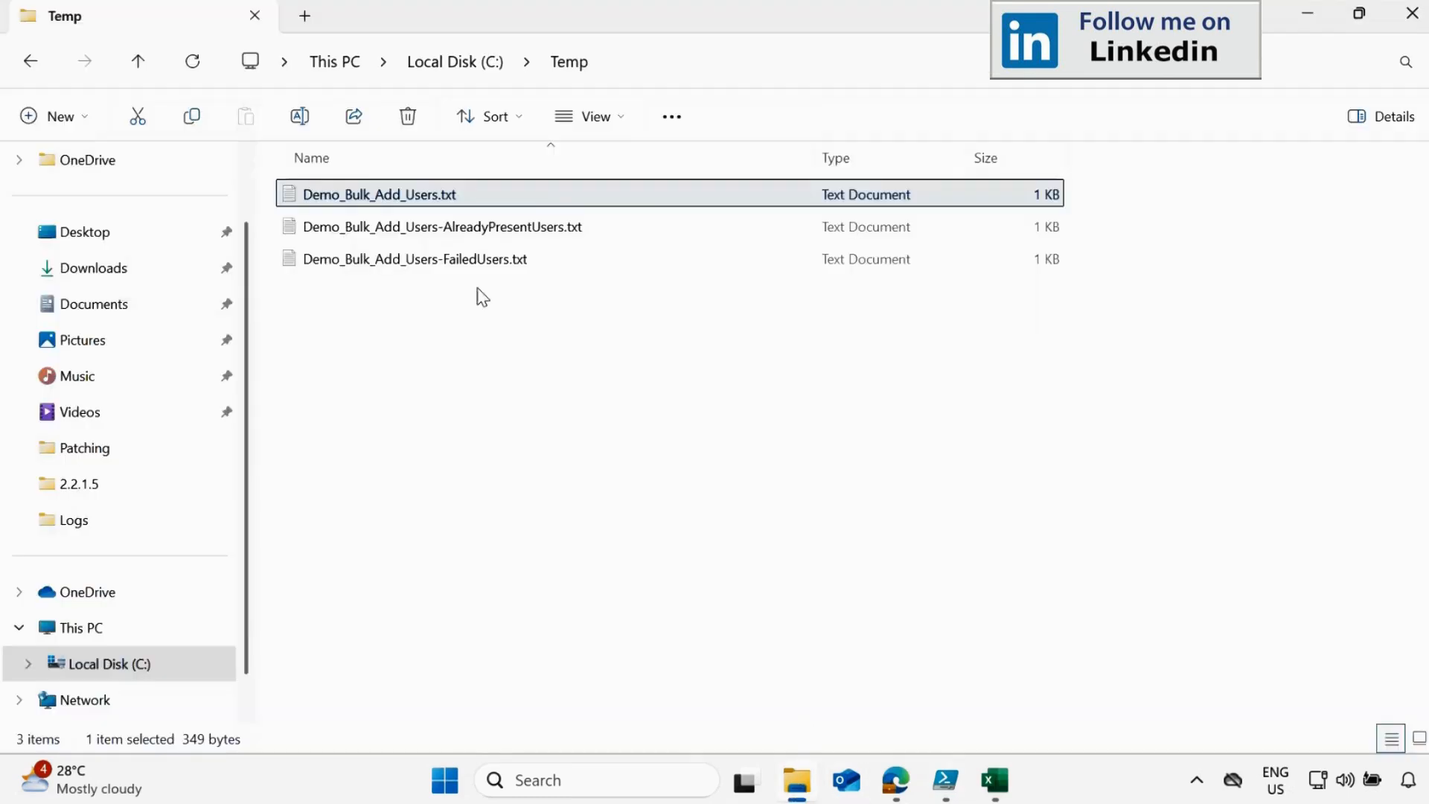
left_click(415, 259)
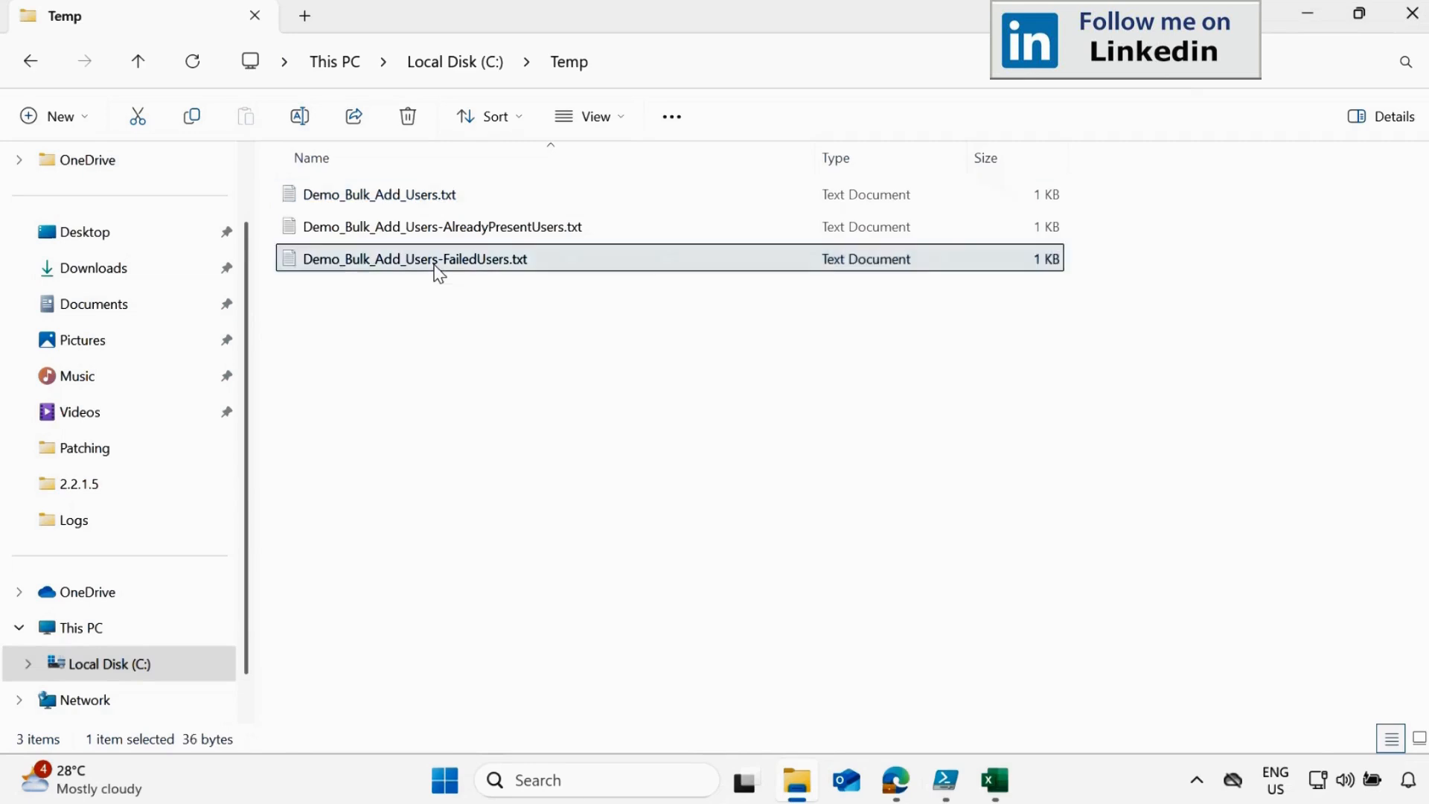
double_click(414, 259)
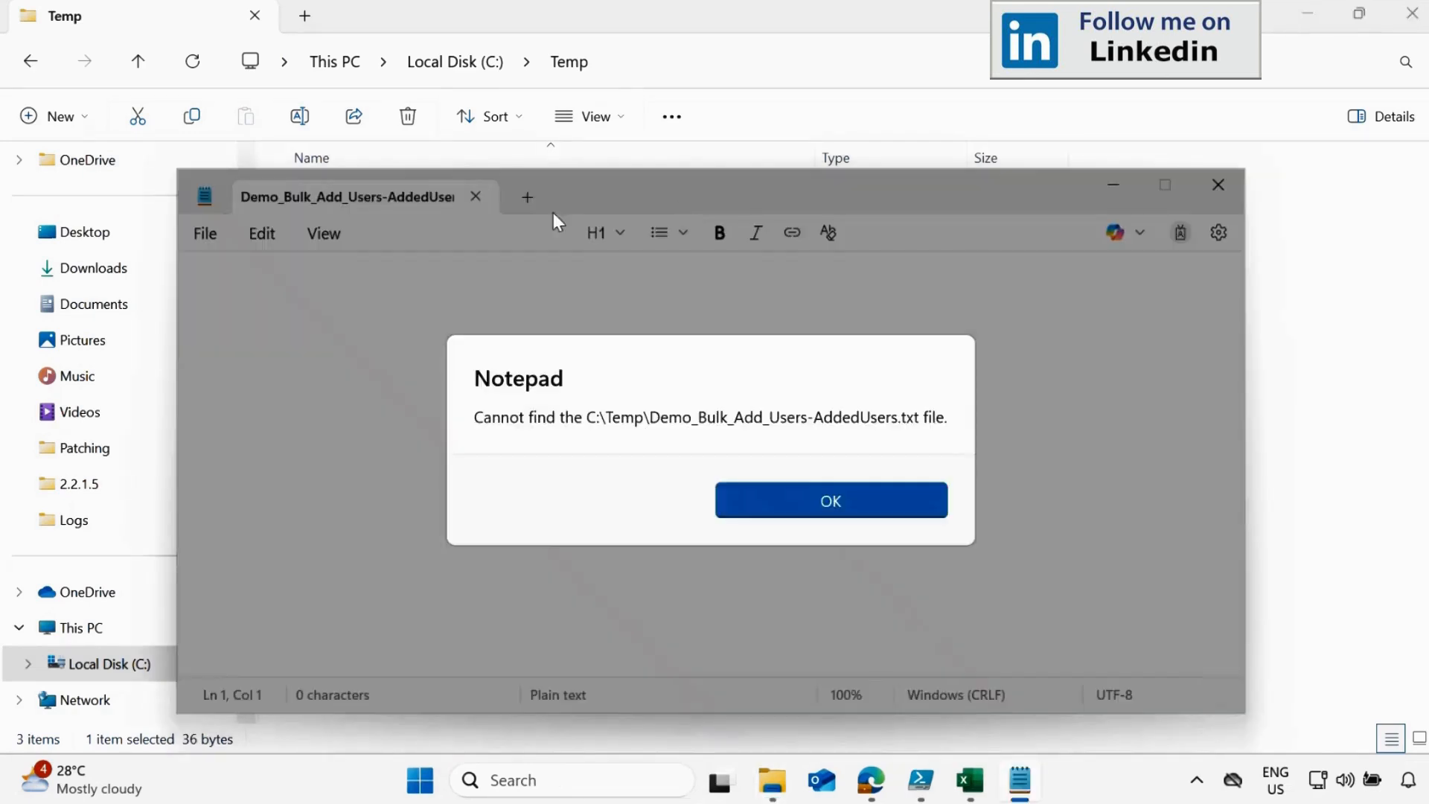
left_click(829, 500)
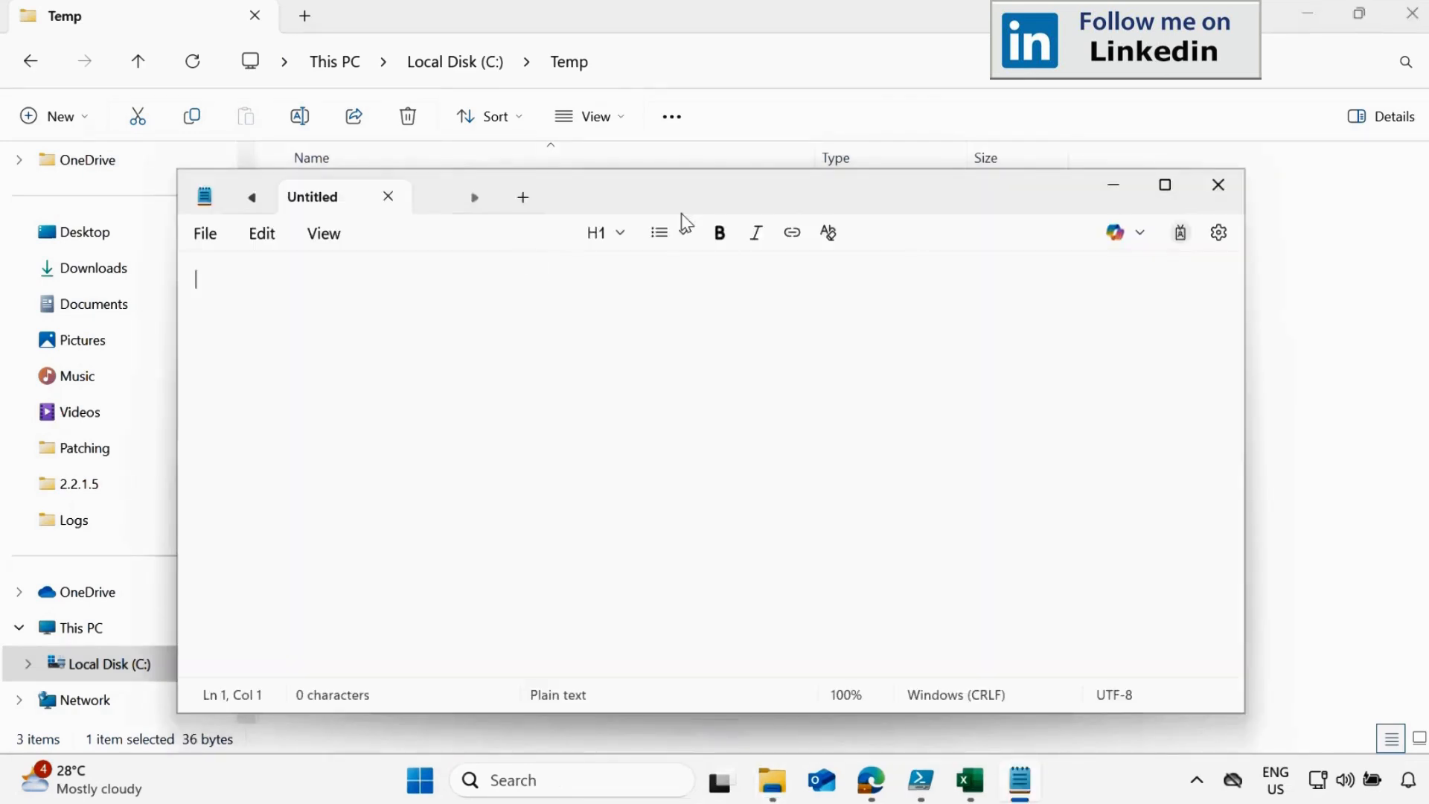
left_click(1216, 185)
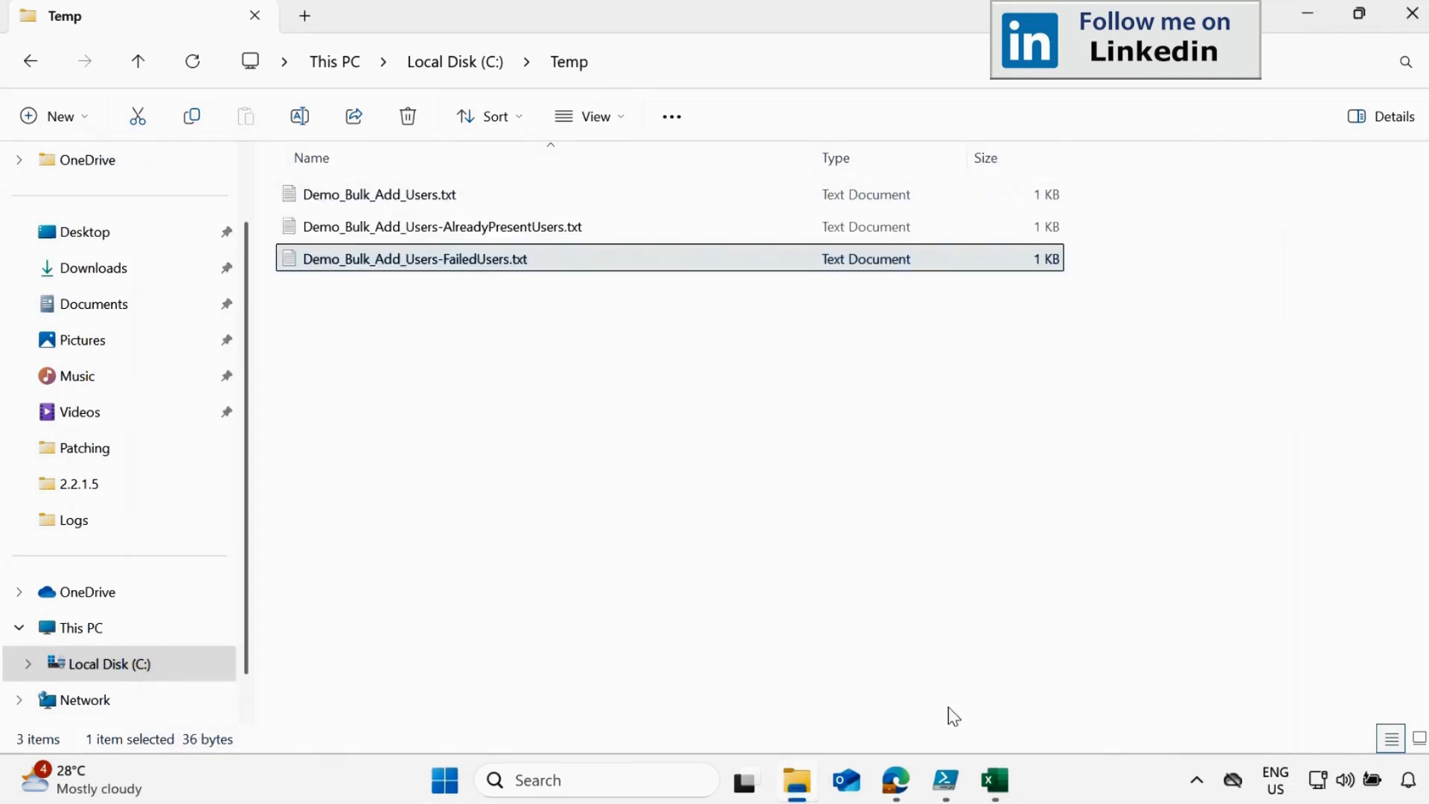
Copy the 31 user principal names A2:A32 from the Excel export into Demo_Bulk_Add_Users.txt.
left_click(992, 780)
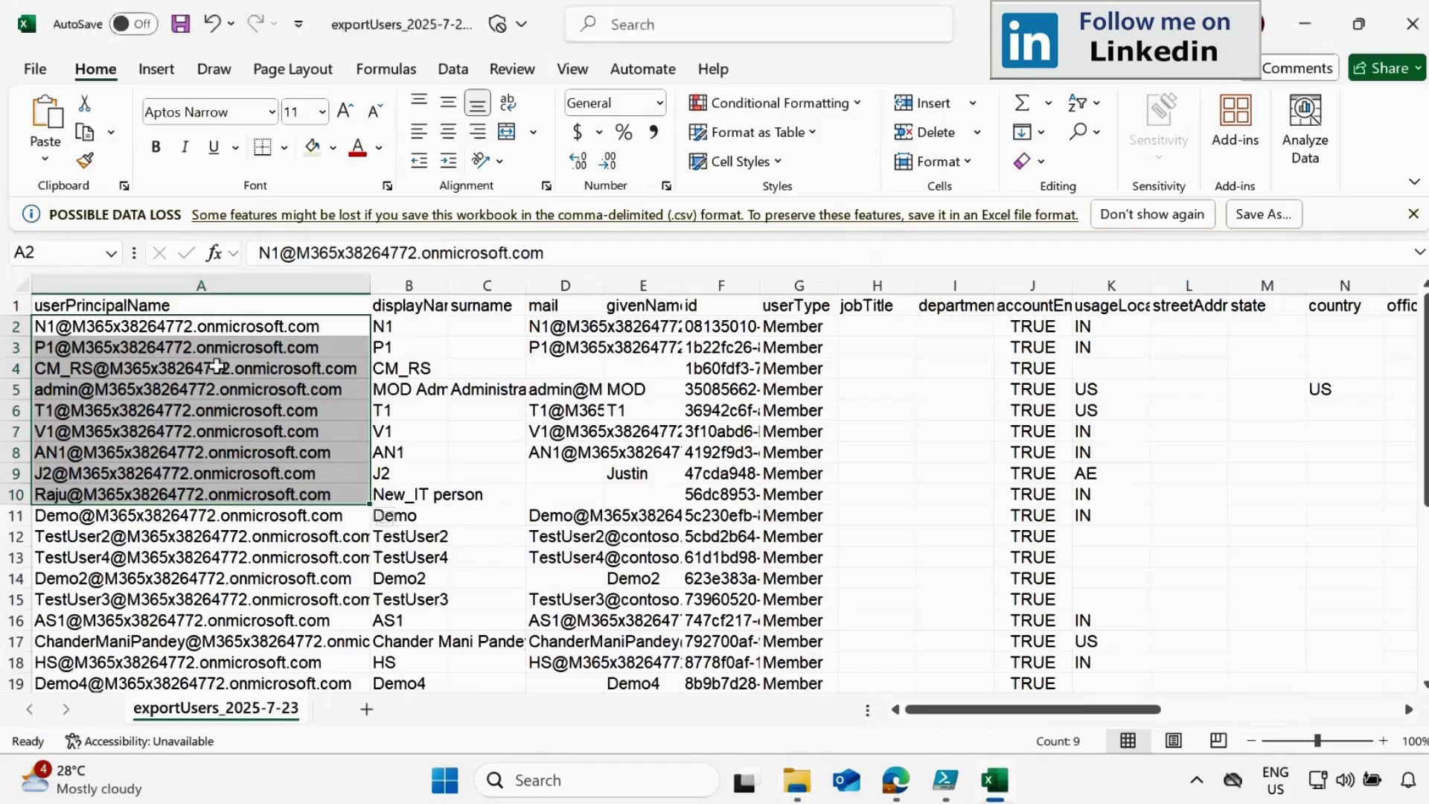
left_click(201, 326)
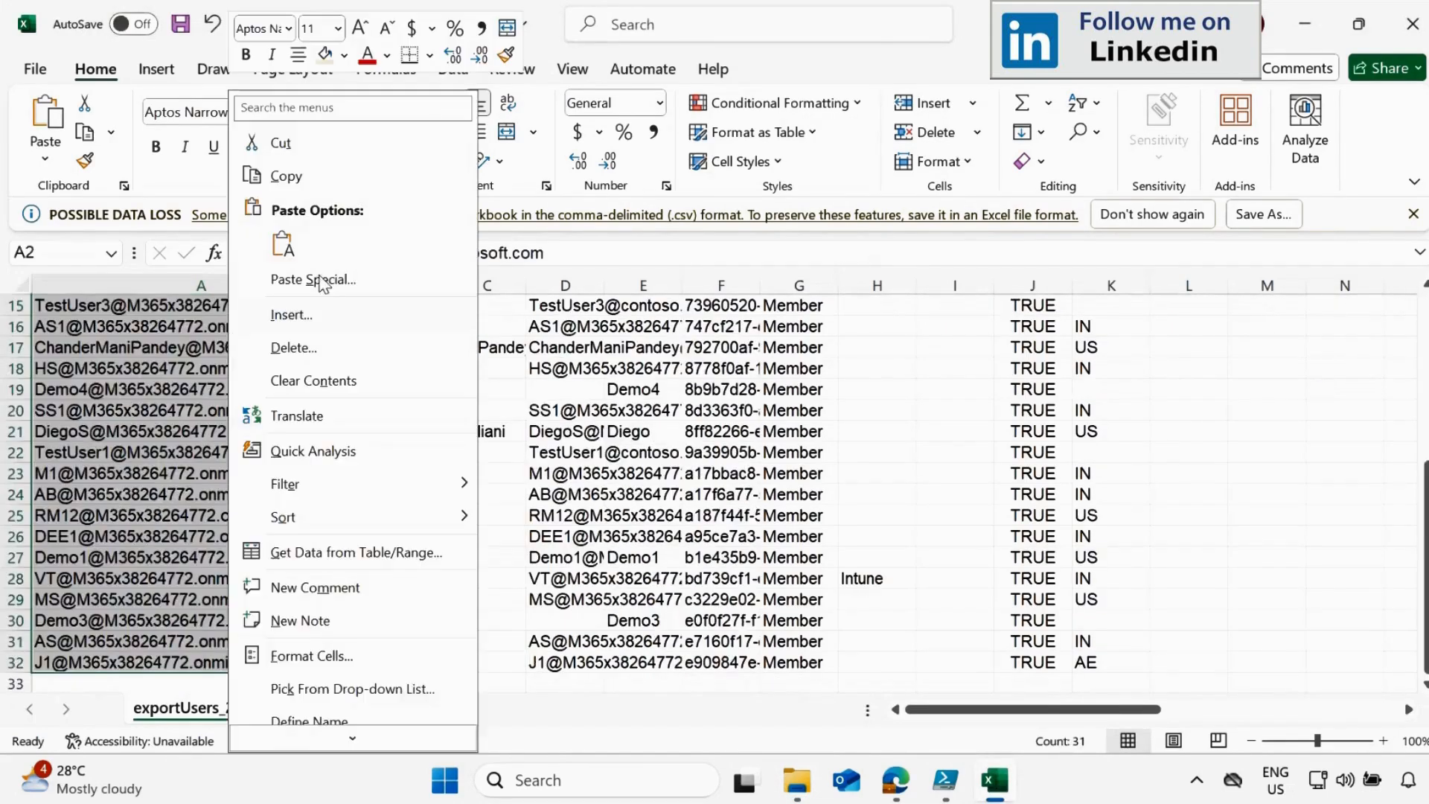
left_click(795, 780)
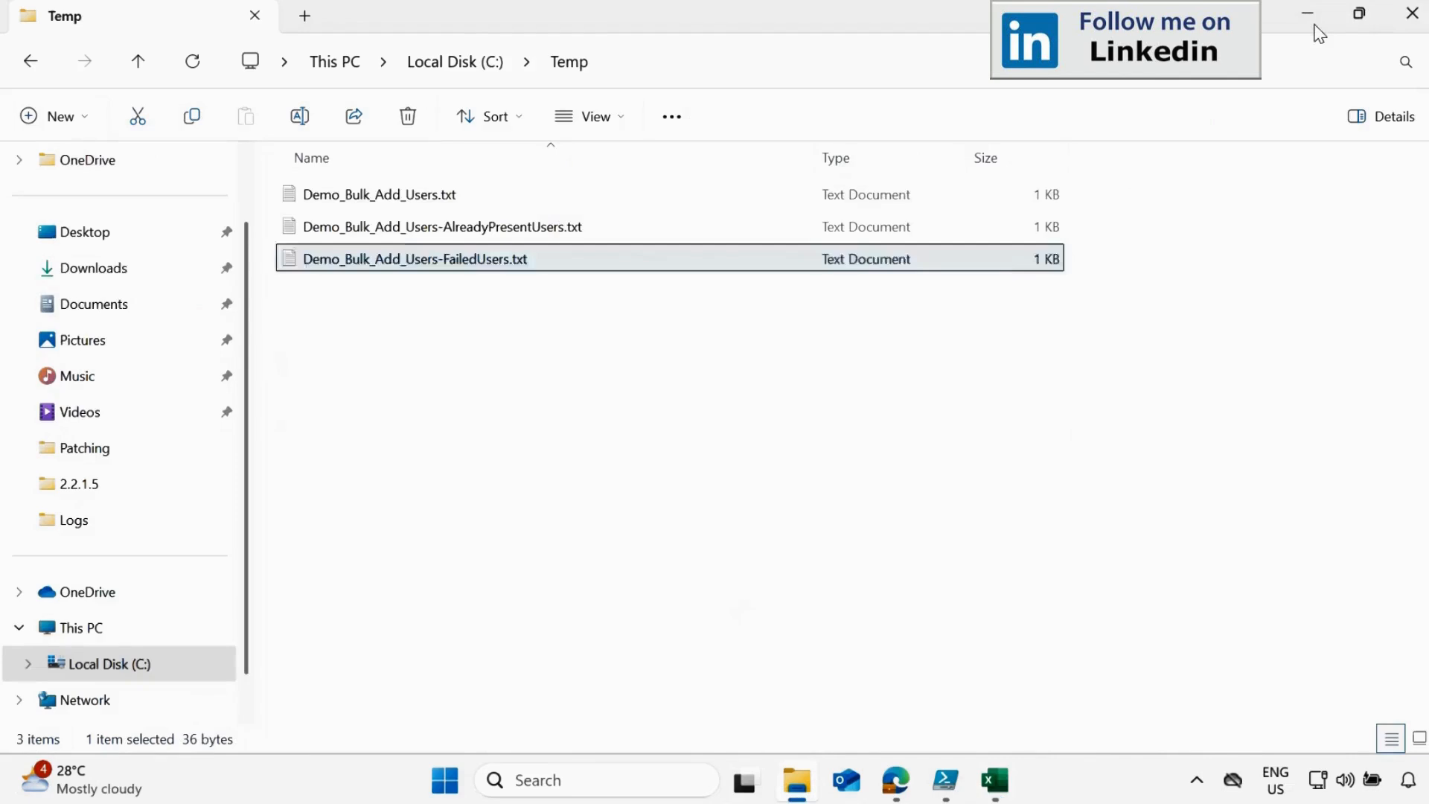
left_click(379, 194)
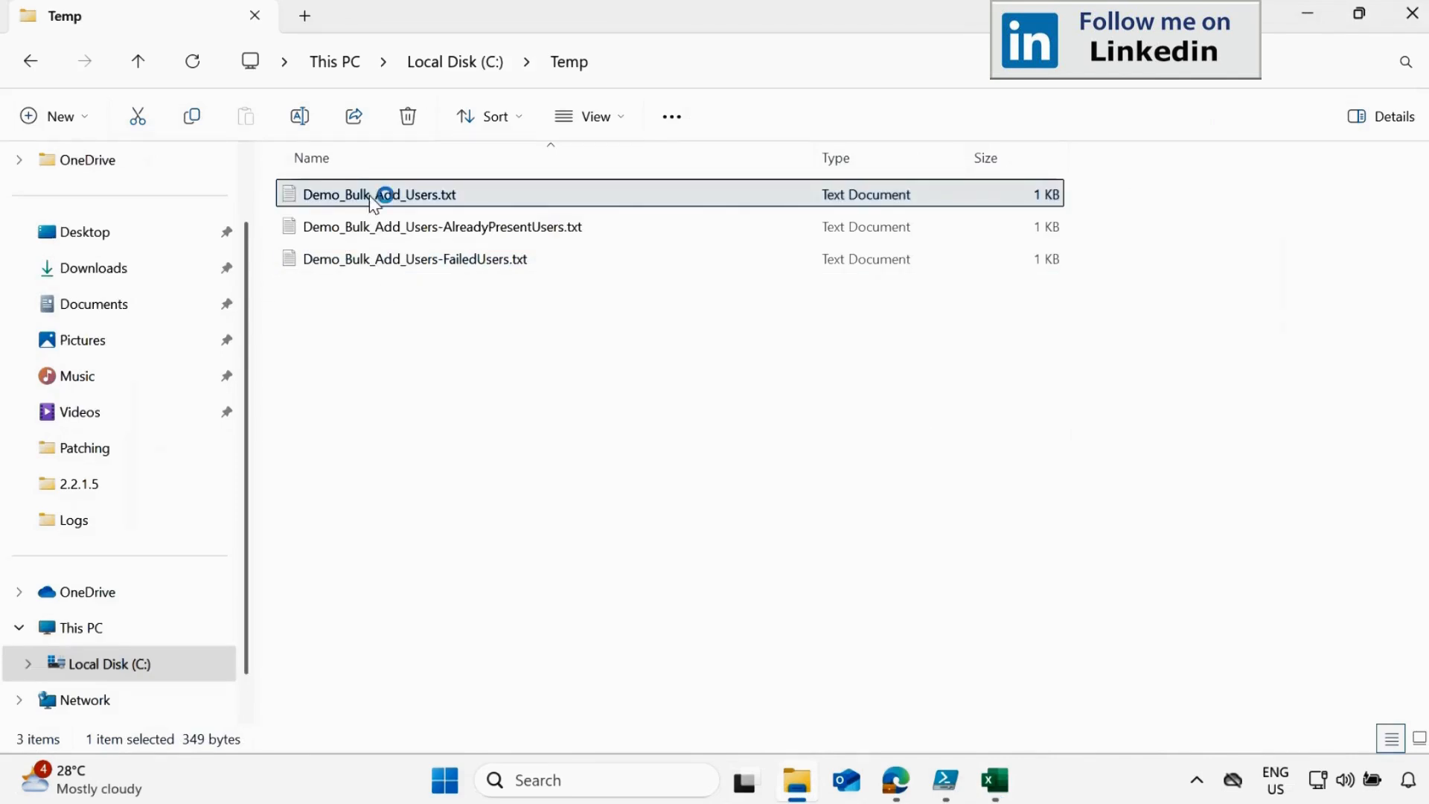
double_click(379, 194)
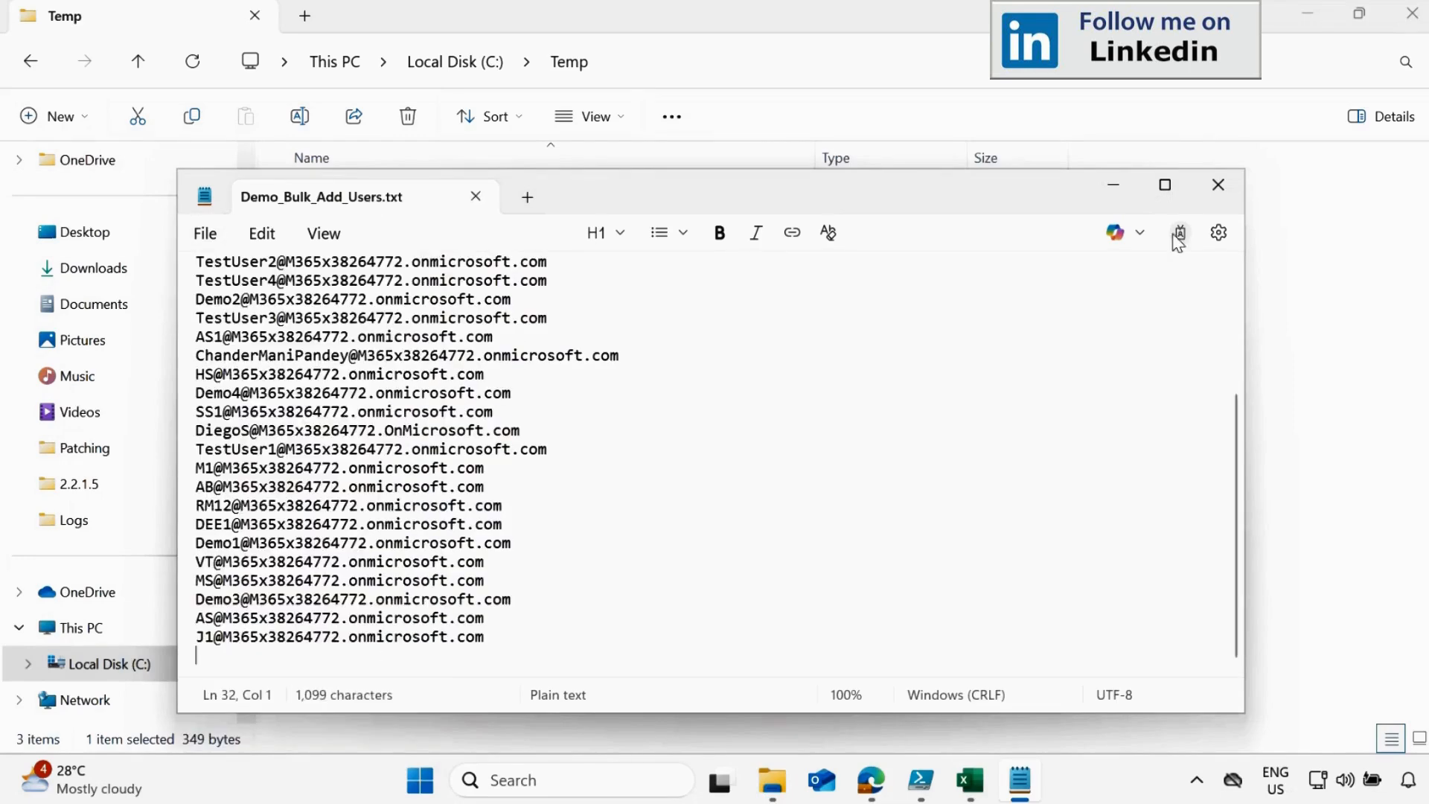
left_click(944, 780)
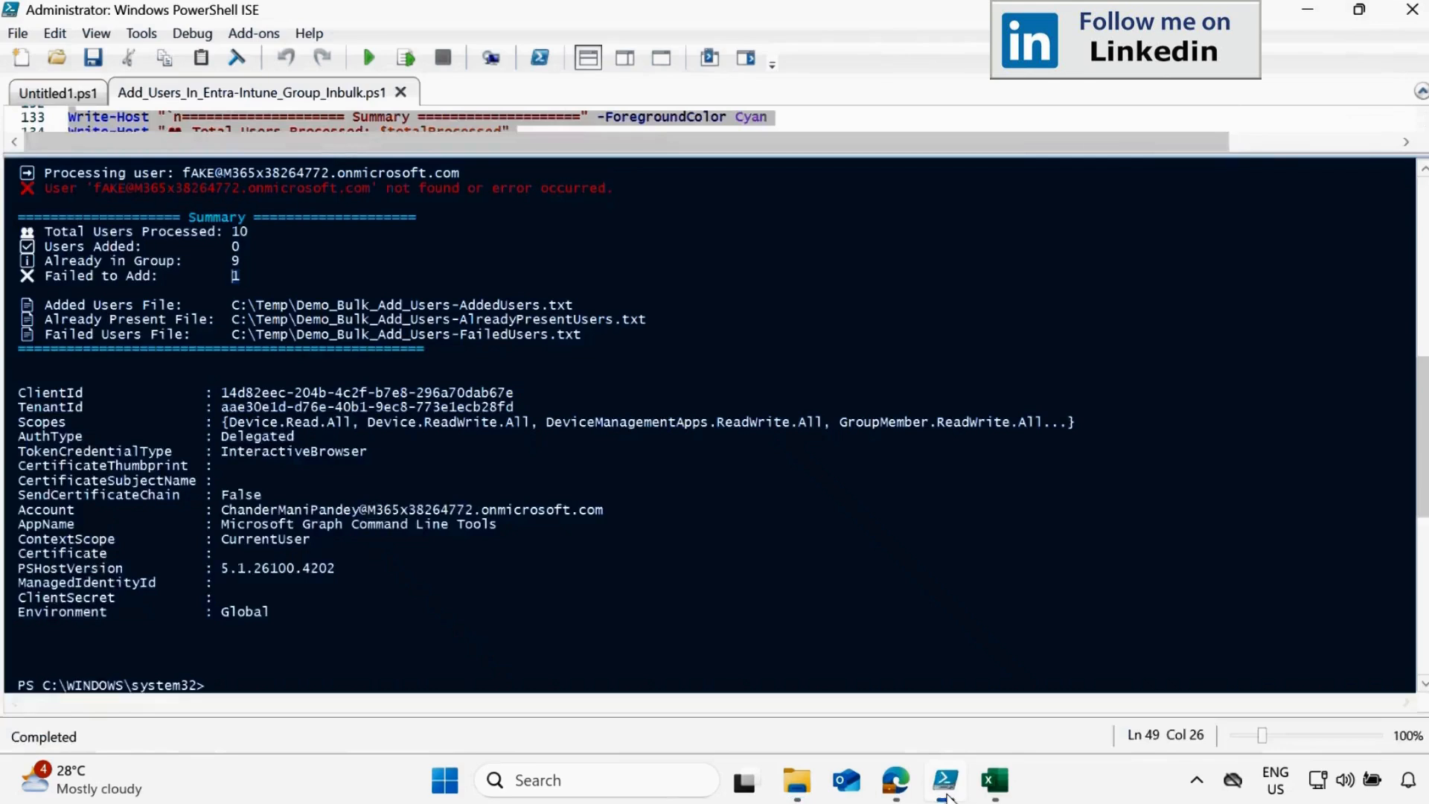
Run the bulk-add script as the admin account on 31 users: 22 added, 9 already present, none failed.
left_click(367, 58)
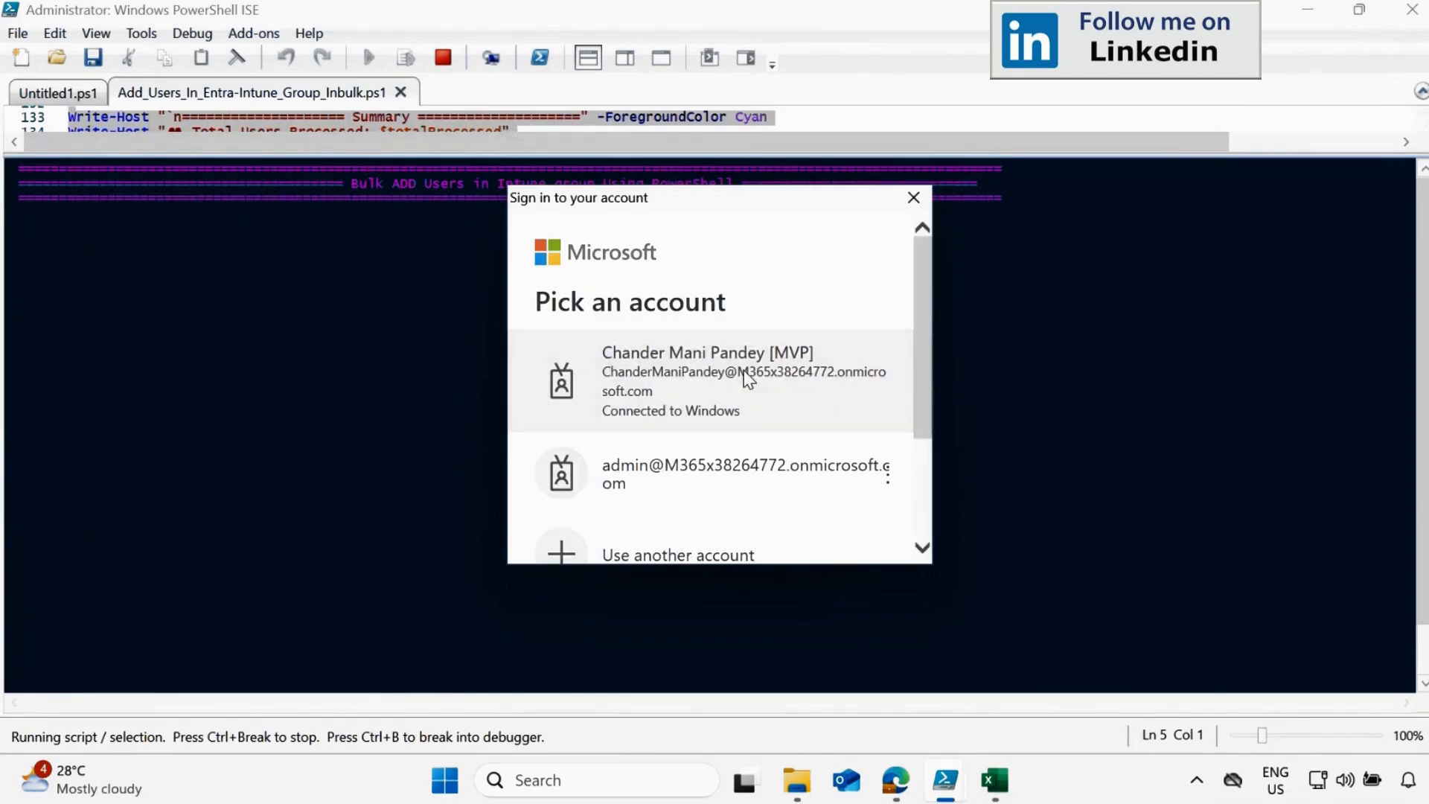
left_click(706, 380)
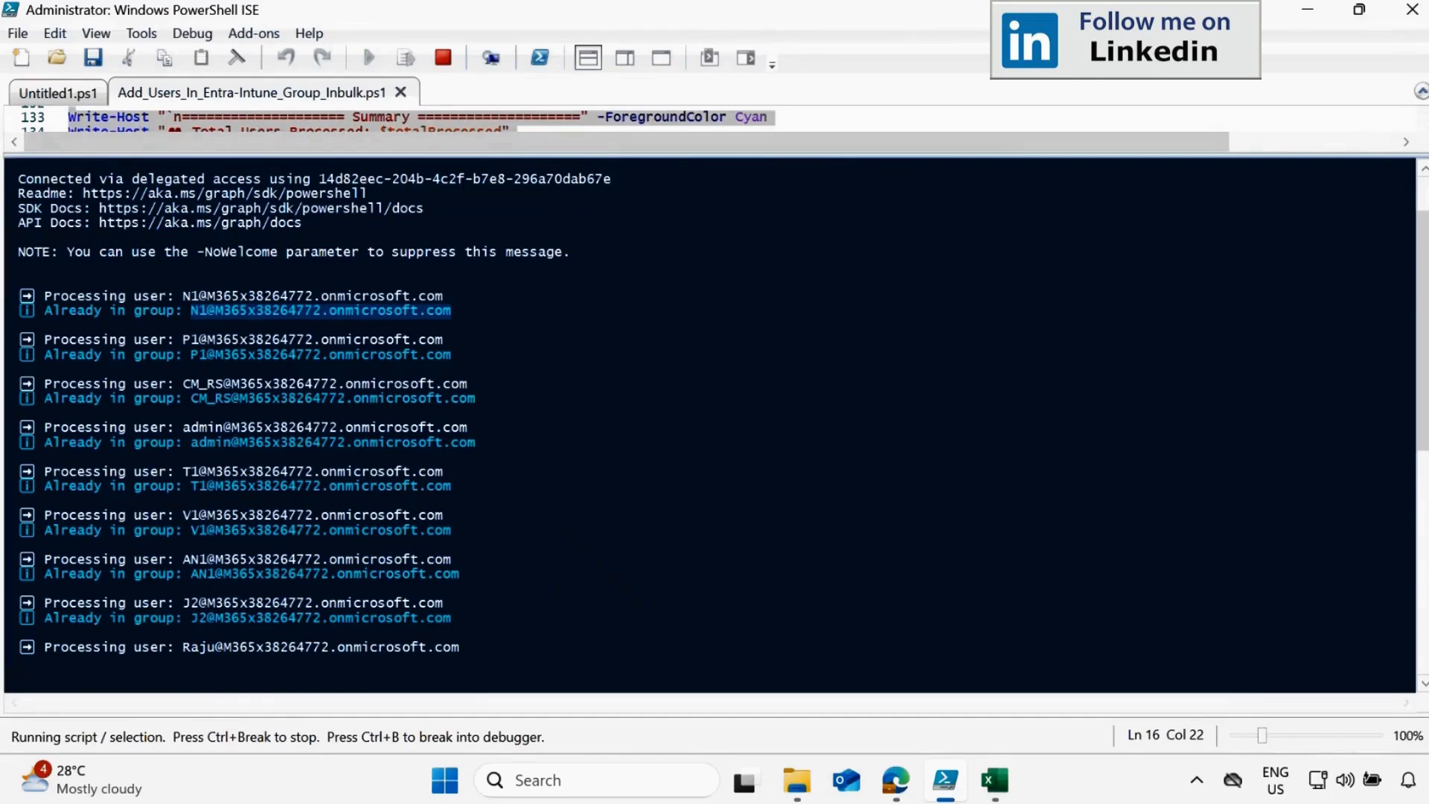
scroll("down", 3)
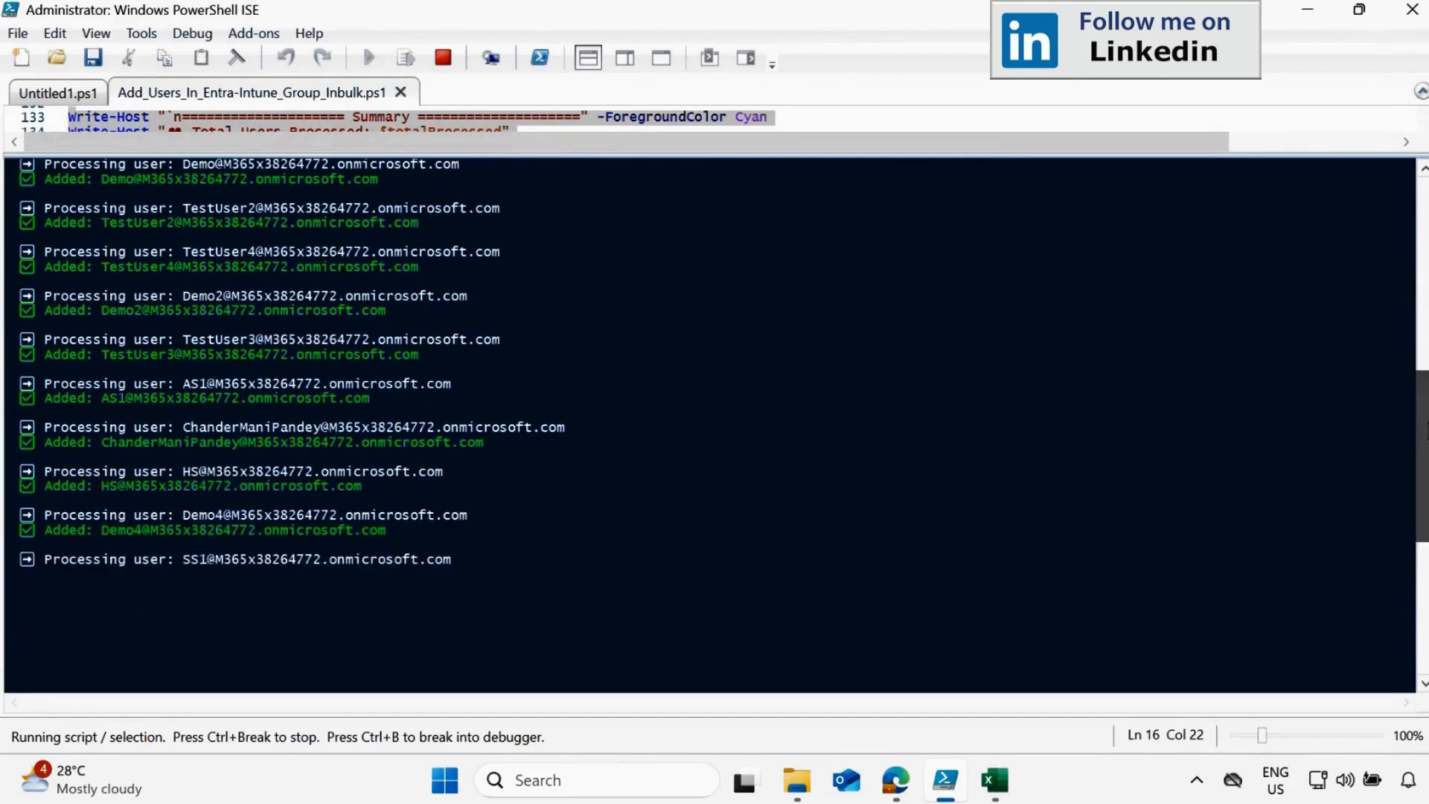
scroll("down", 3)
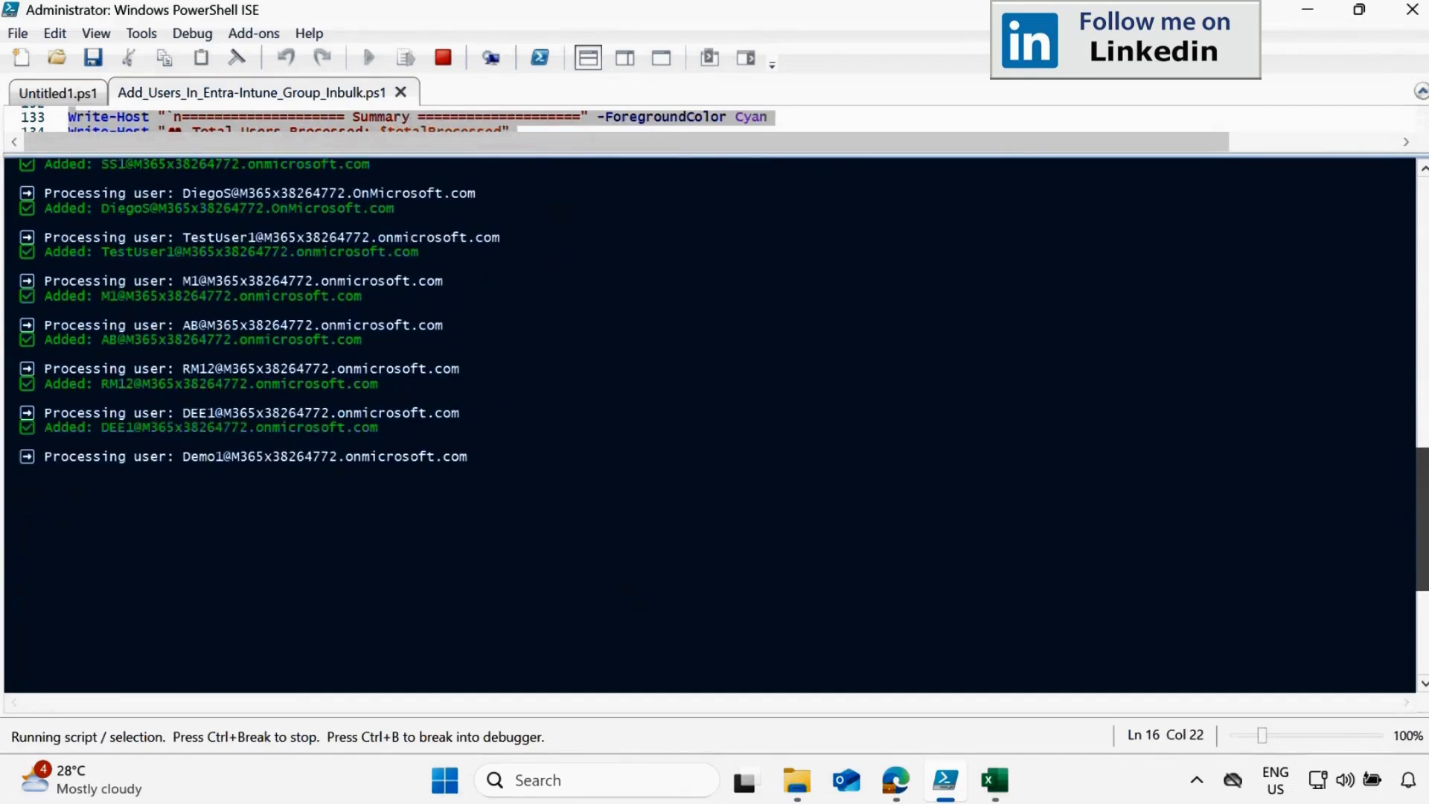
scroll("down", 3)
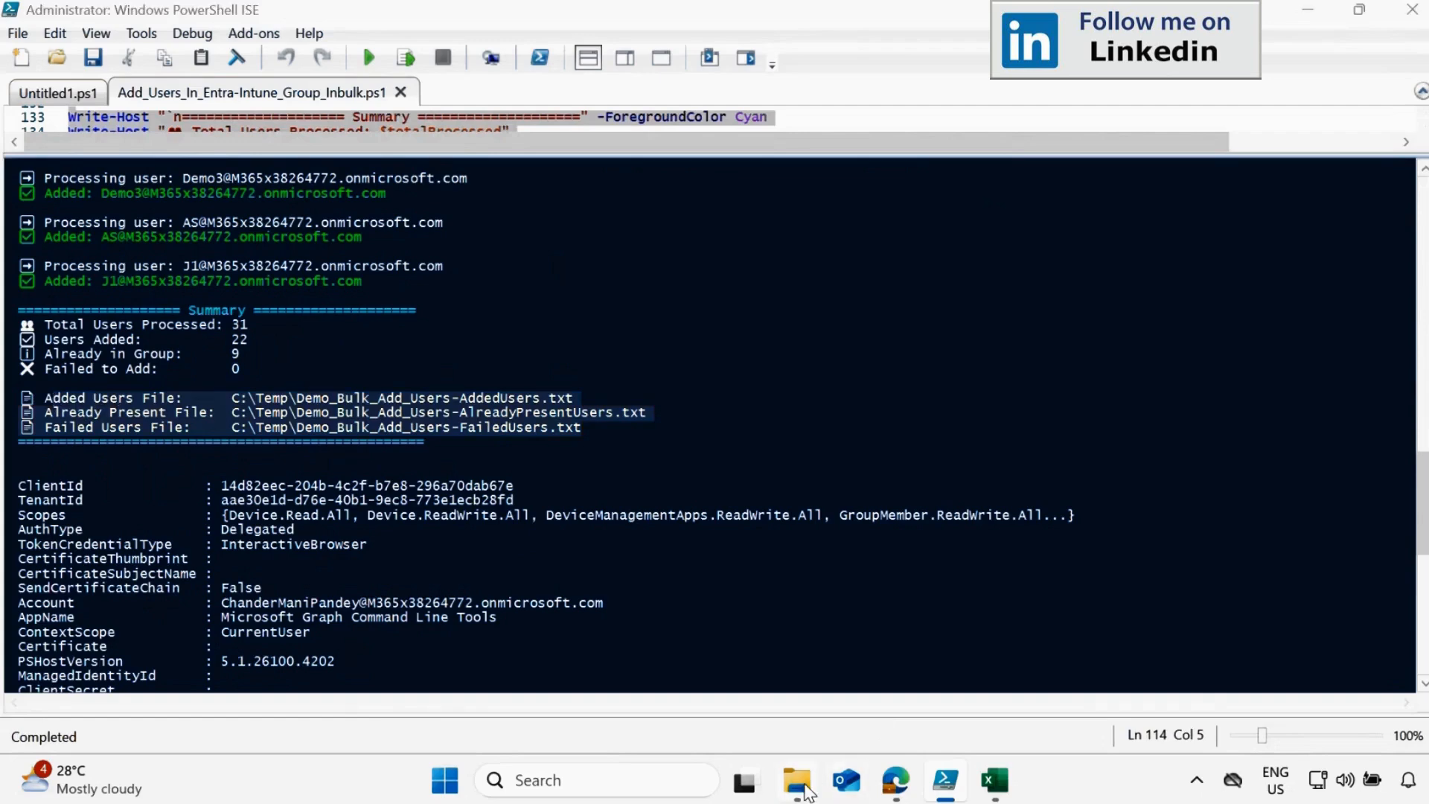
Review the AlreadyPresentUsers log (9 addresses) and the AddedUsers log (22 accounts) from C:\Temp.
left_click(794, 780)
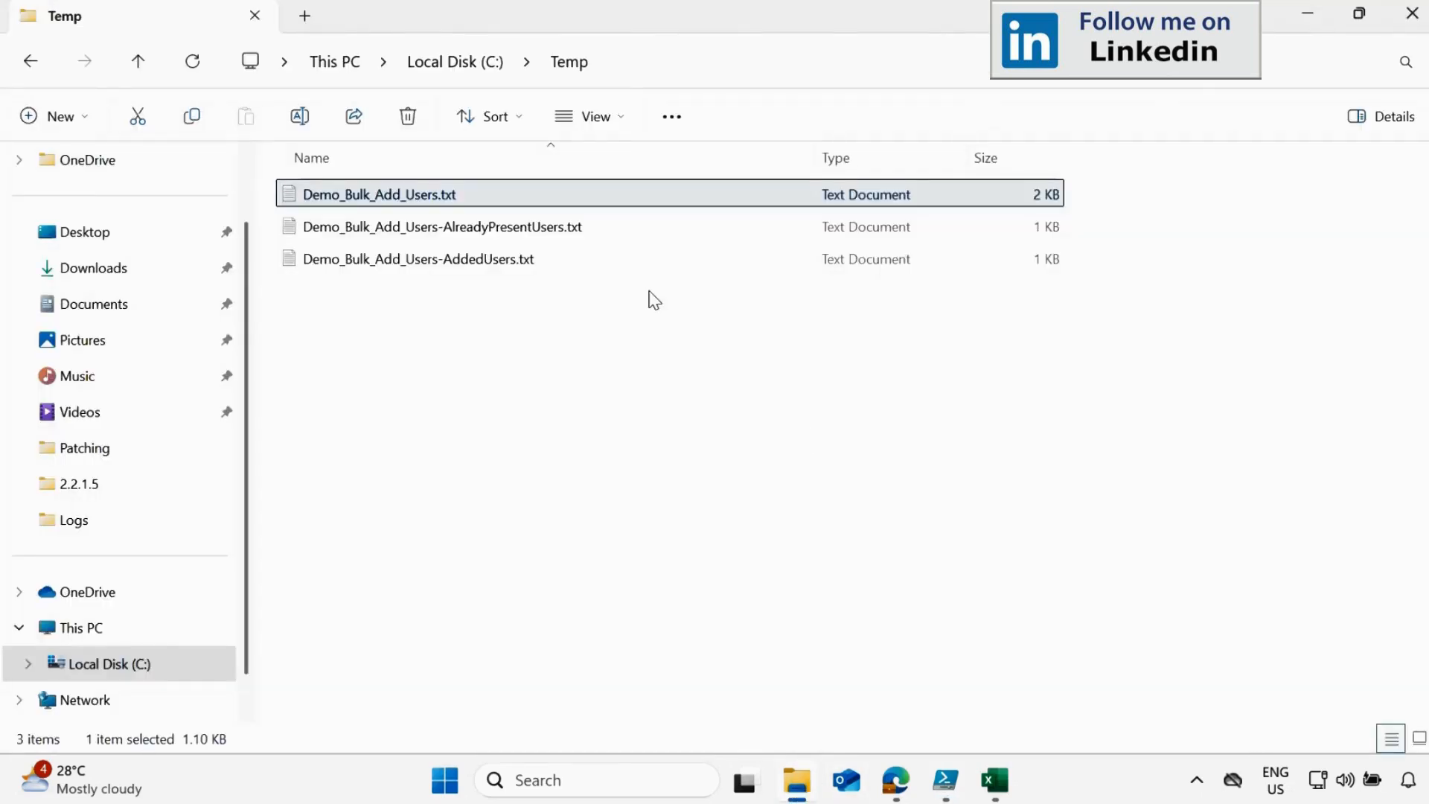
mouse_move(511, 238)
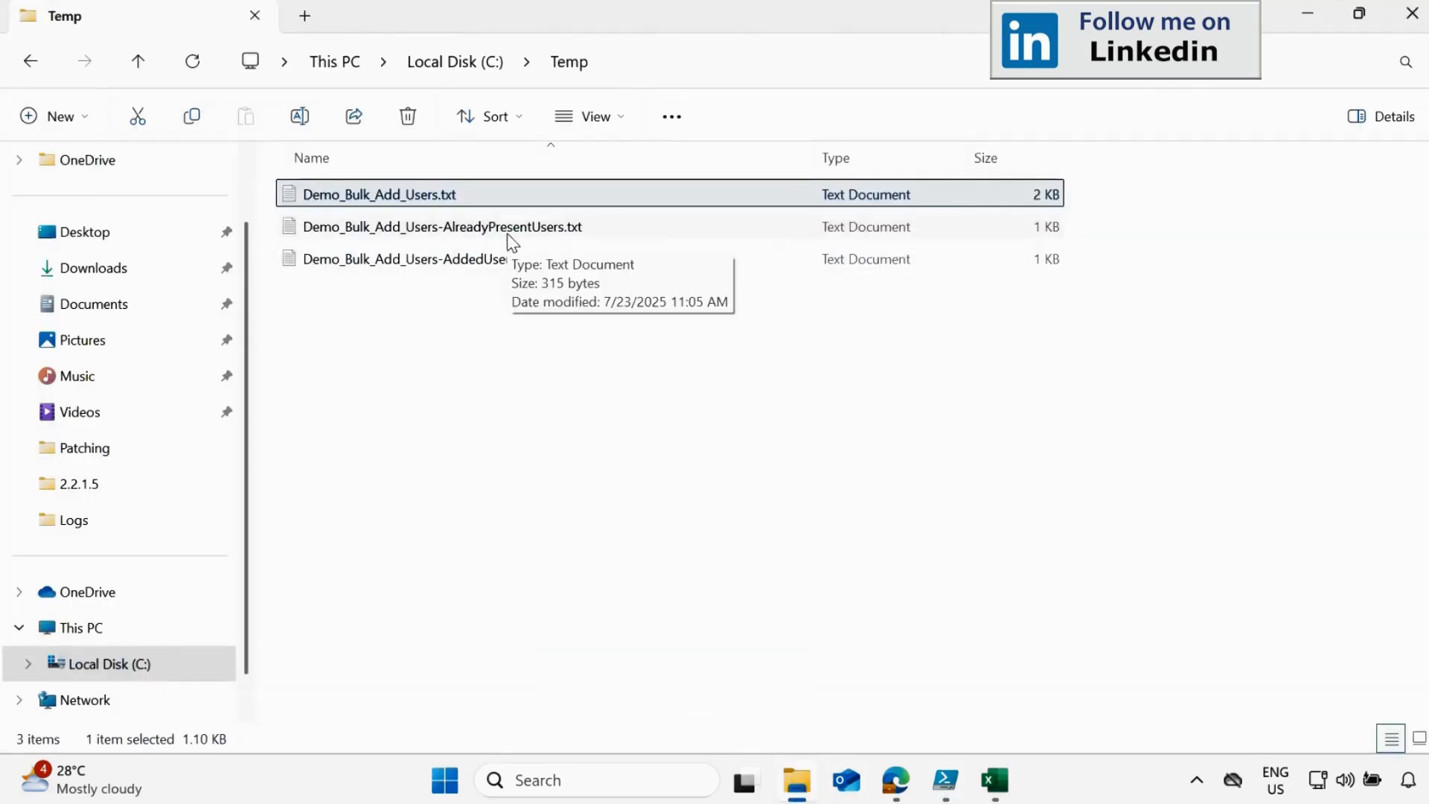
double_click(443, 226)
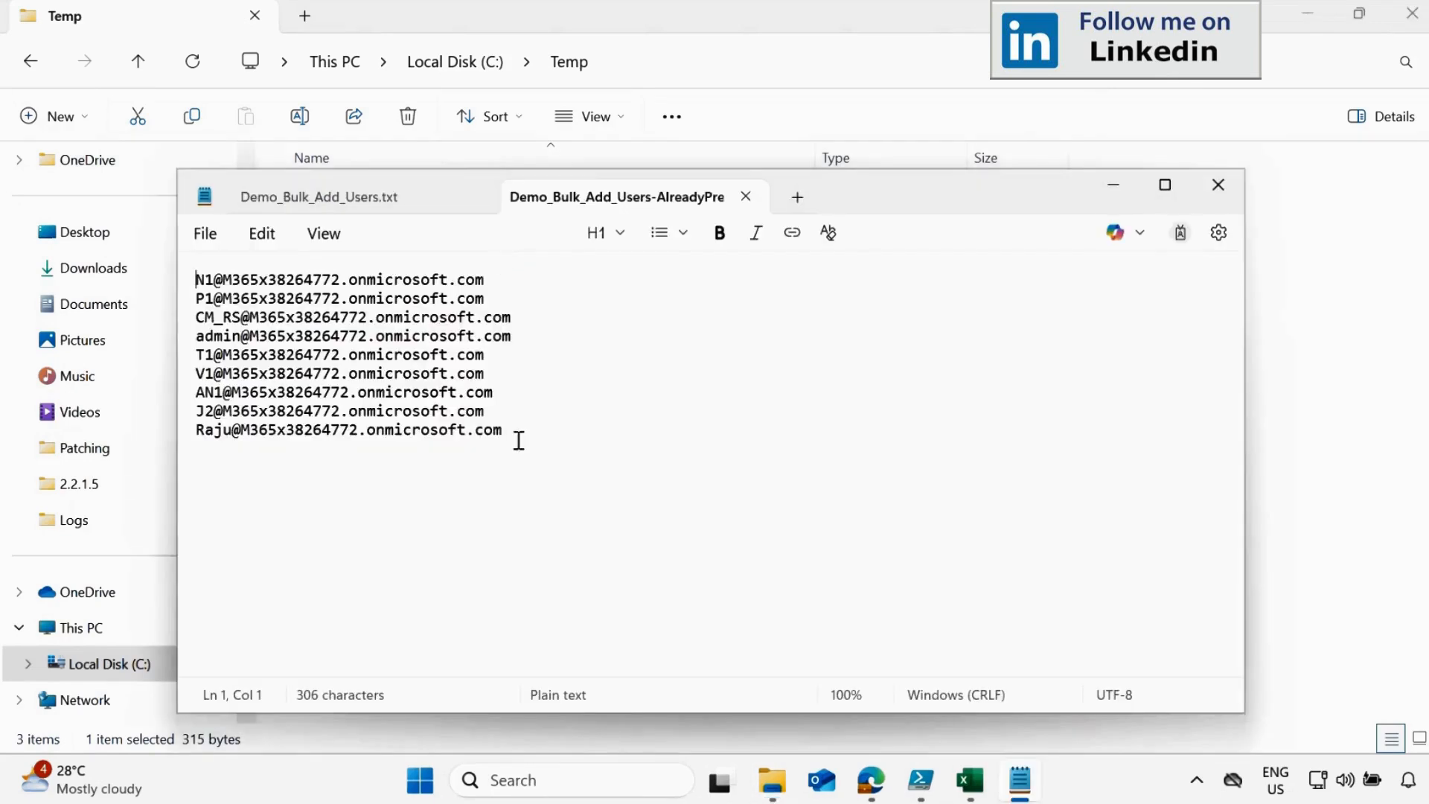
key("ctrl+a")
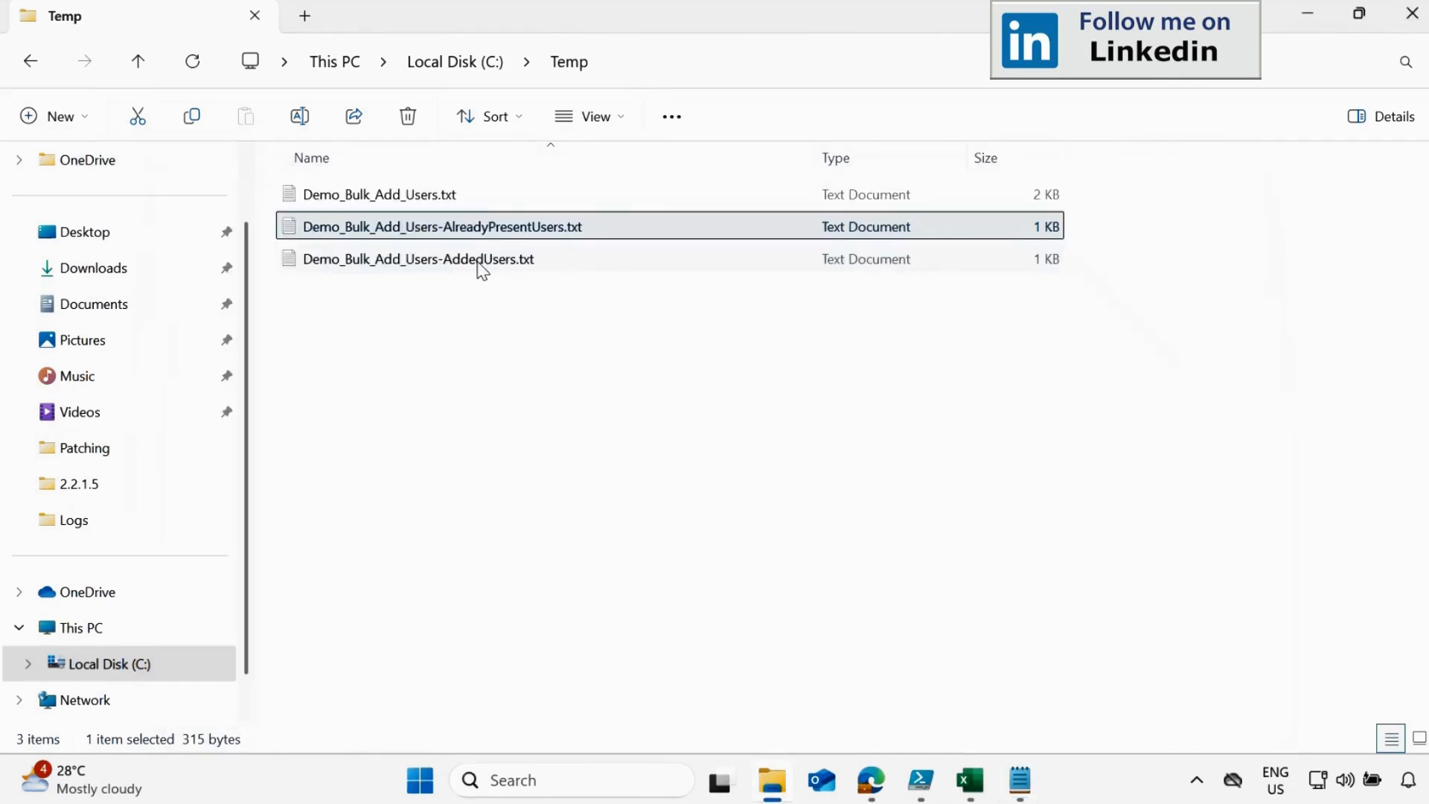
double_click(417, 259)
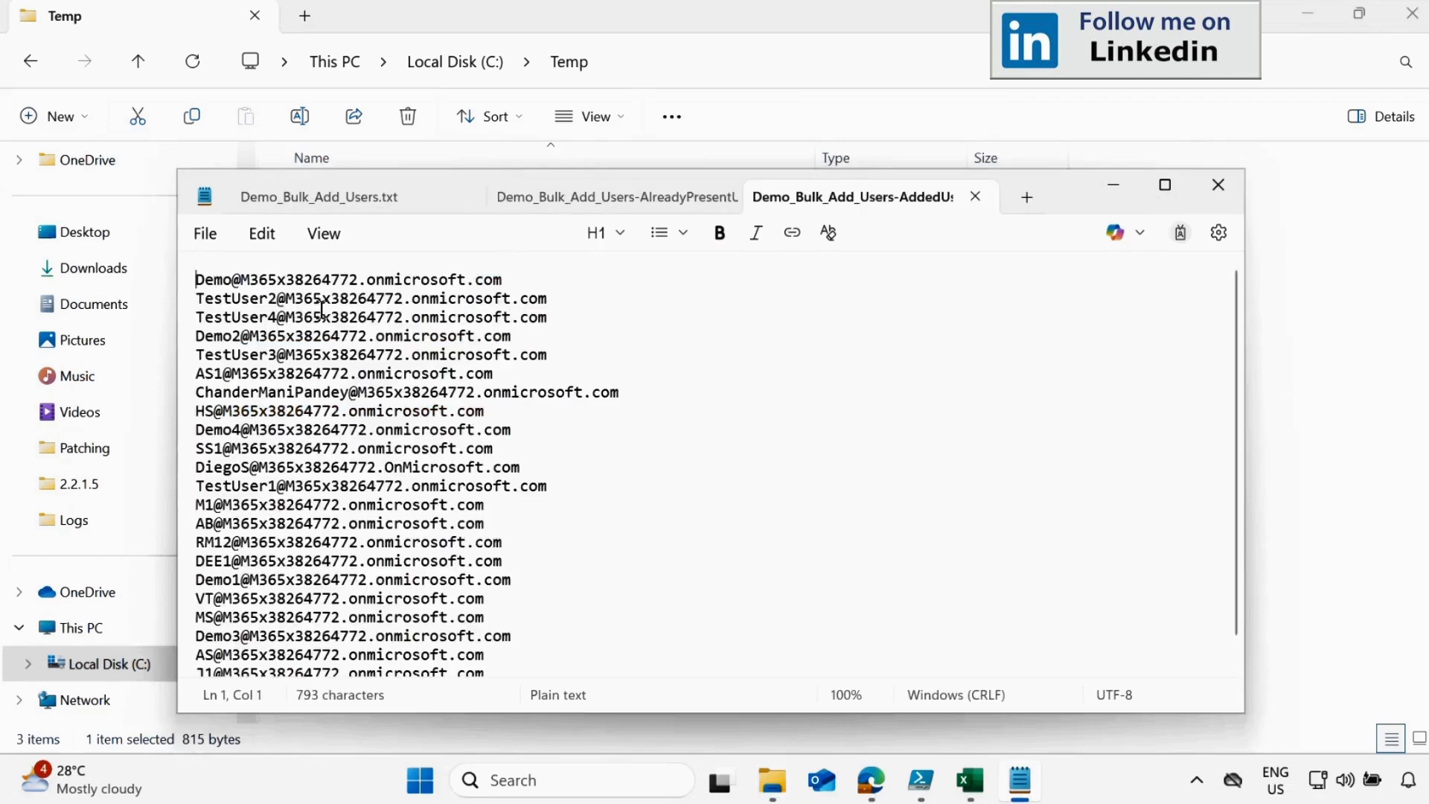
key("ctrl+a")
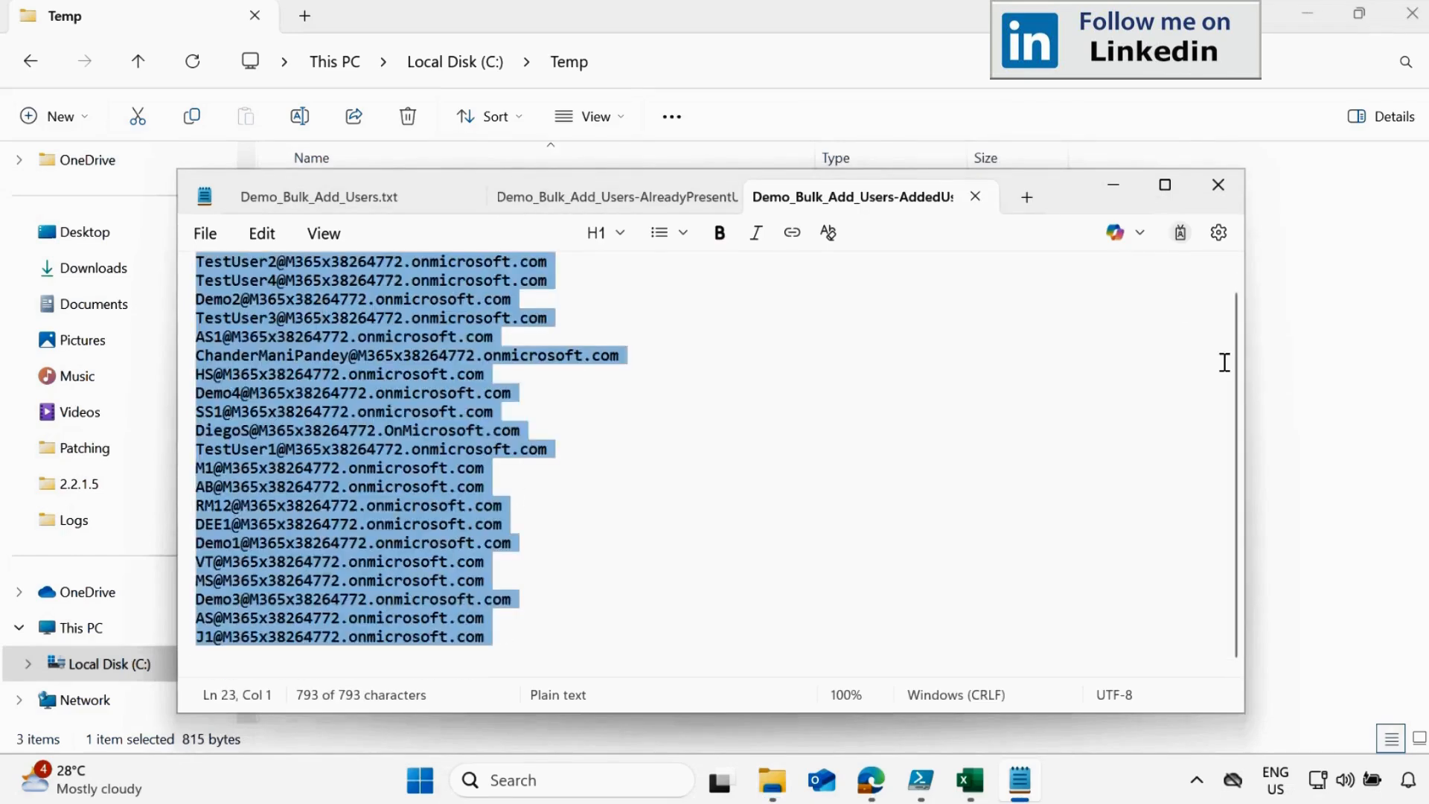
mouse_move(870, 780)
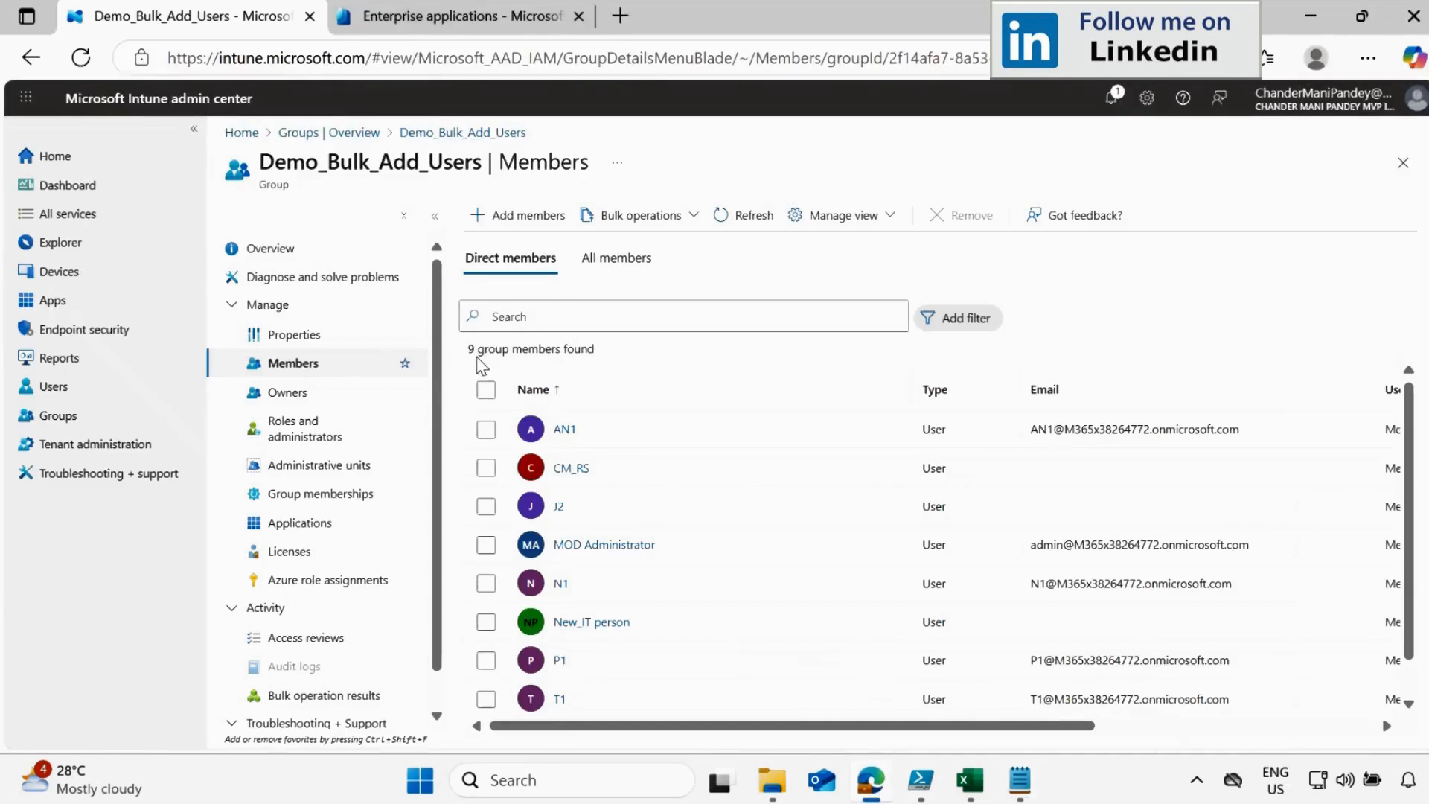
mouse_move(754, 469)
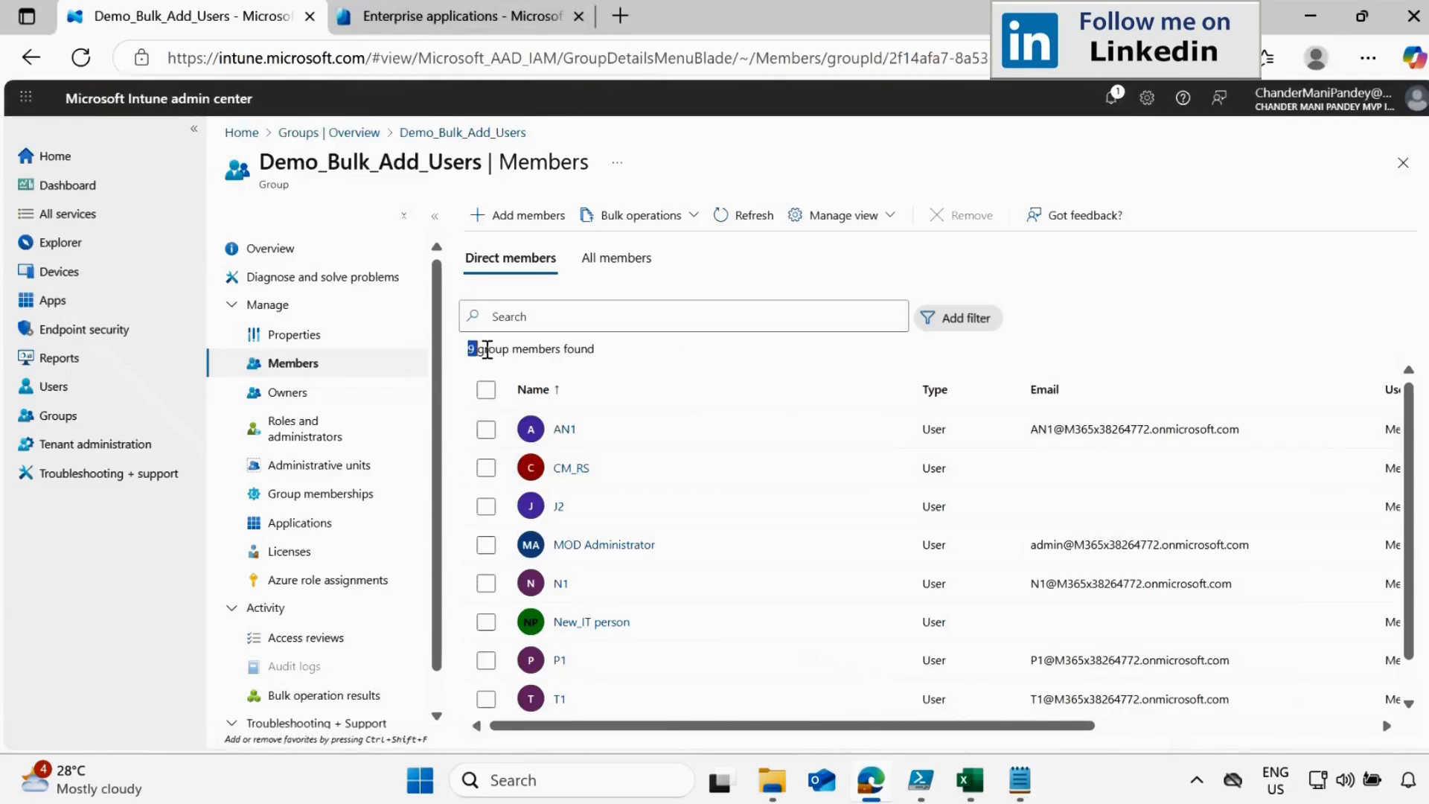
Refresh the Members page and scroll the Direct members list showing 31 group members found.
left_click(753, 214)
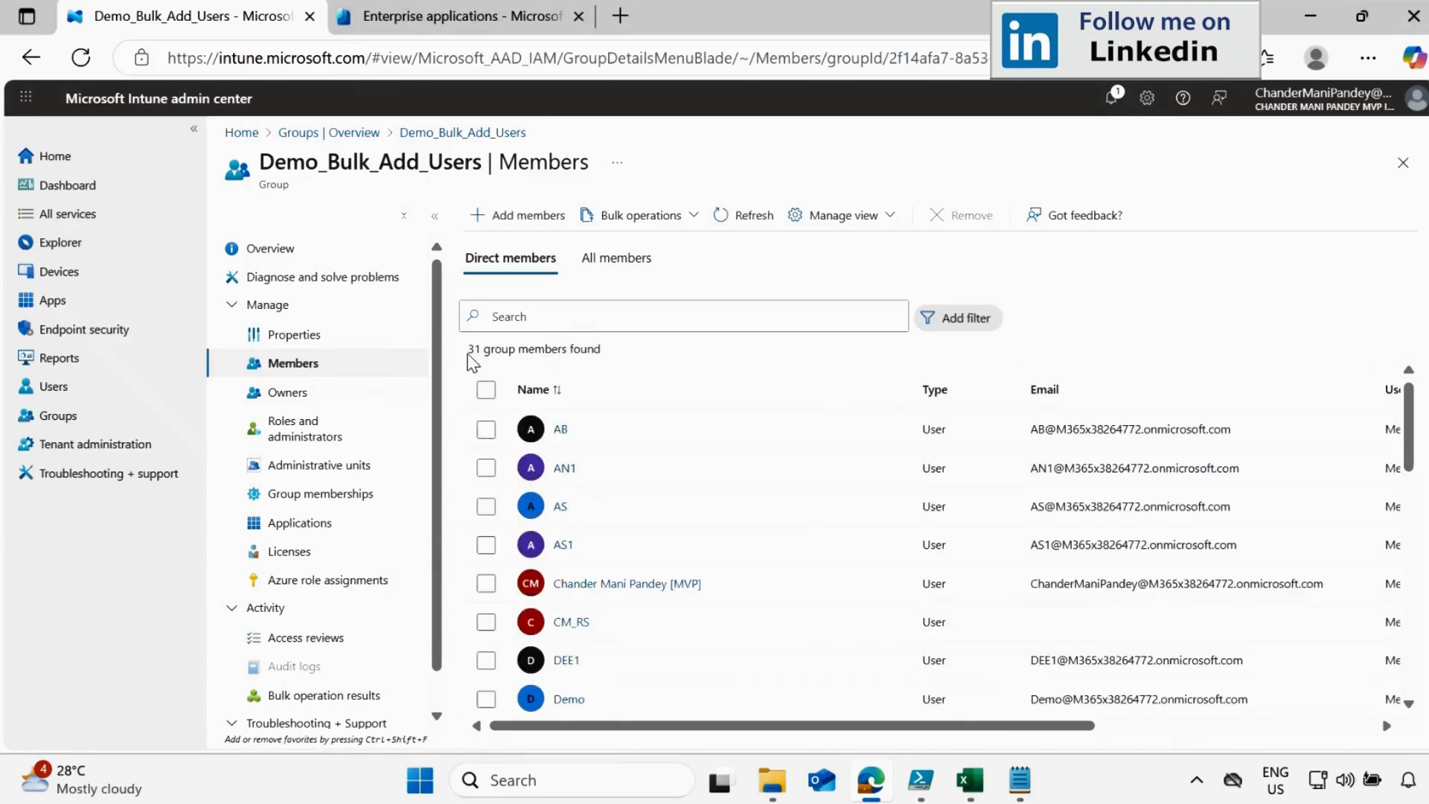
mouse_move(561, 365)
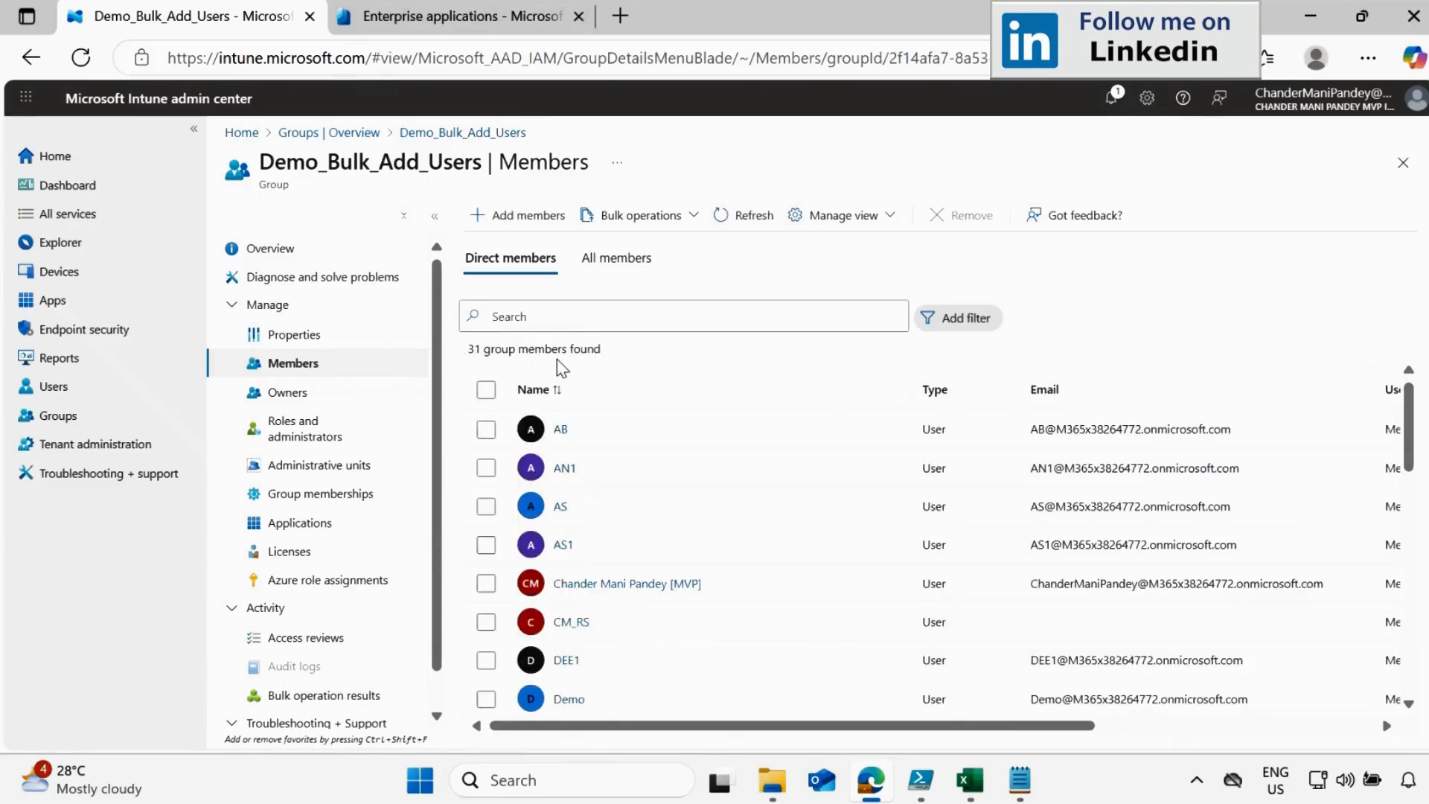
scroll("down", 3)
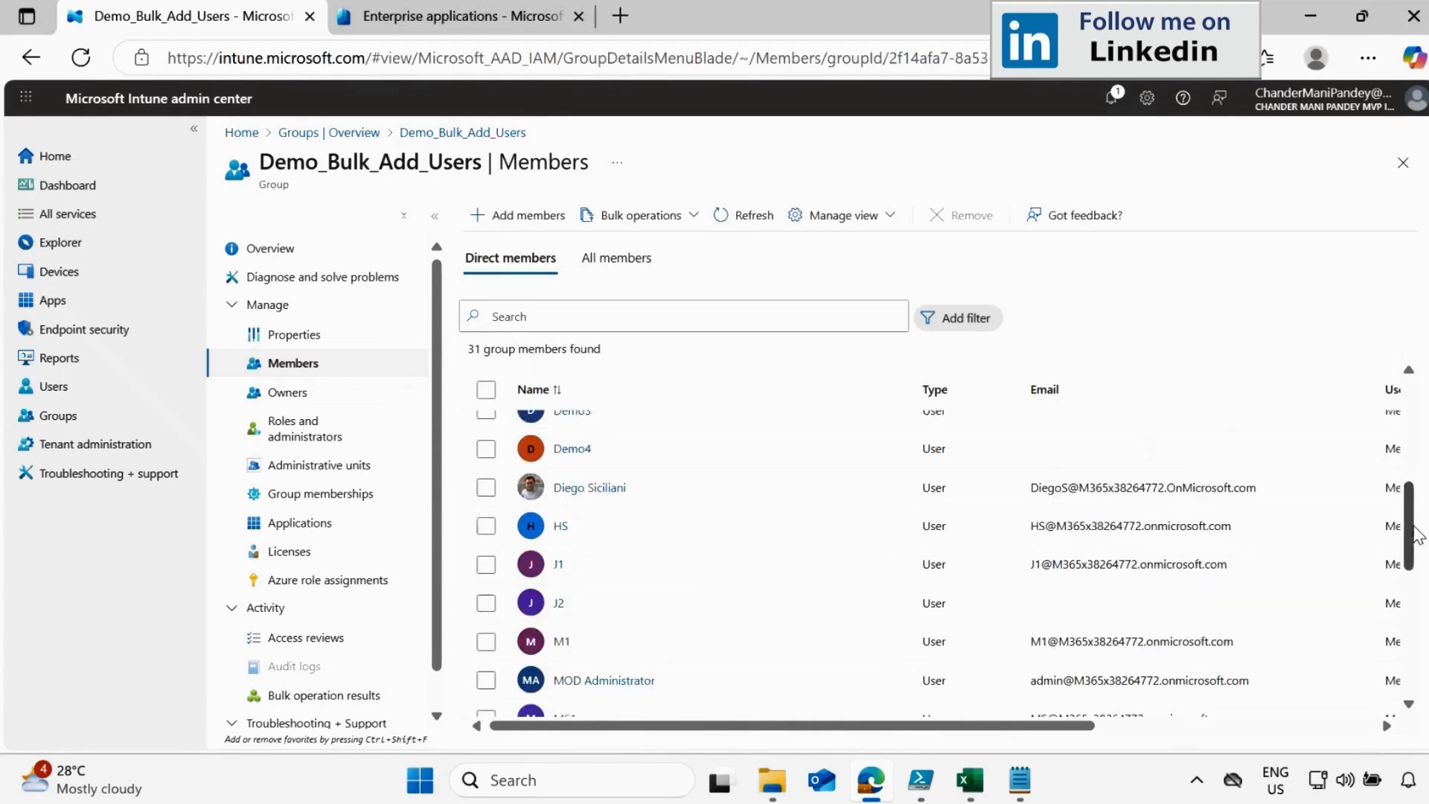
scroll("down", 3)
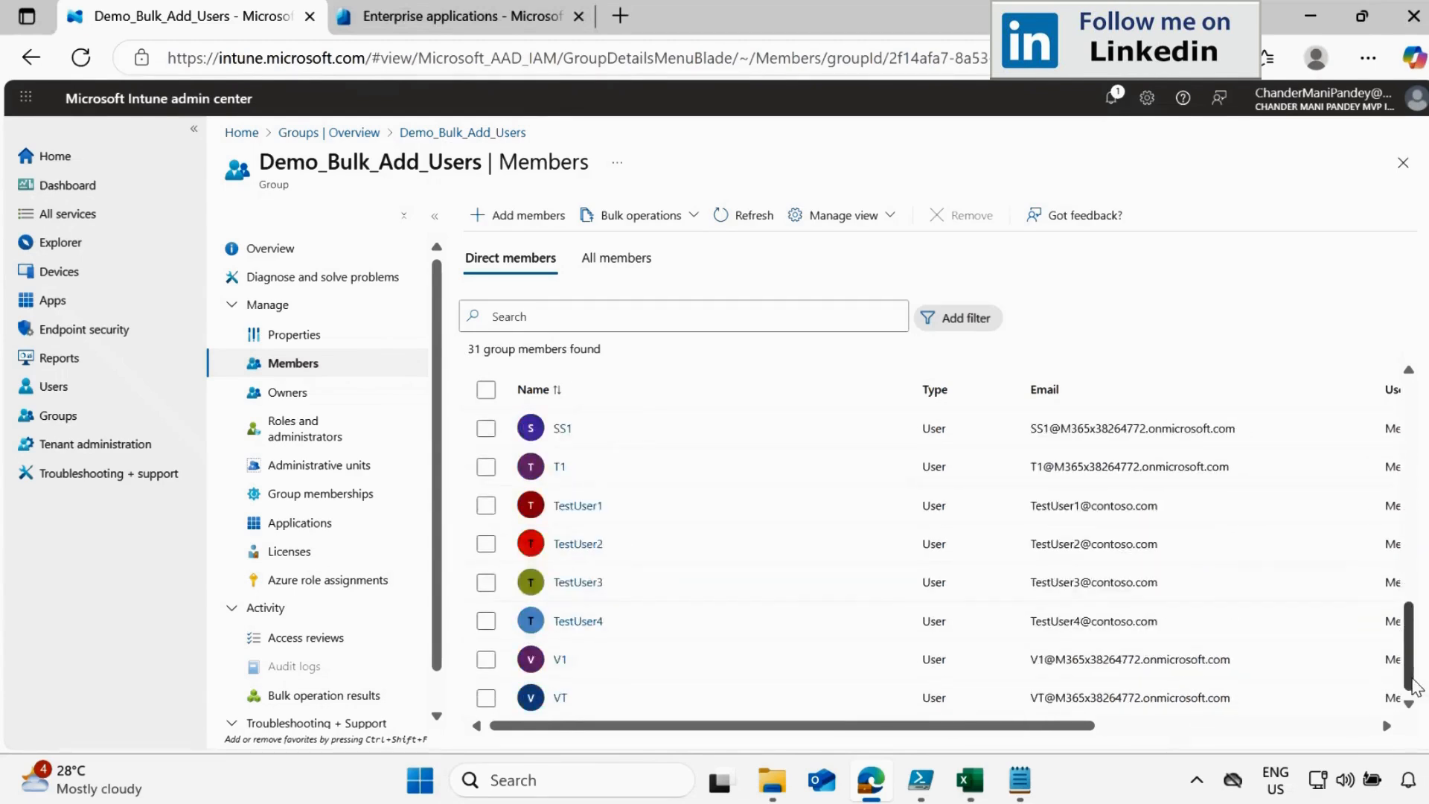